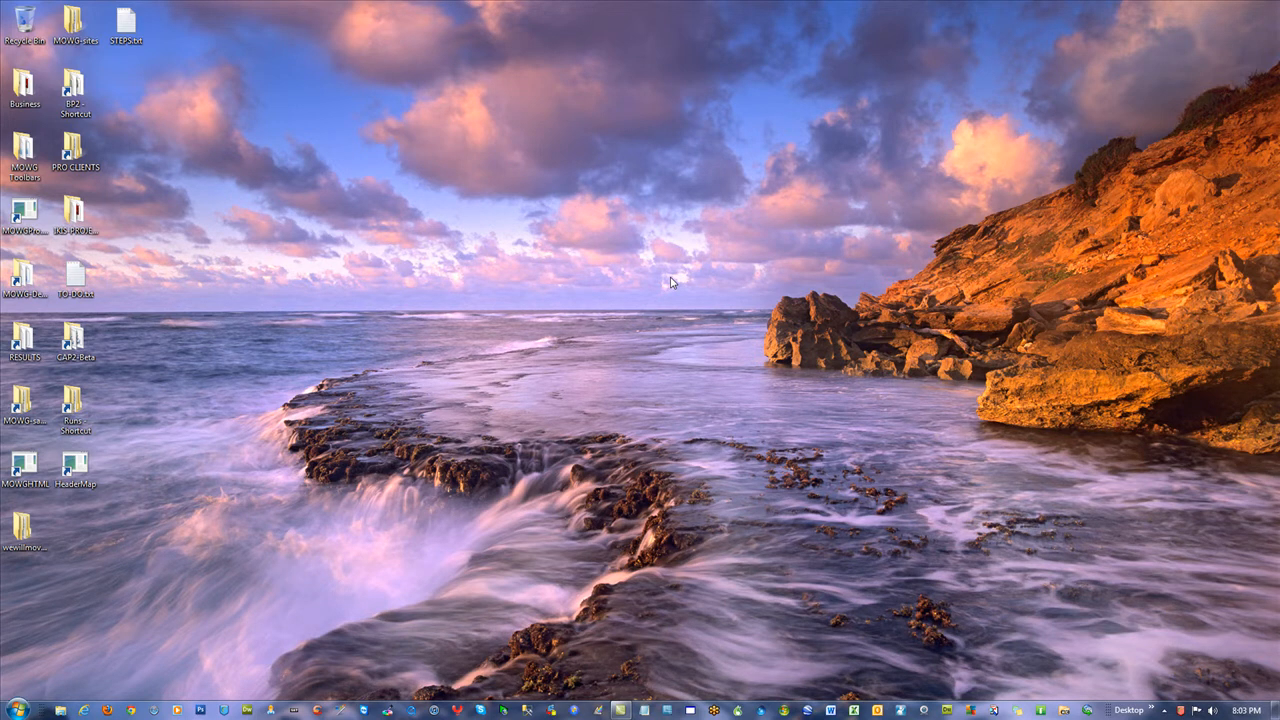
pyautogui.moveTo(770, 291)
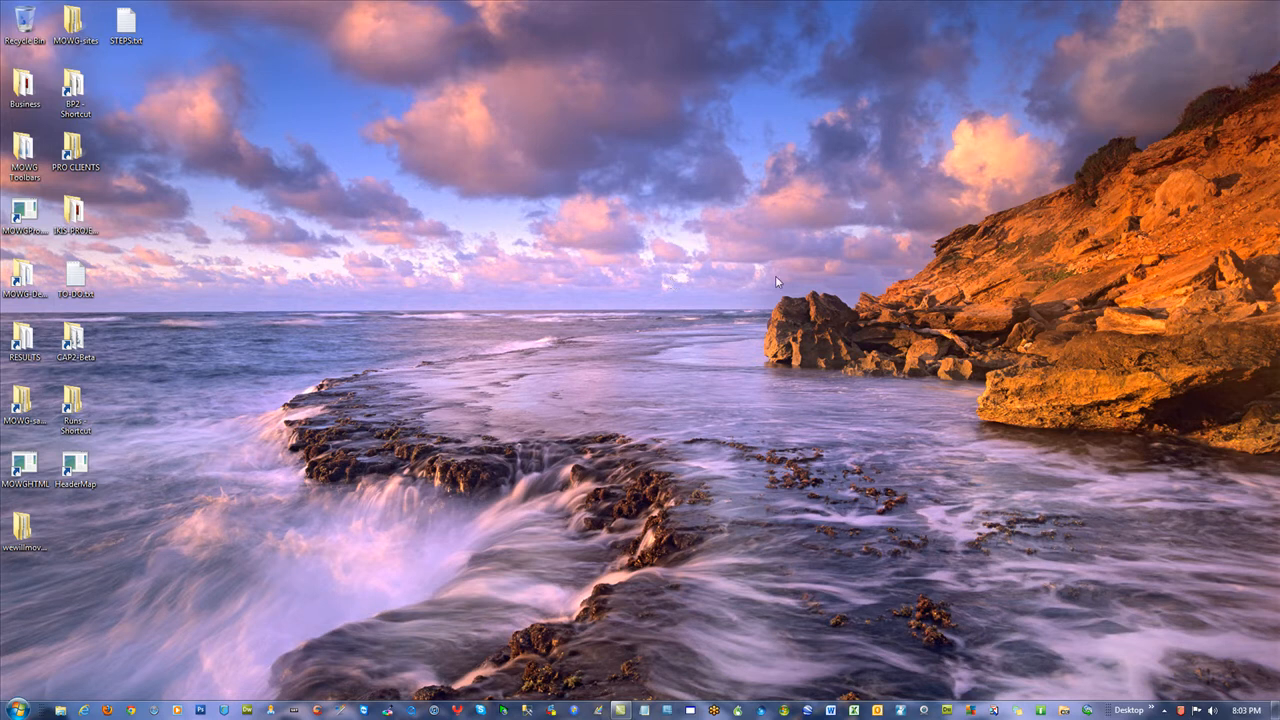
pyautogui.moveTo(743, 397)
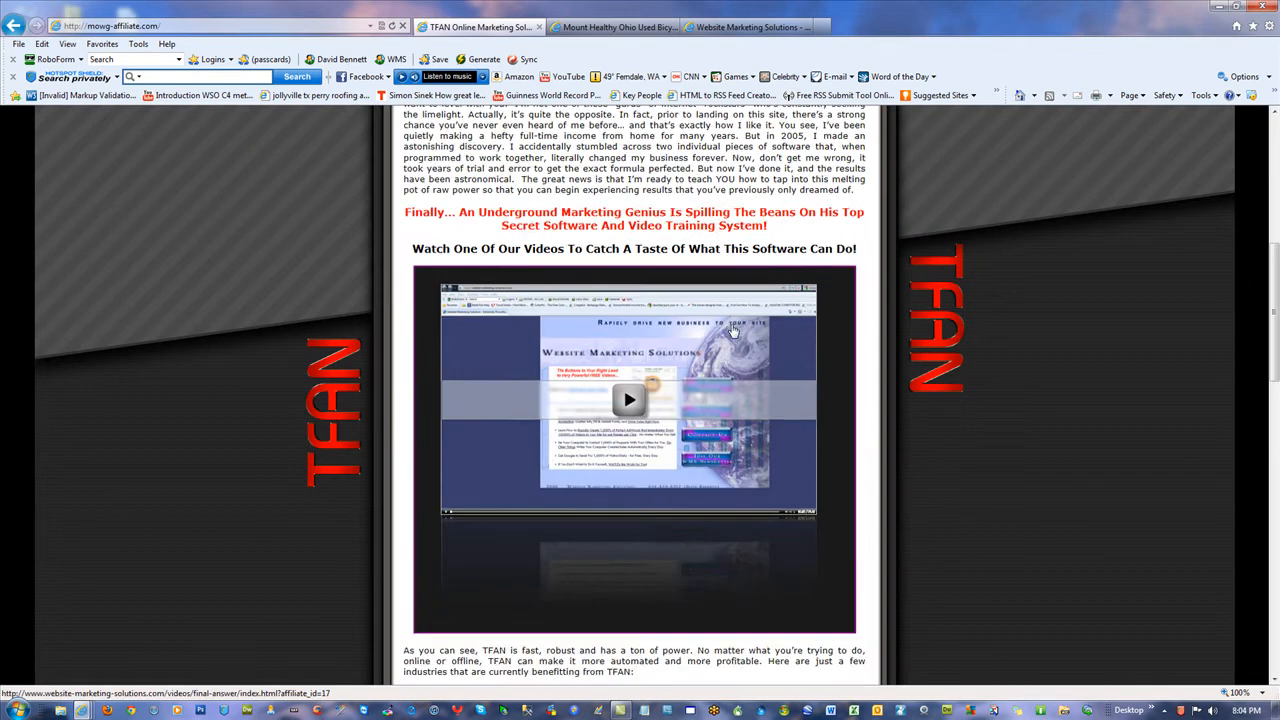
# - Scroll through the TFAN page on mowg-affiliate.com, then close Internet Explorer
pyautogui.scroll(3)
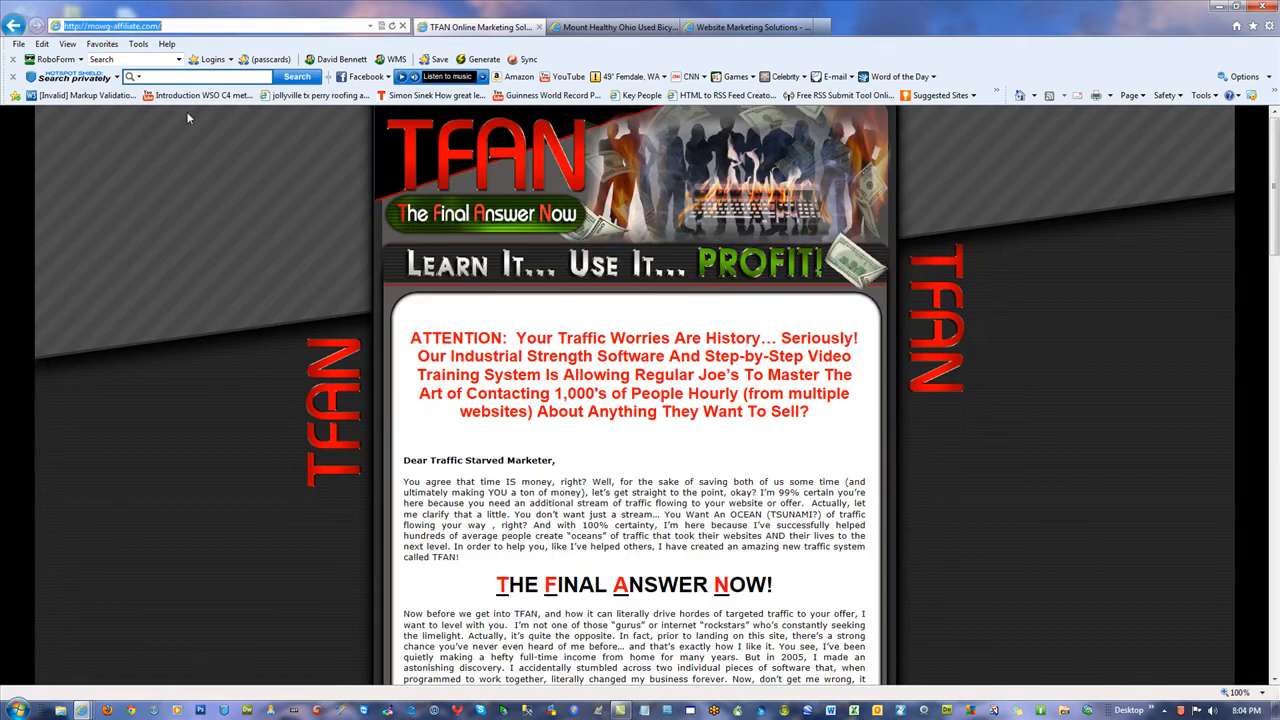
pyautogui.moveTo(1052, 231)
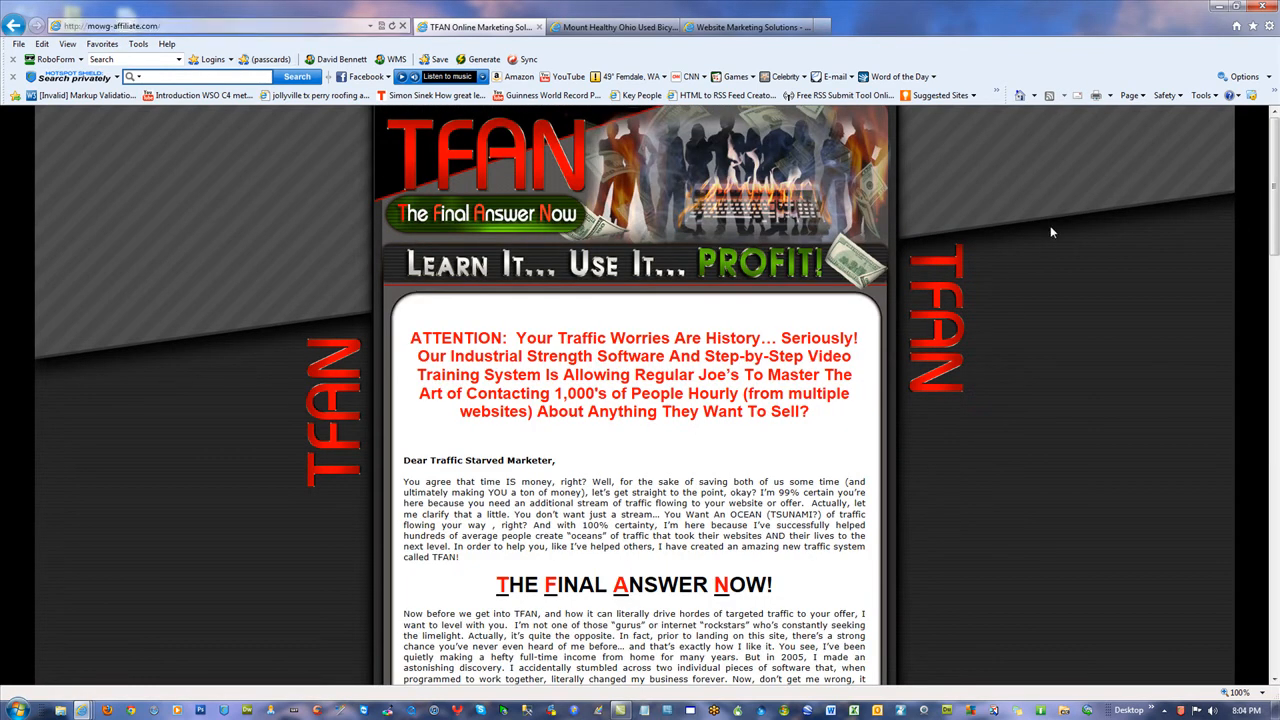
pyautogui.scroll(-3)
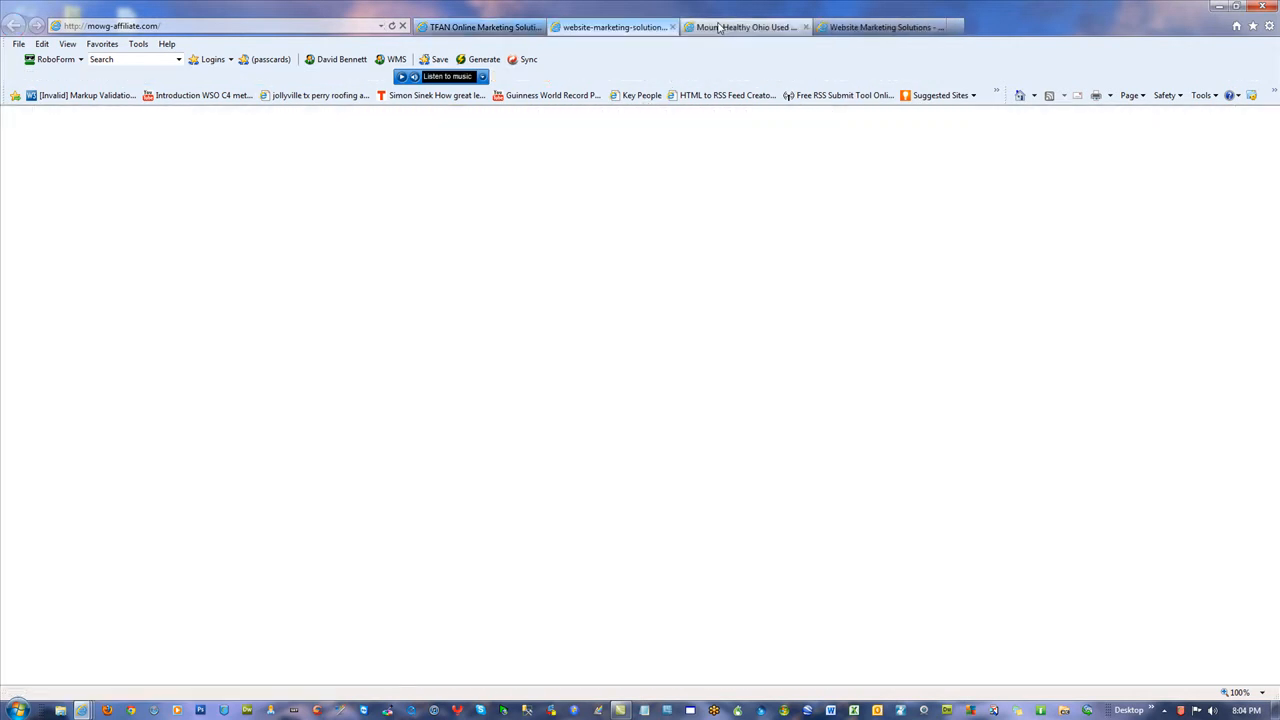
pyautogui.click(483, 27)
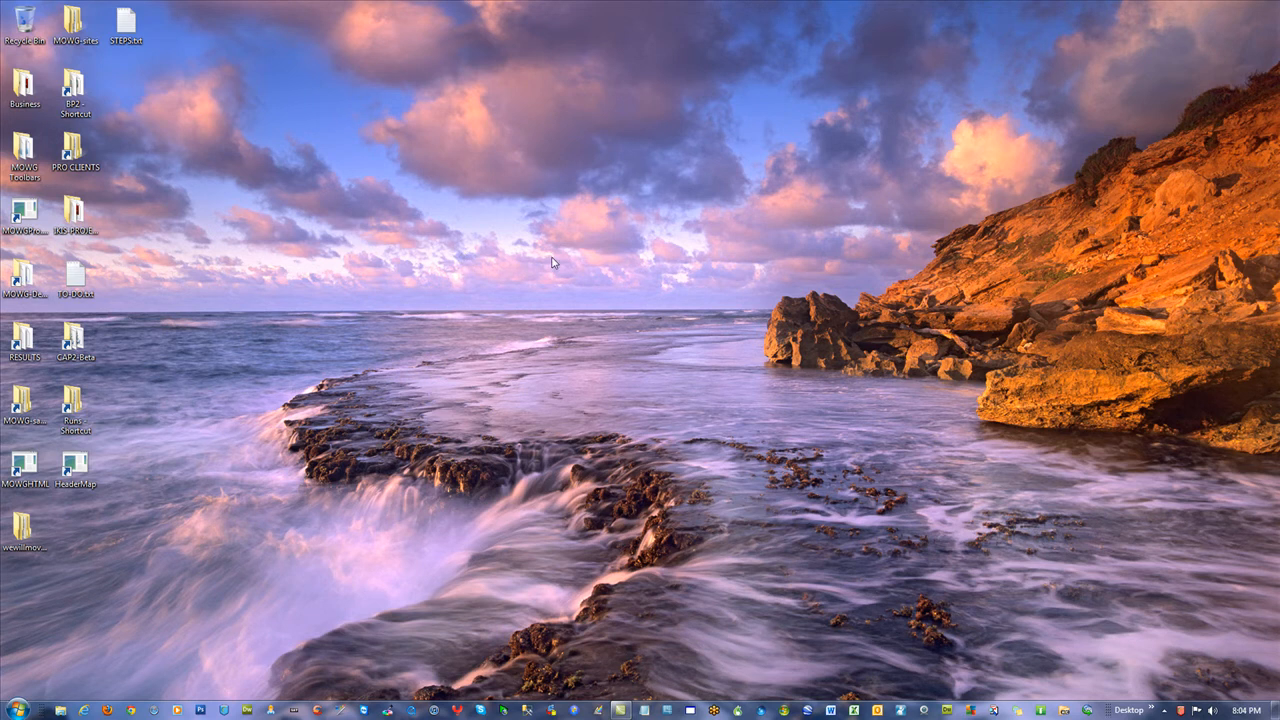
# - Open the desktop MA folder and create a new blank Microsoft Excel worksheet inside it
pyautogui.click(553, 262)
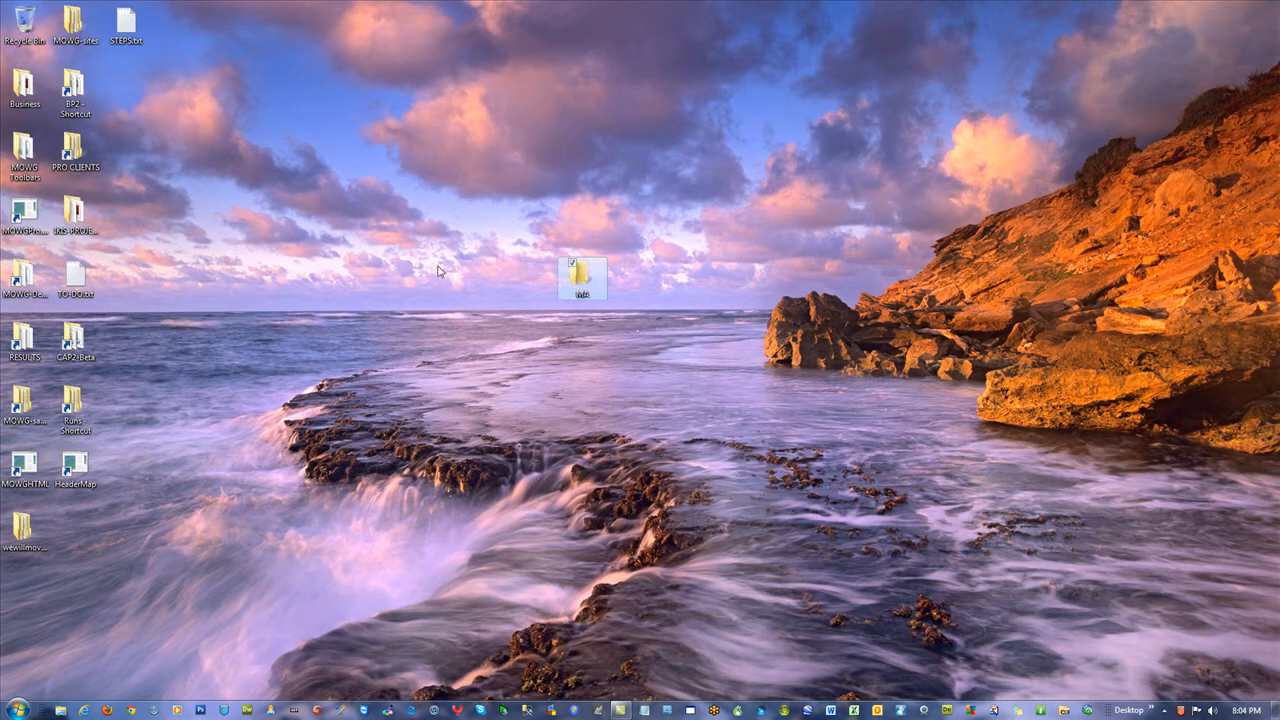
pyautogui.doubleClick(581, 270)
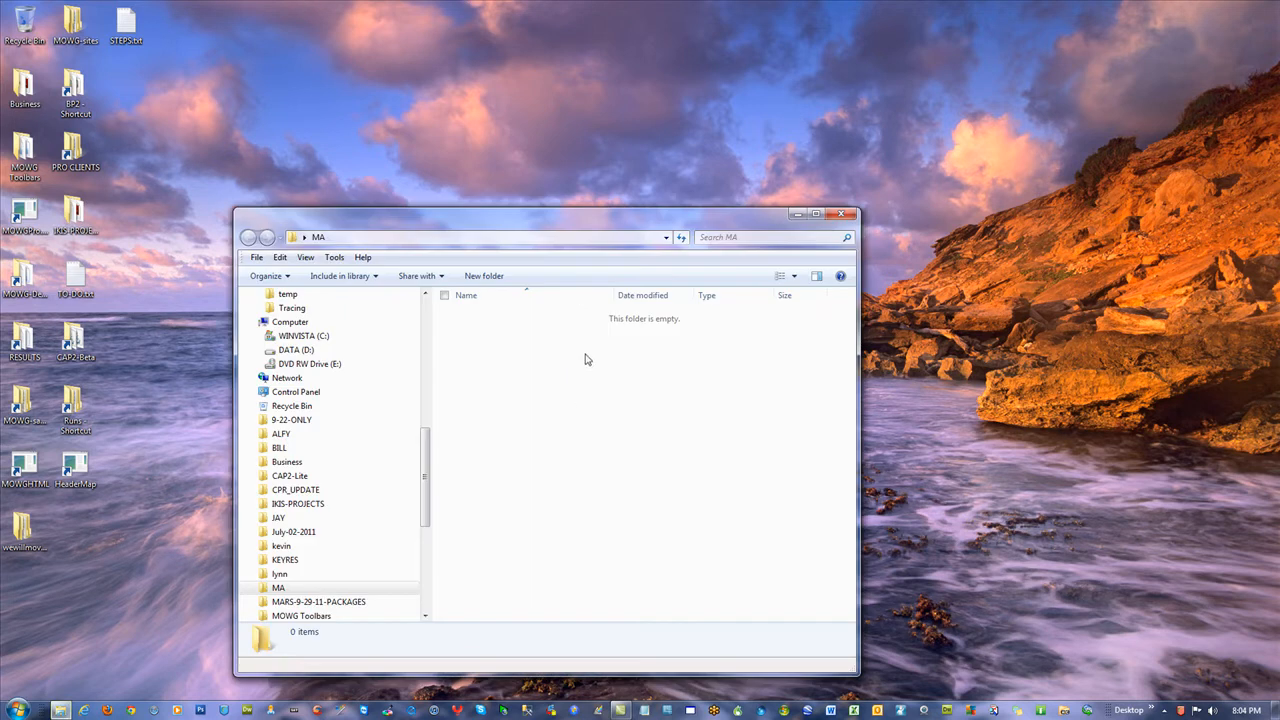
pyautogui.rightClick(587, 358)
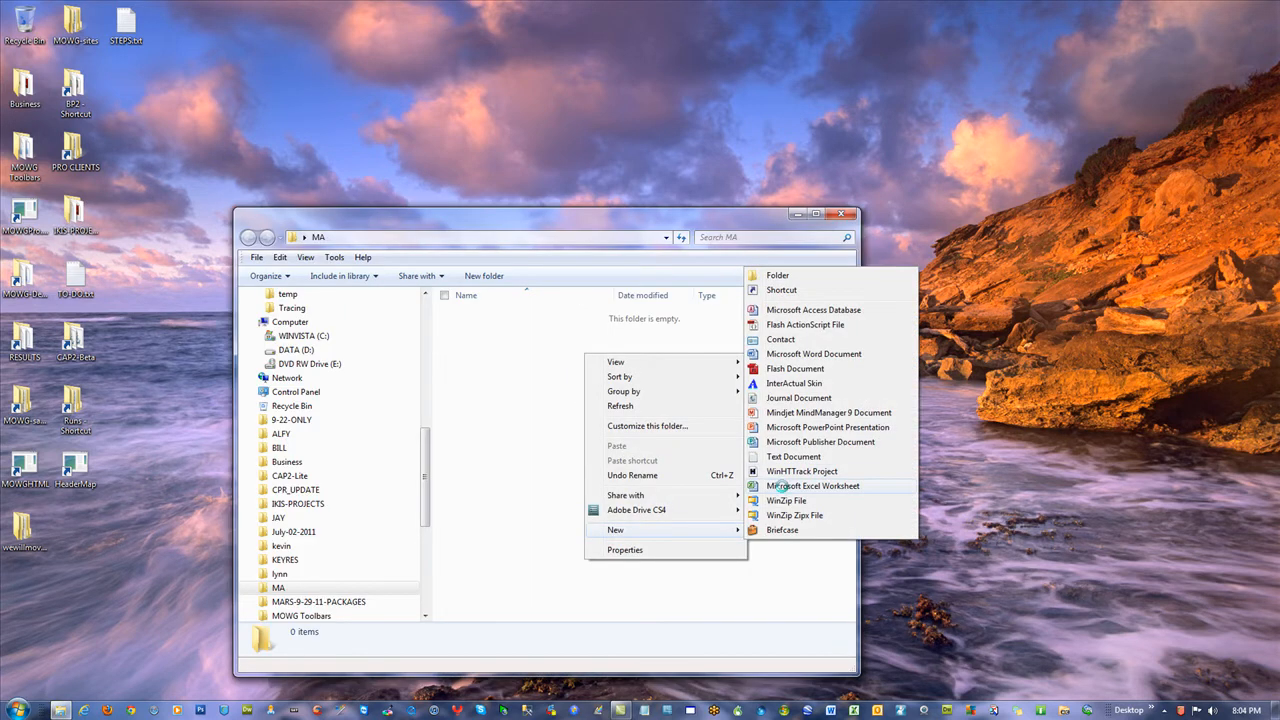
pyautogui.click(793, 456)
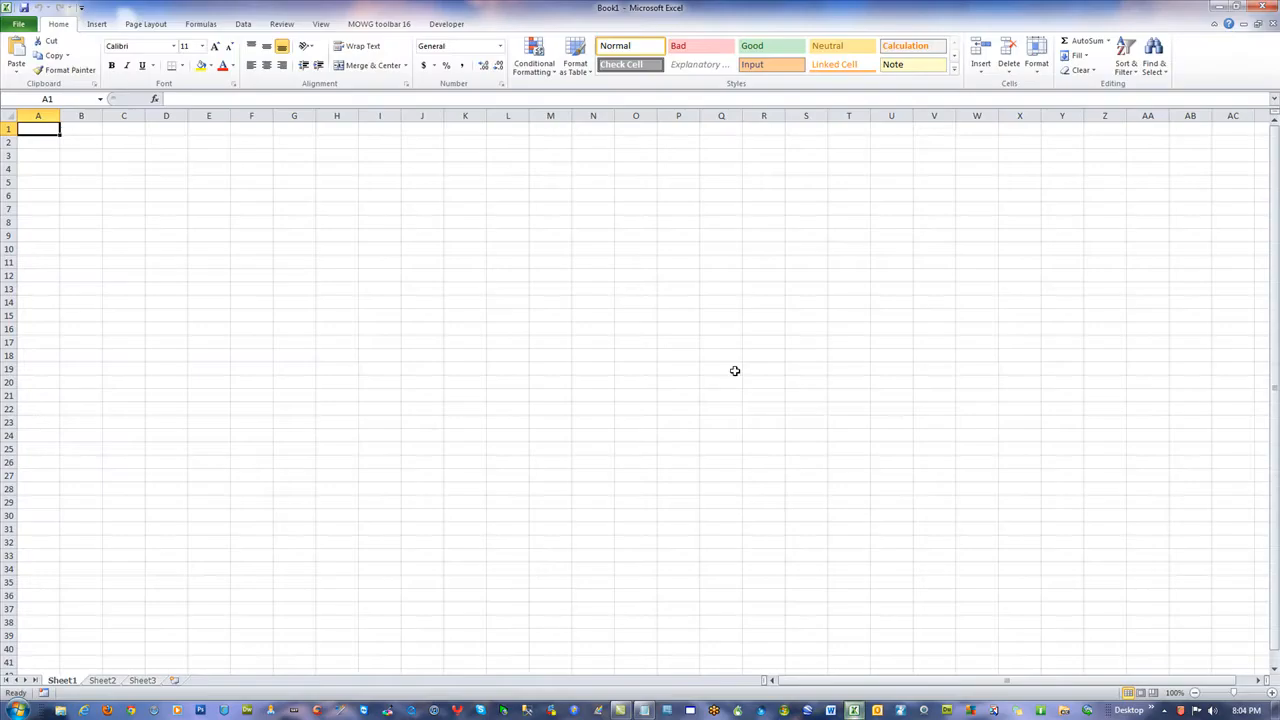
# - Import the mowg-affiliate.com page source into Book1 with Import Webpage
pyautogui.click(378, 23)
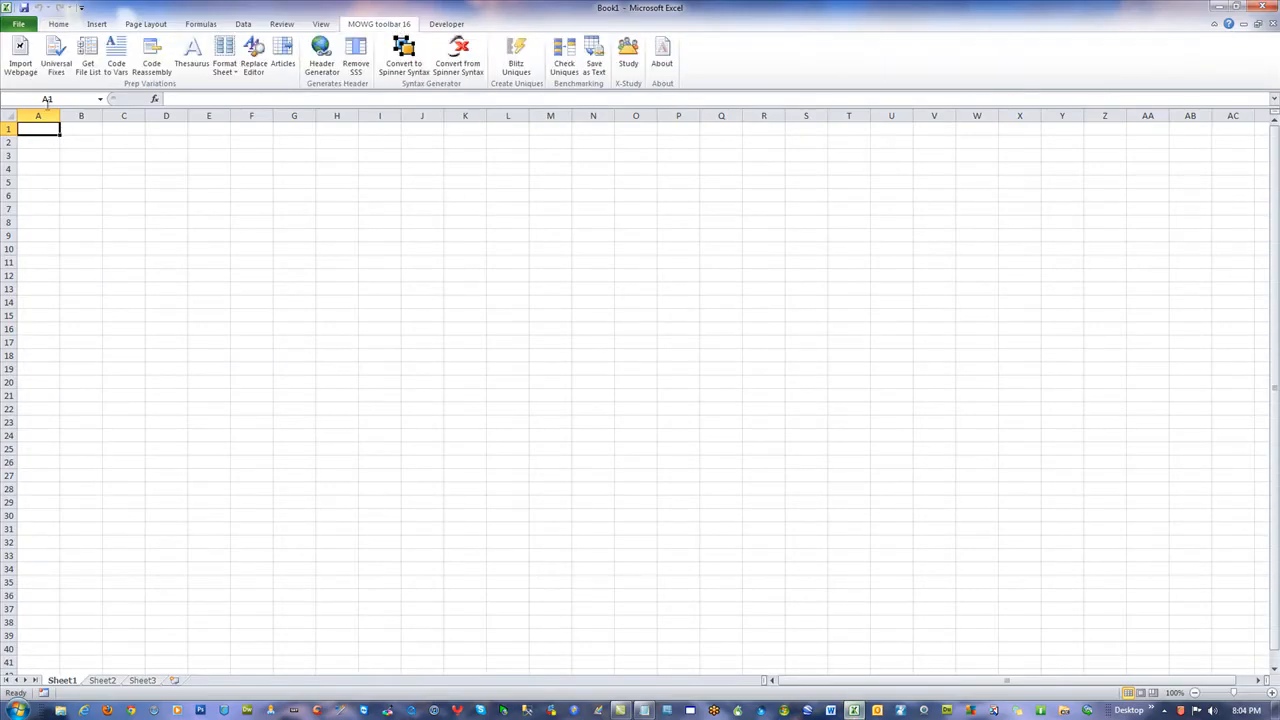
pyautogui.click(18, 55)
pyautogui.write('mowg-affilia')
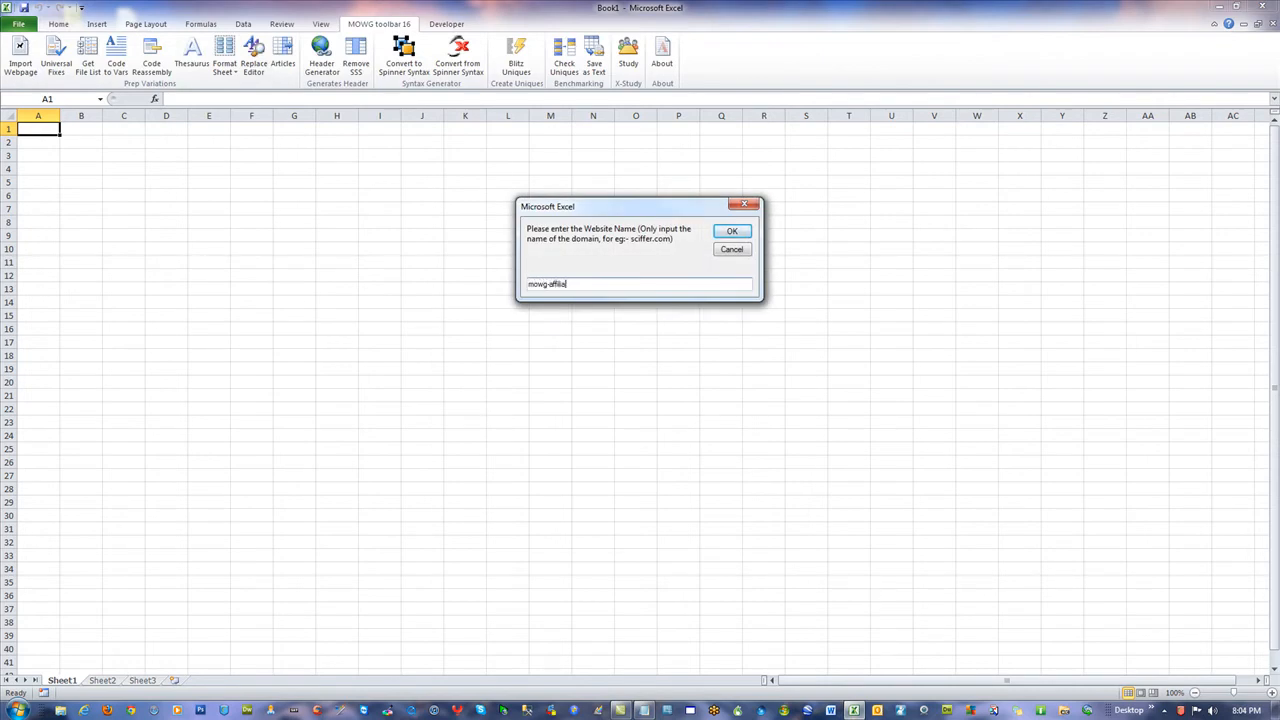
pyautogui.click(731, 230)
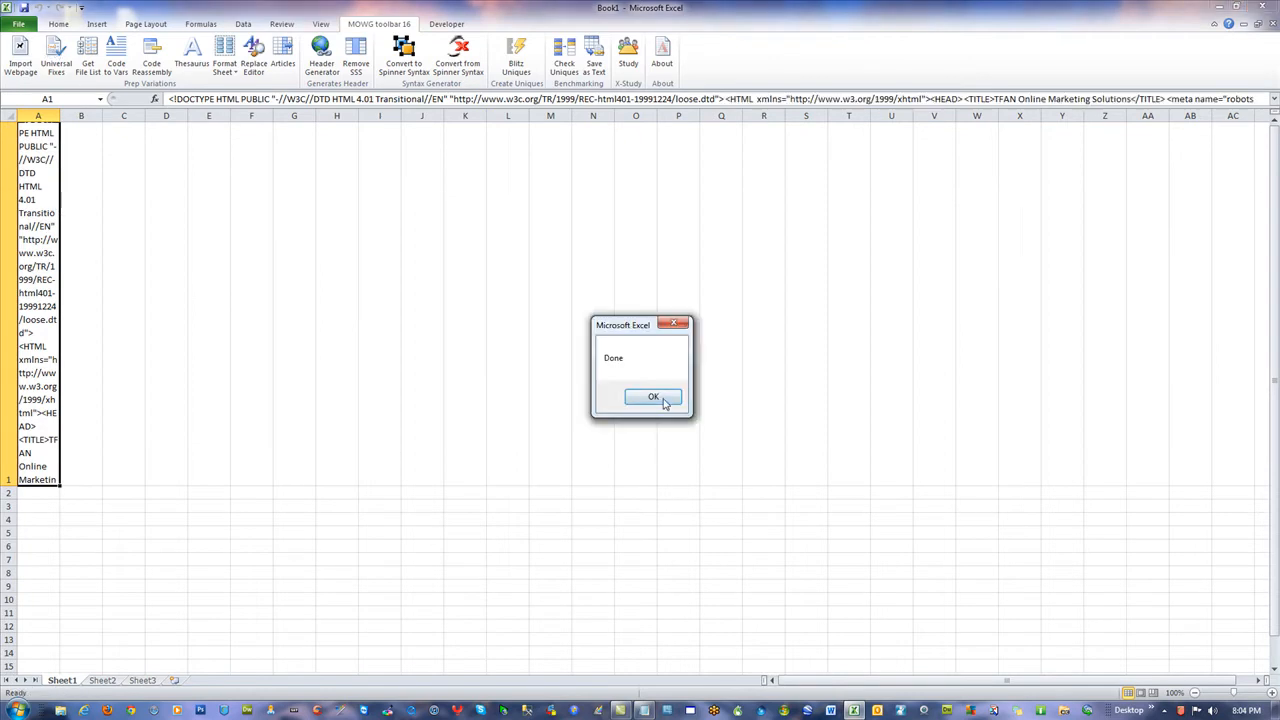
pyautogui.click(653, 396)
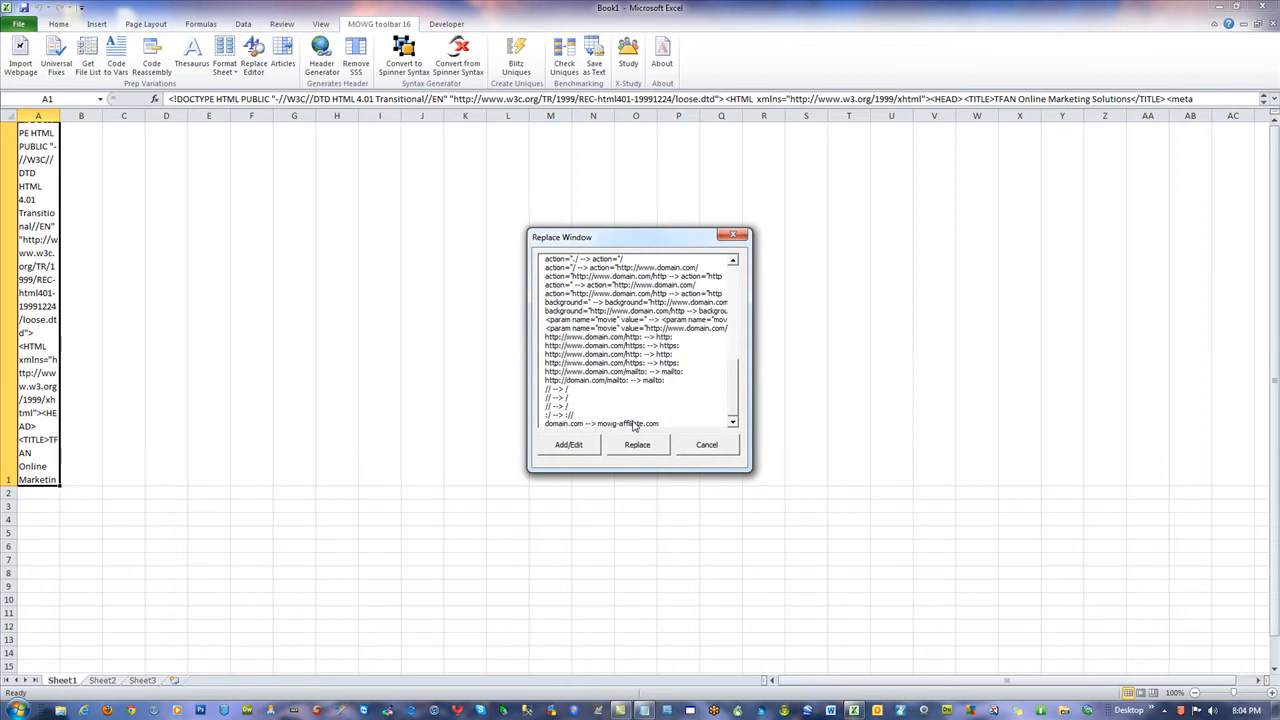
# - Run Replace Editor on the domain links and split the code into row-1 words with Code to Vars
pyautogui.click(637, 445)
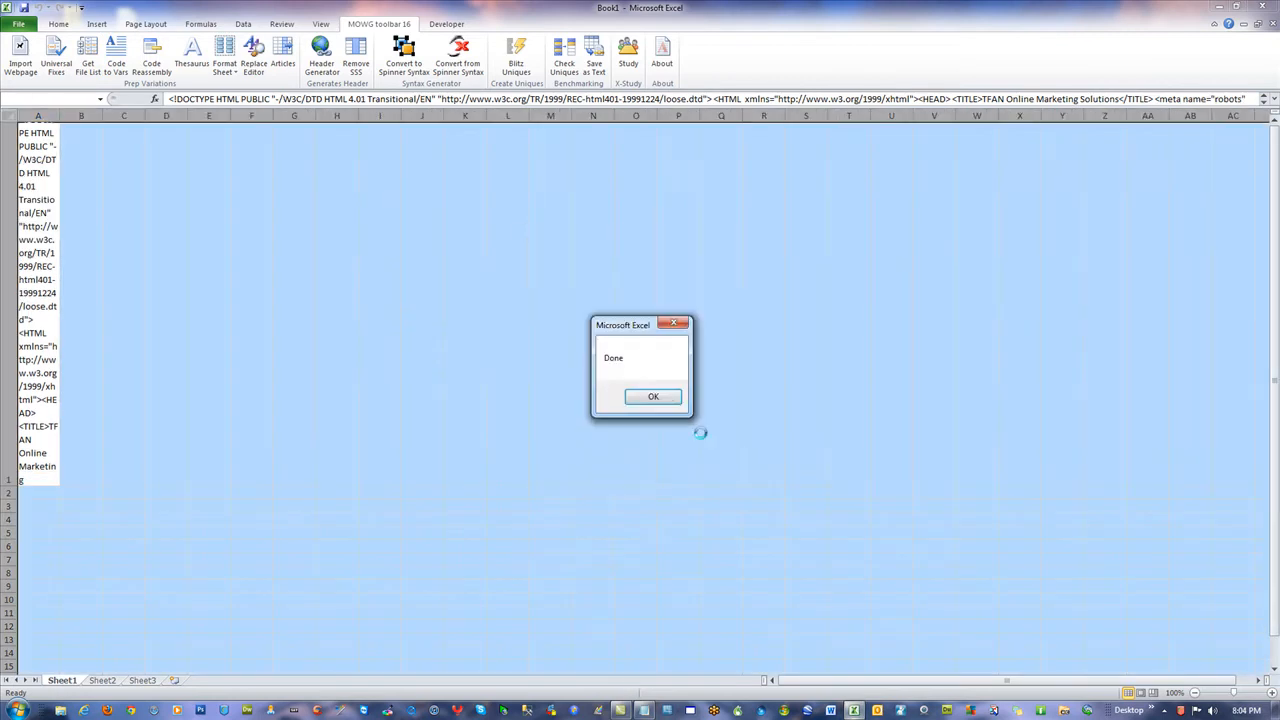
pyautogui.click(653, 396)
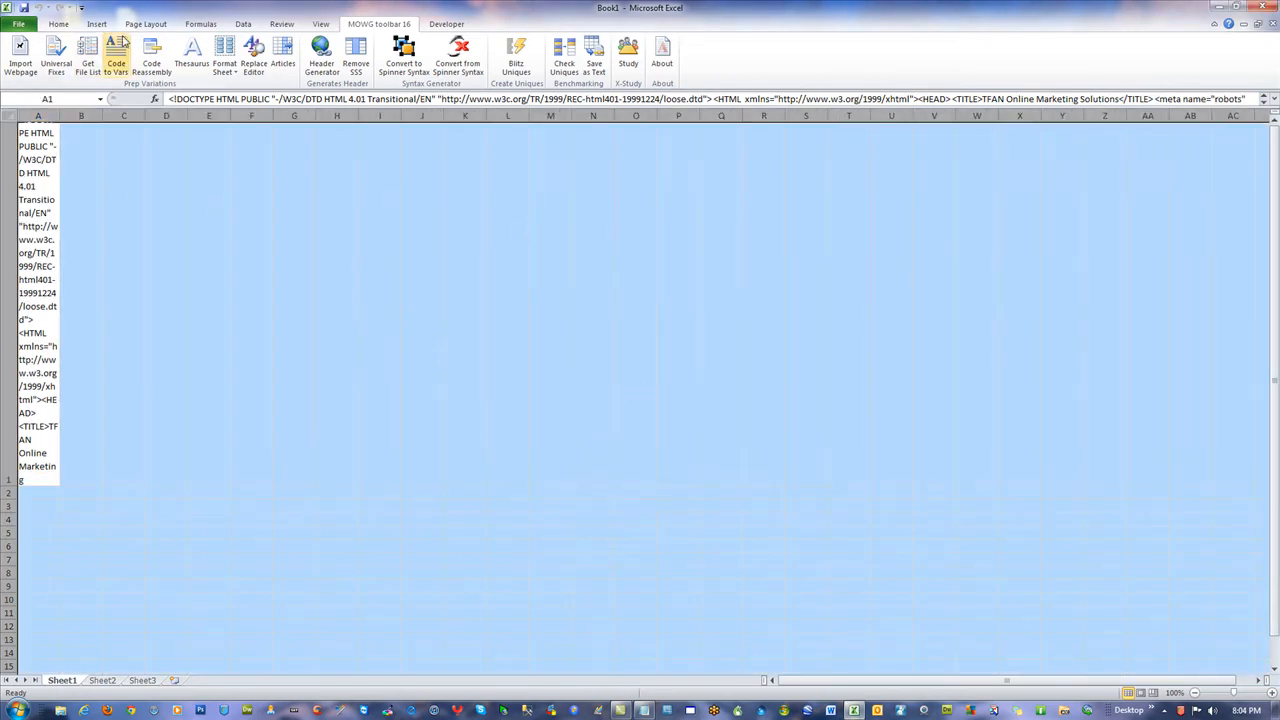
pyautogui.click(104, 55)
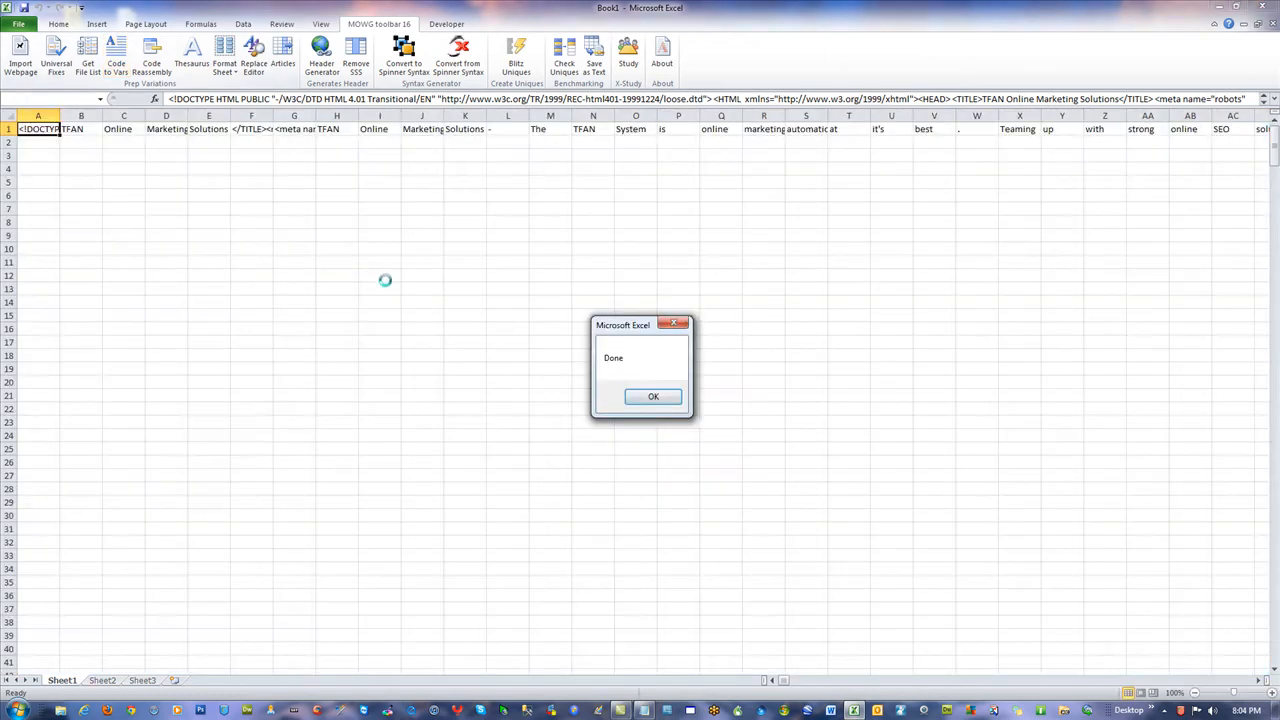
pyautogui.click(653, 396)
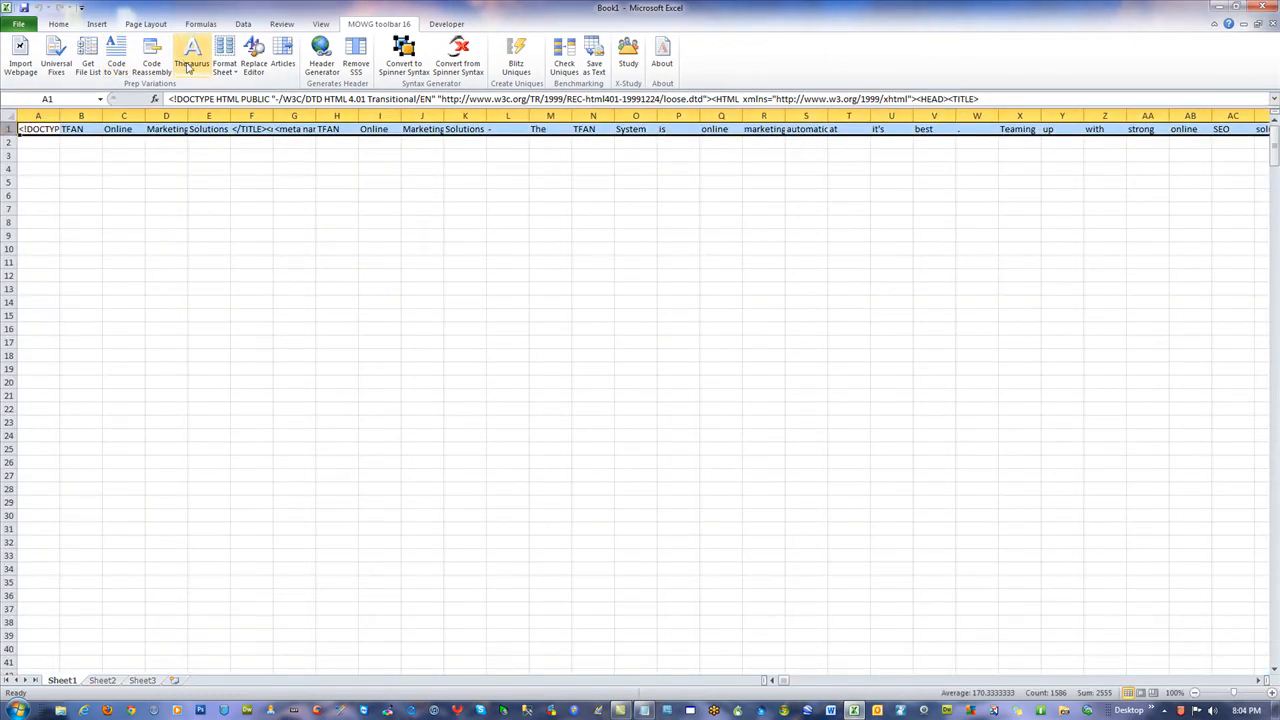
# - Generate Thesaurus synonyms under the row-1 words and apply the Replace Window character replacements
pyautogui.click(195, 50)
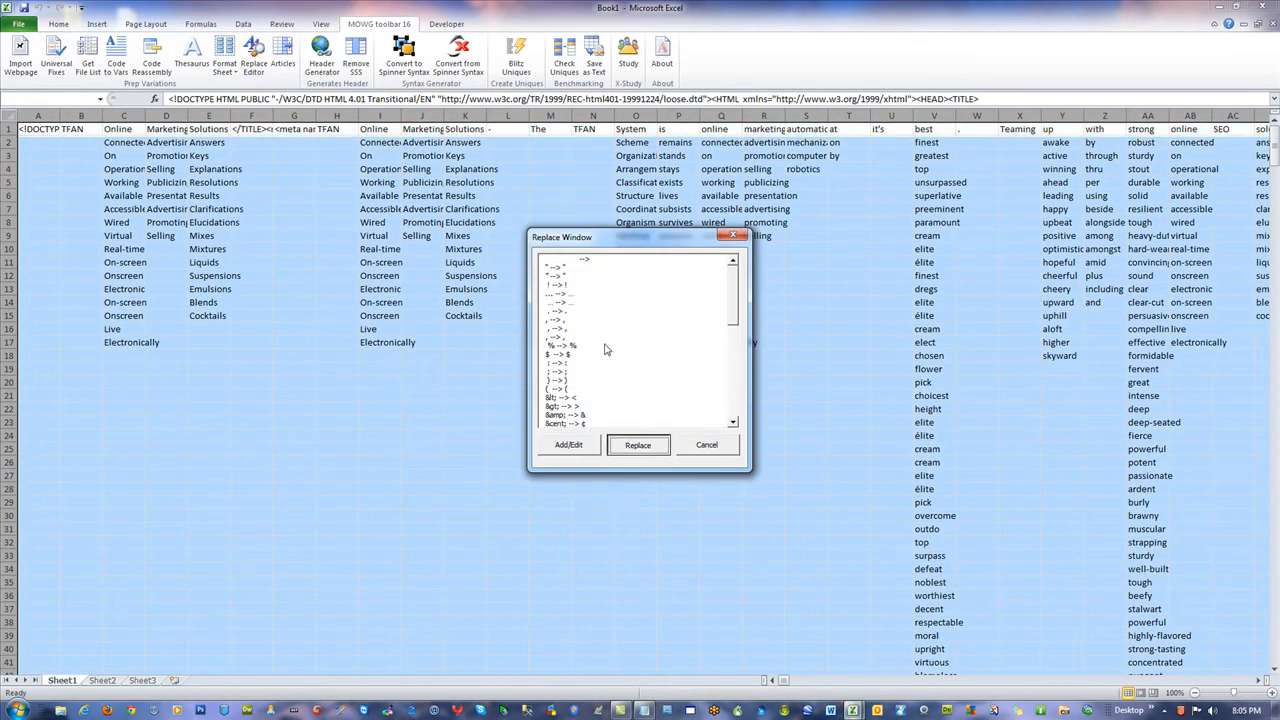
pyautogui.moveTo(644, 326)
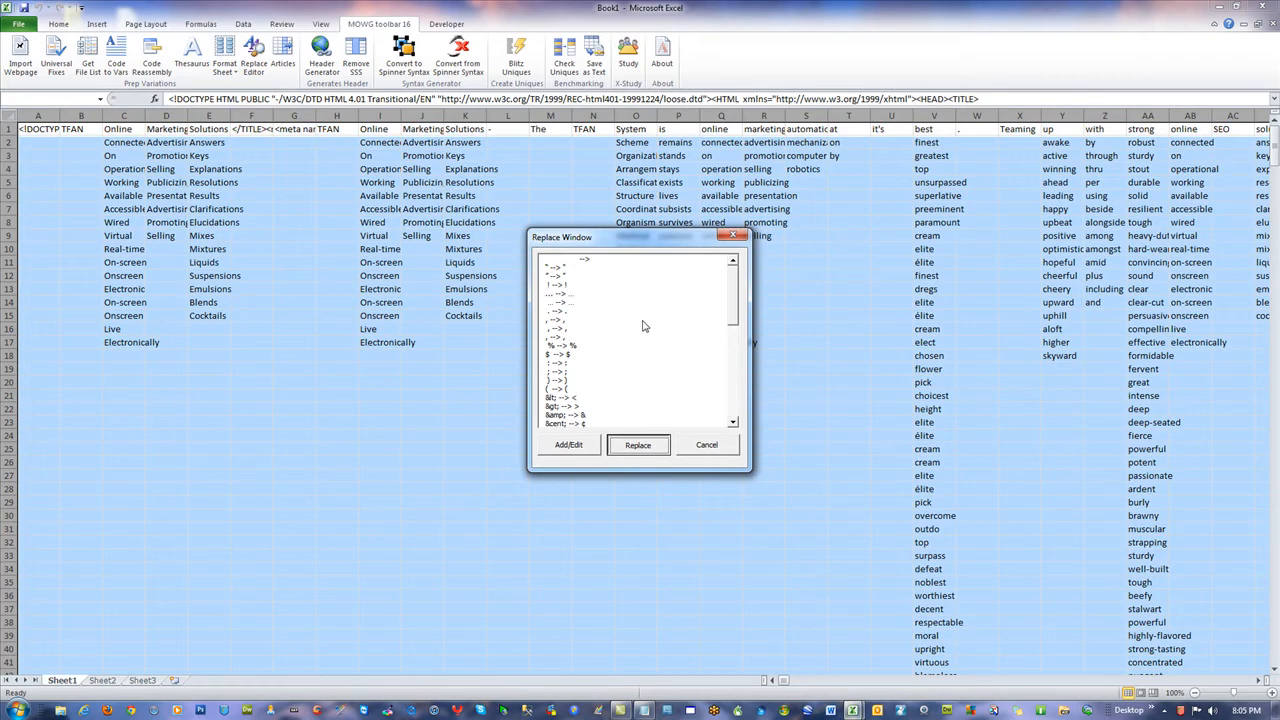
pyautogui.click(638, 445)
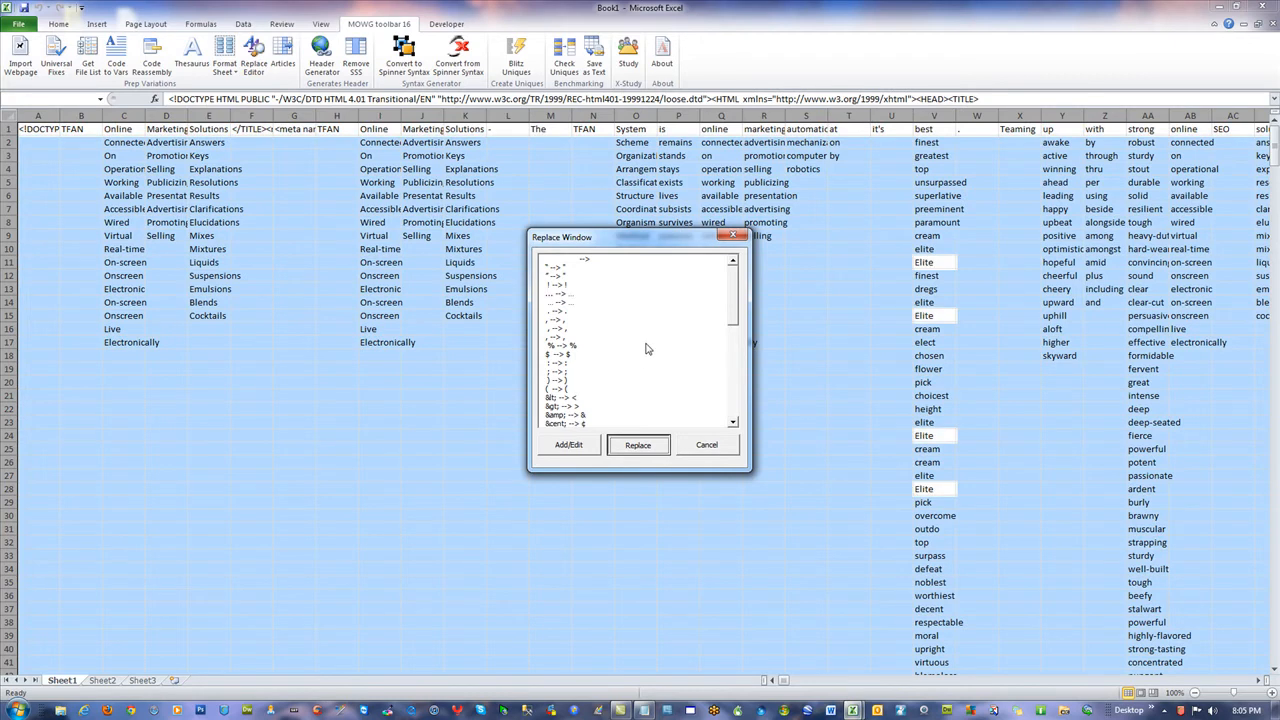
pyautogui.click(638, 444)
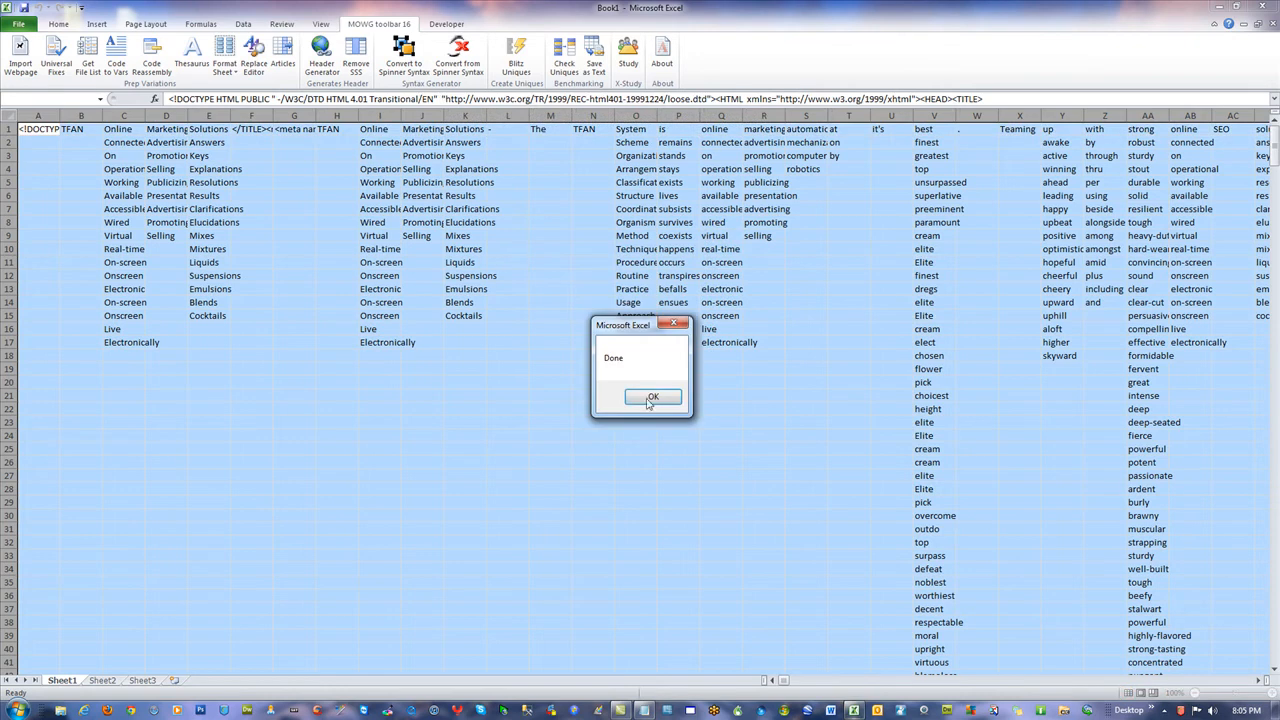
pyautogui.click(652, 396)
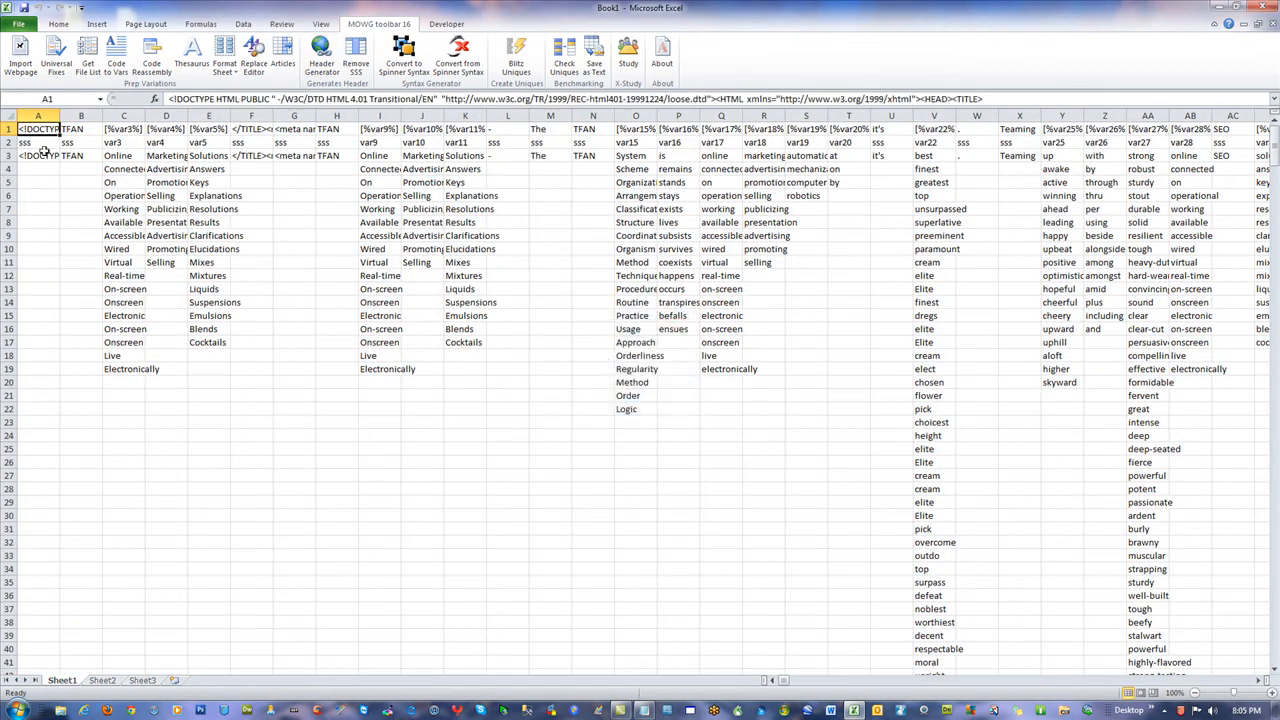
# - Join the placeholder row into one line of base HTML on Sheet2, then return to Sheet1
pyautogui.rightClick(33, 143)
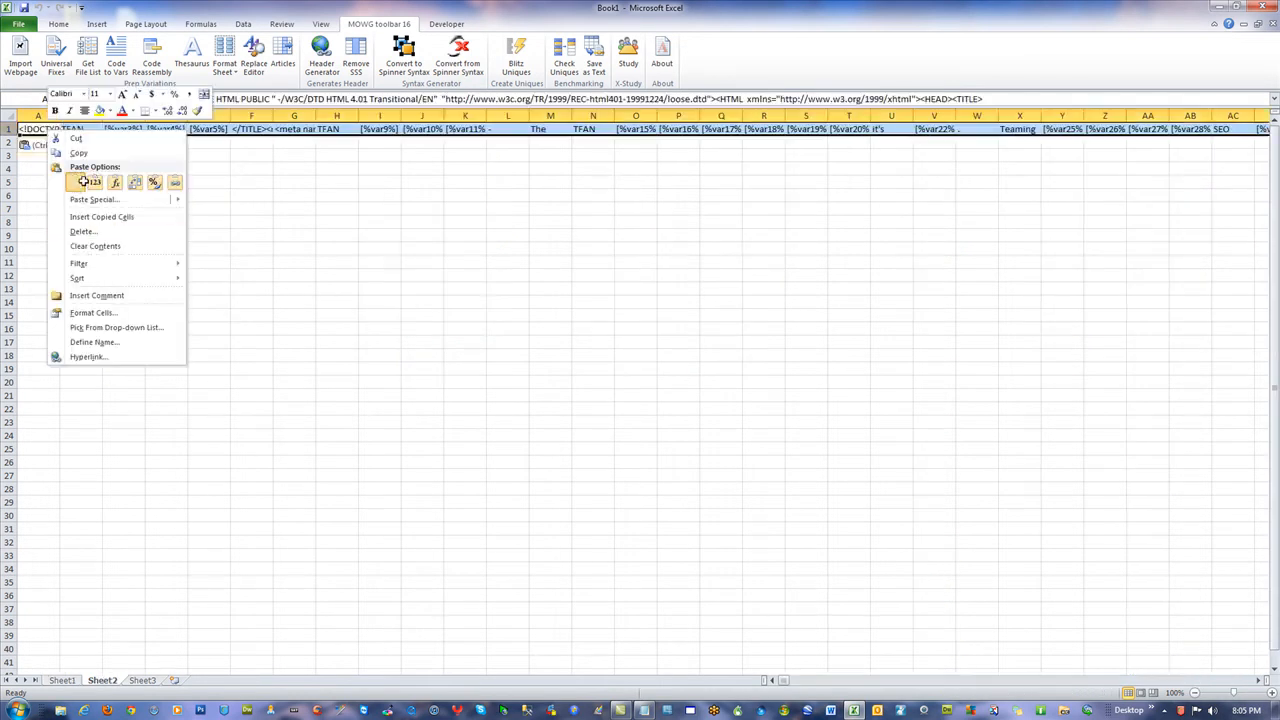
pyautogui.click(150, 55)
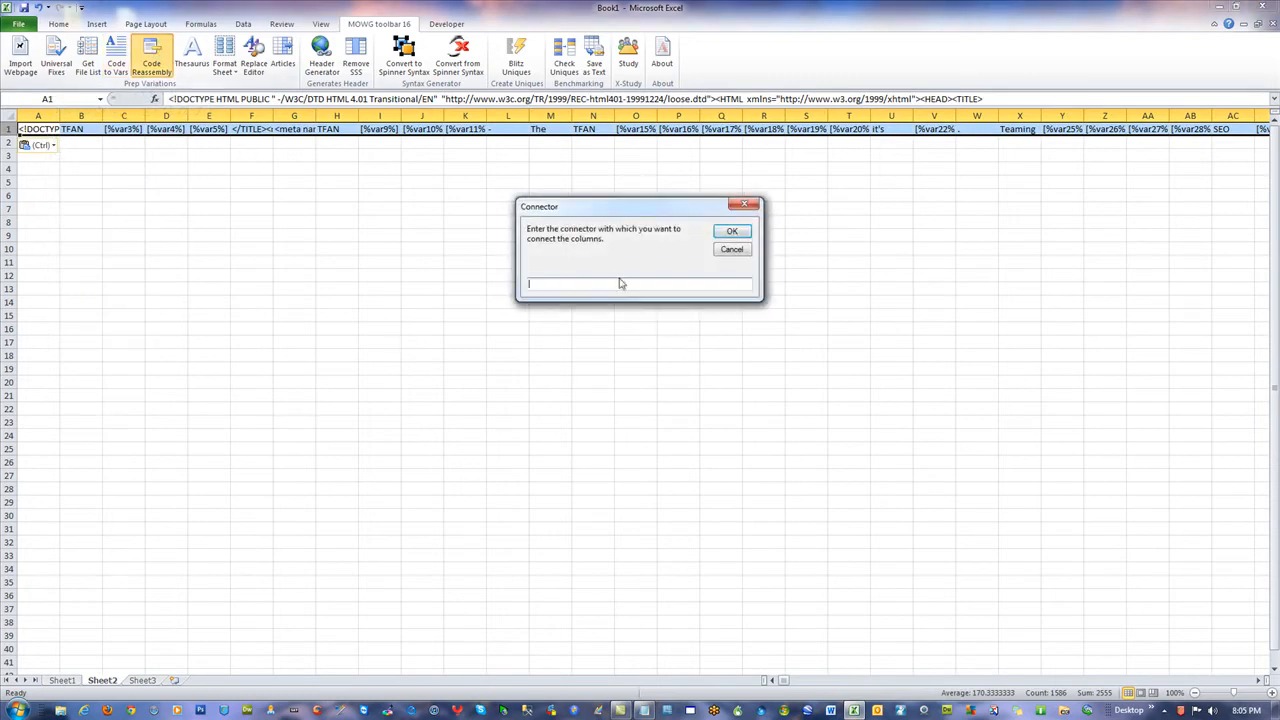
pyautogui.click(732, 231)
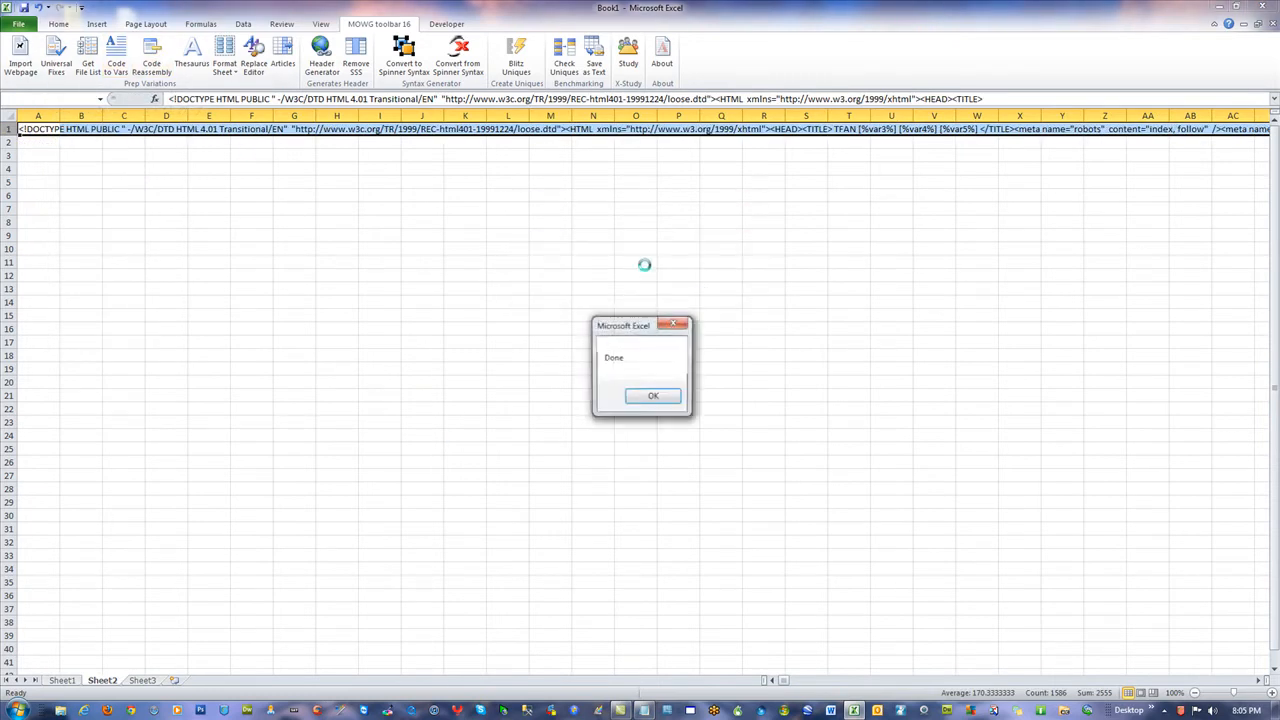
pyautogui.click(652, 395)
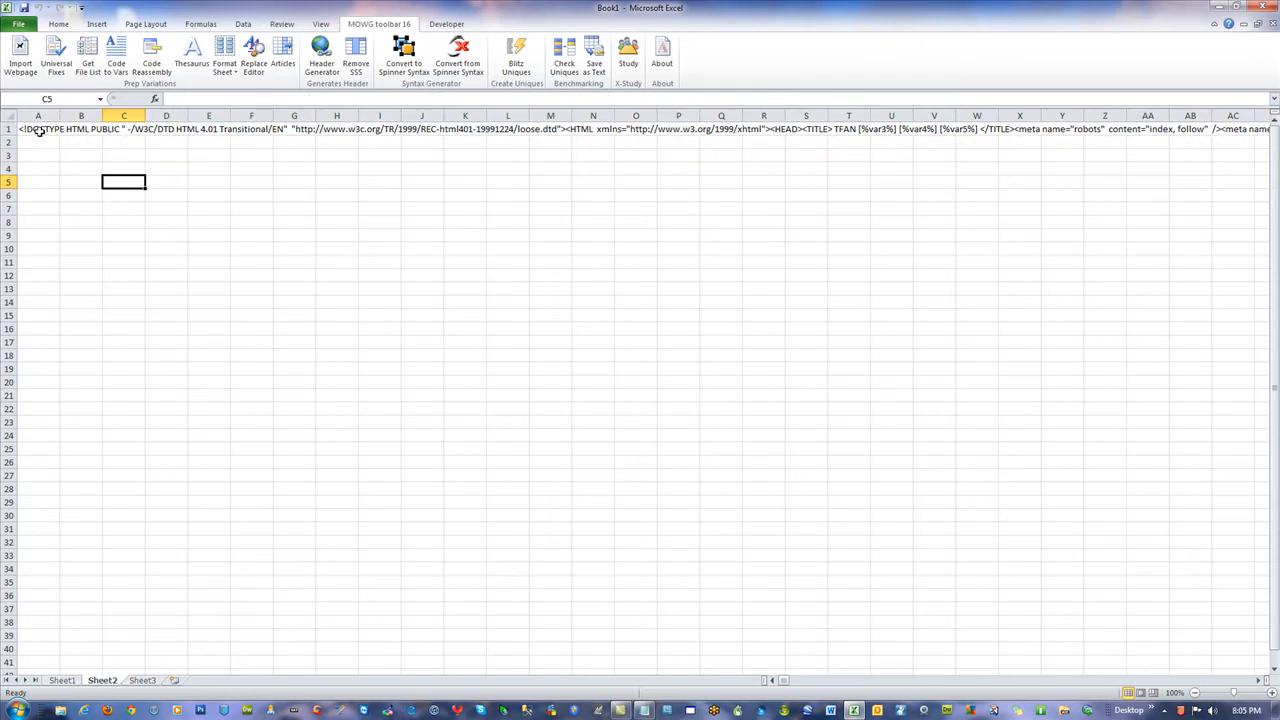
pyautogui.click(37, 130)
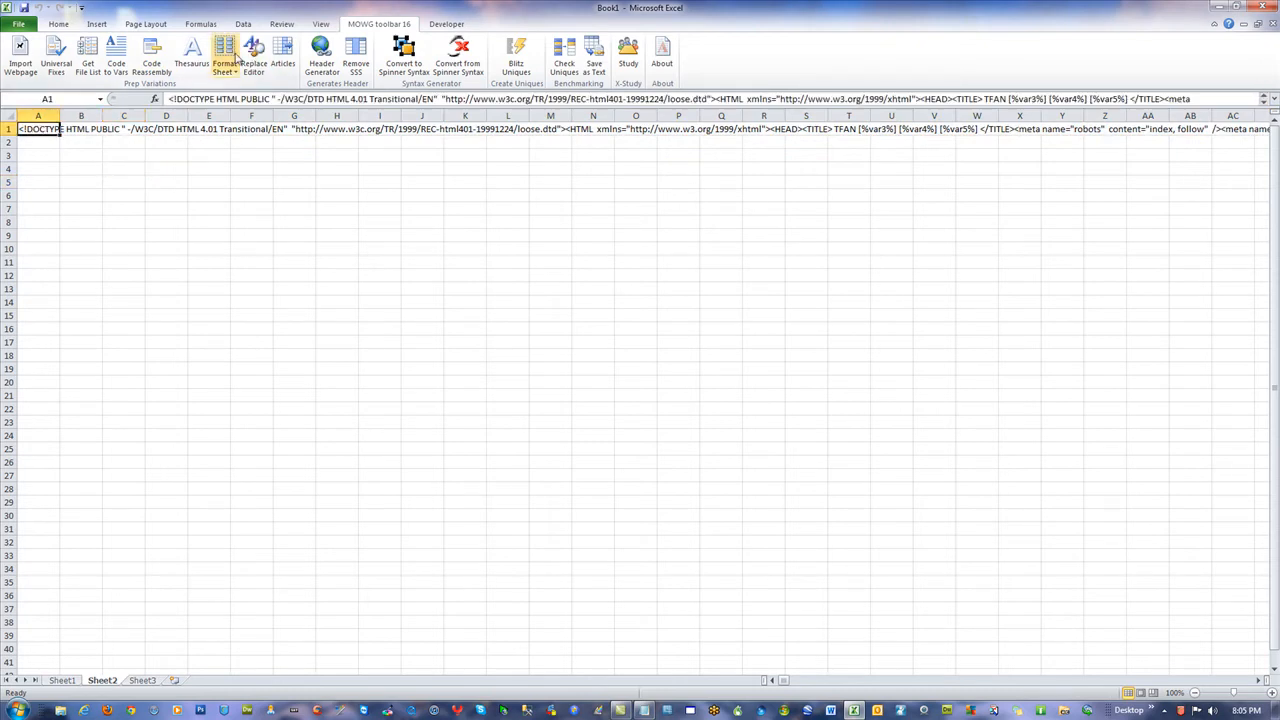
pyautogui.click(256, 55)
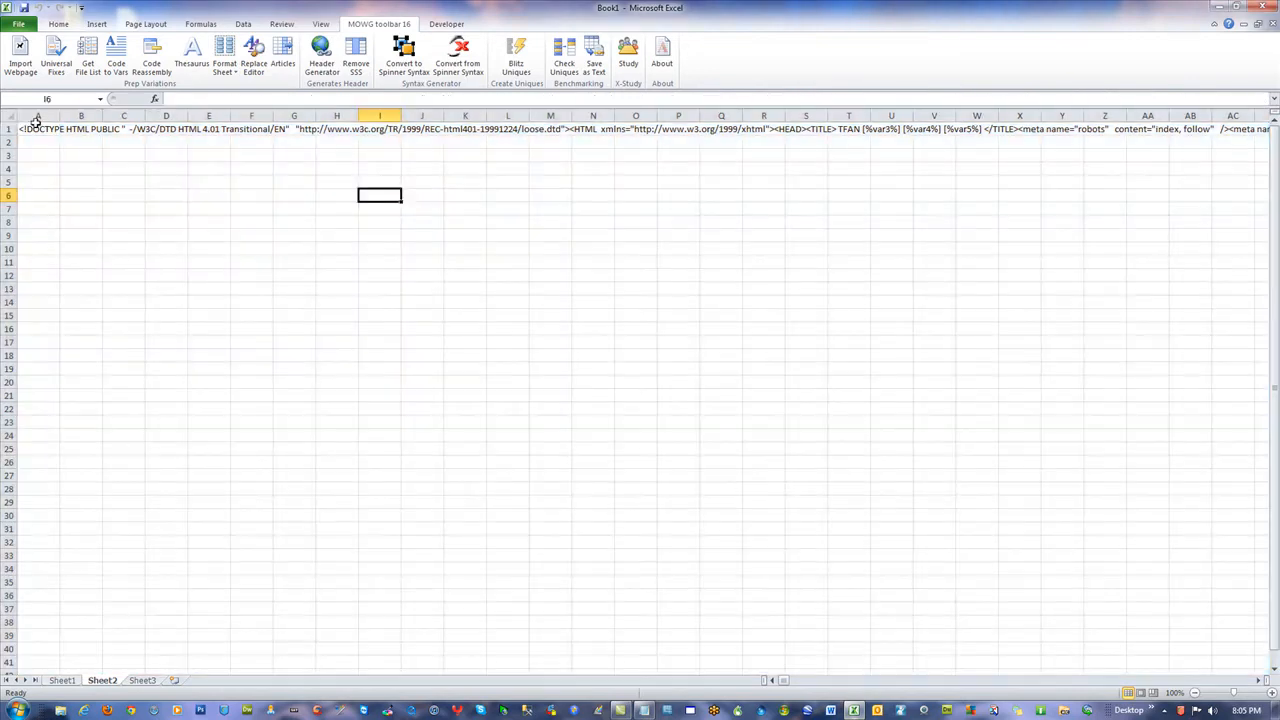
pyautogui.click(40, 130)
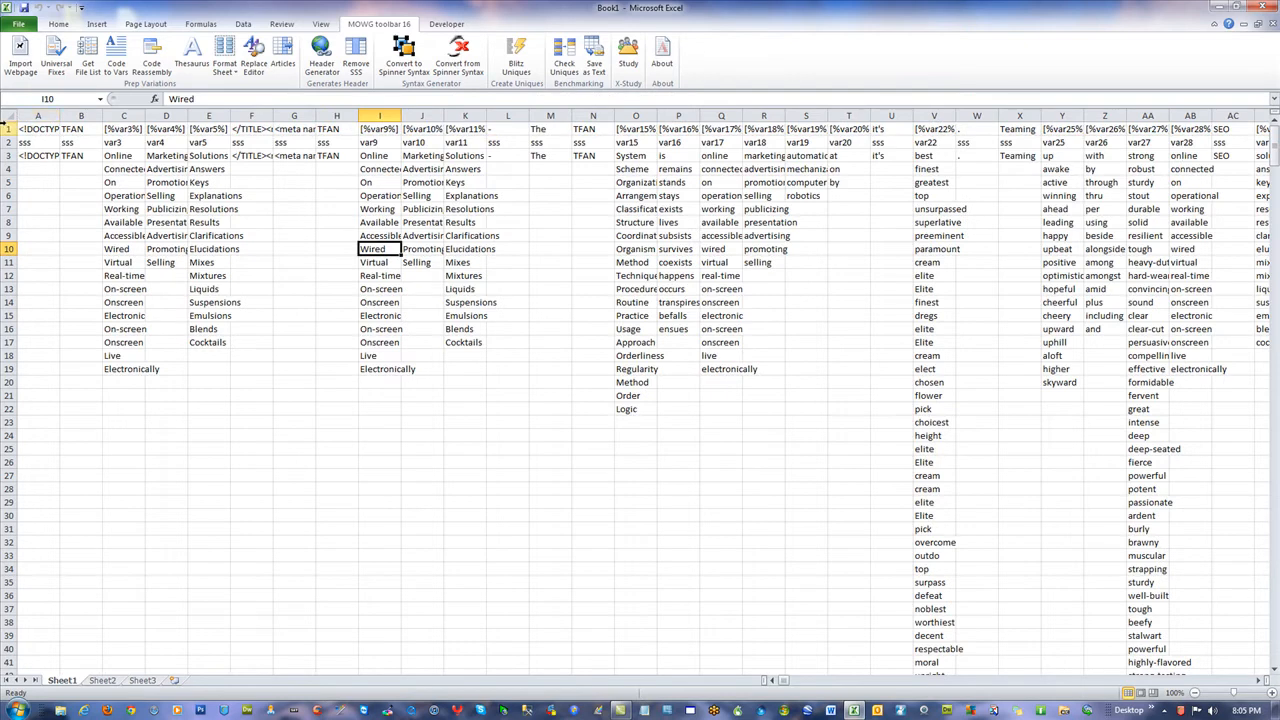
# - Delete Sheet1's placeholder row 1 and run Remove SSS to strip the sss columns
pyautogui.rightClick(10, 128)
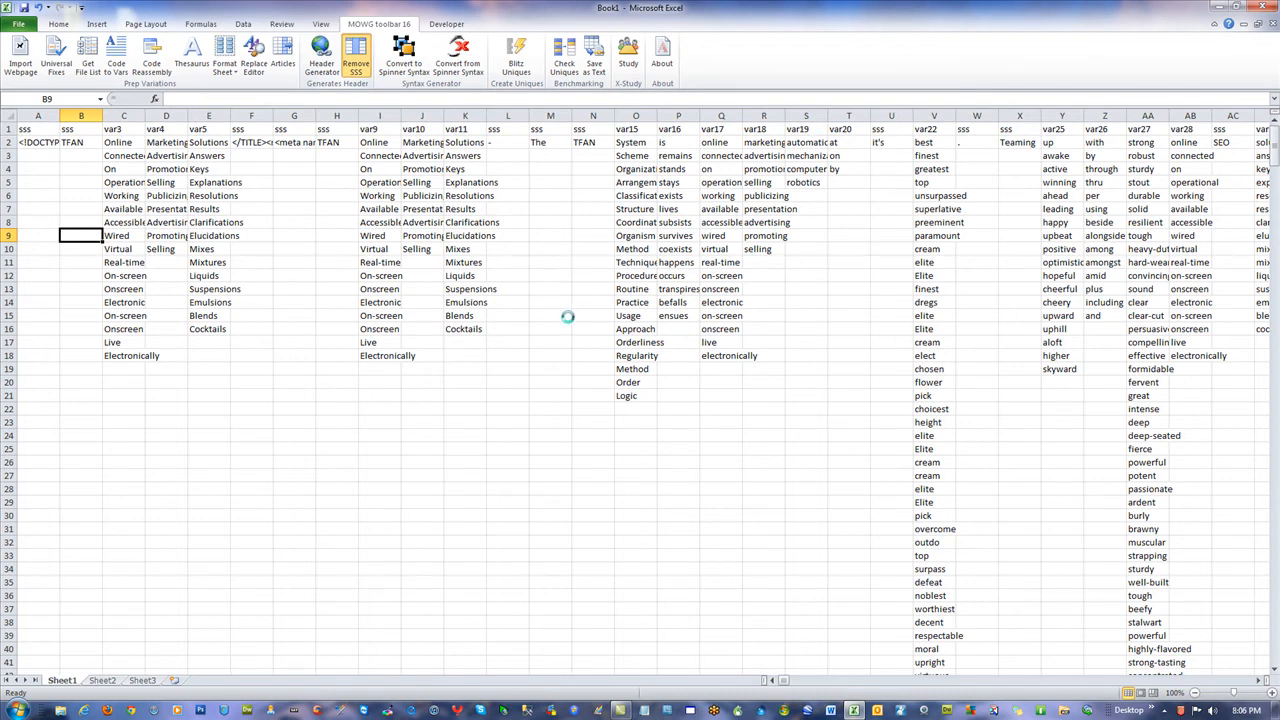
pyautogui.click(356, 62)
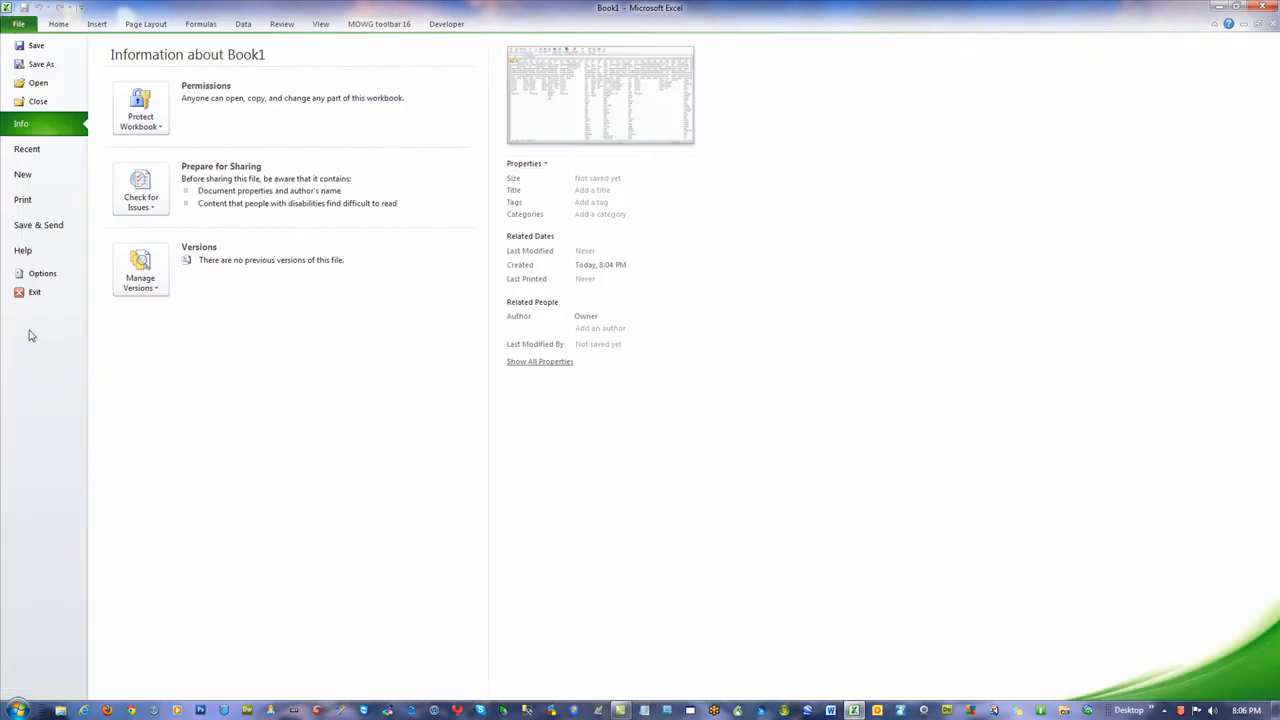
# - Save the active sheet as vars.csv in Desktop\MA and close Excel without resaving
pyautogui.click(36, 64)
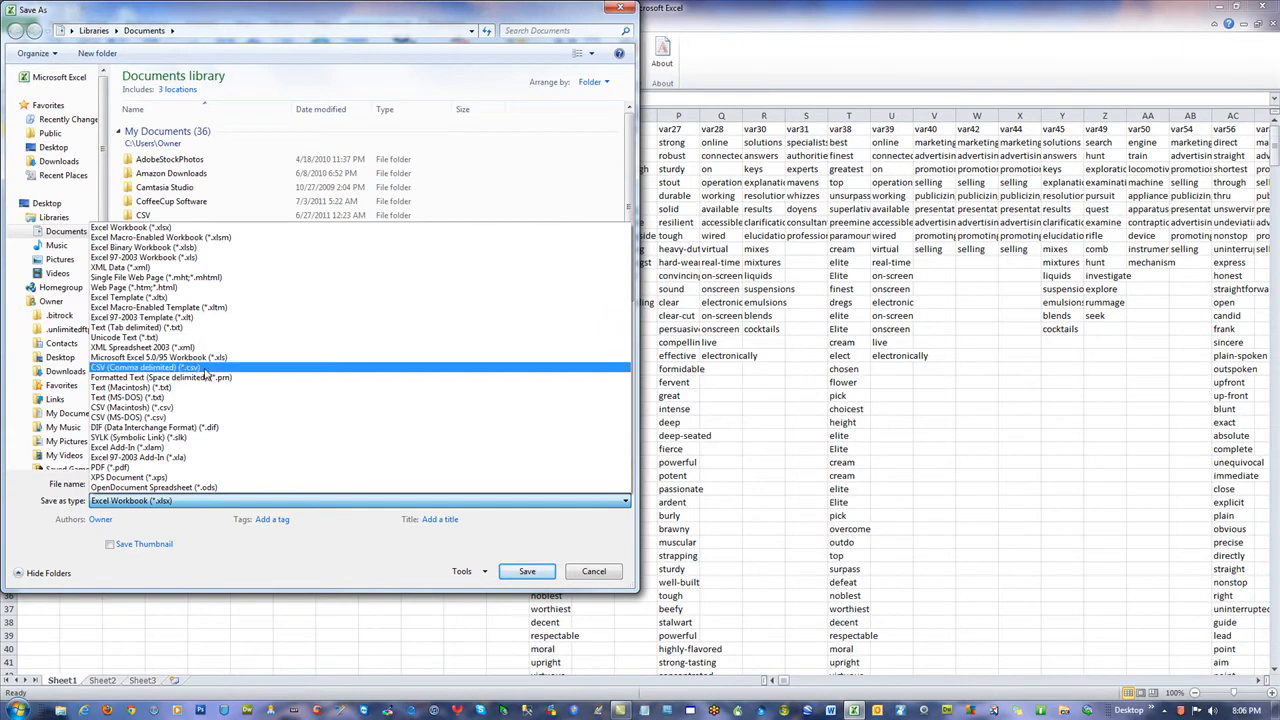
pyautogui.click(145, 367)
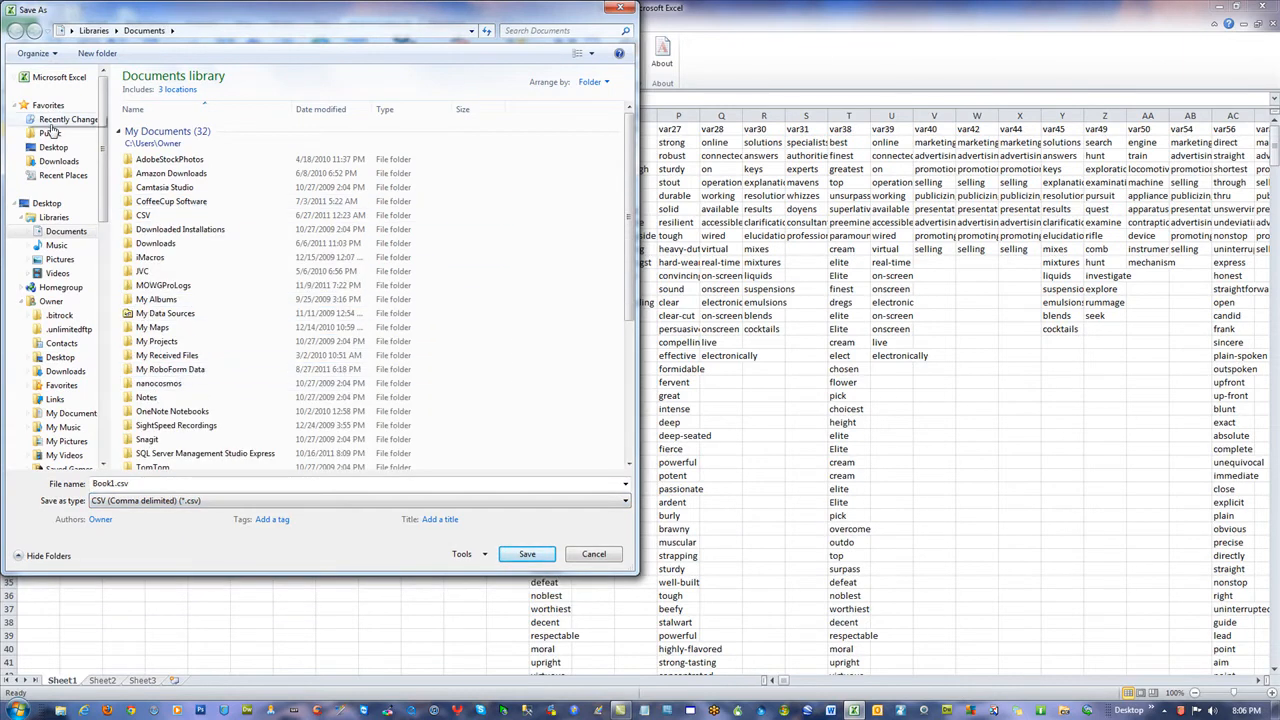
pyautogui.click(53, 147)
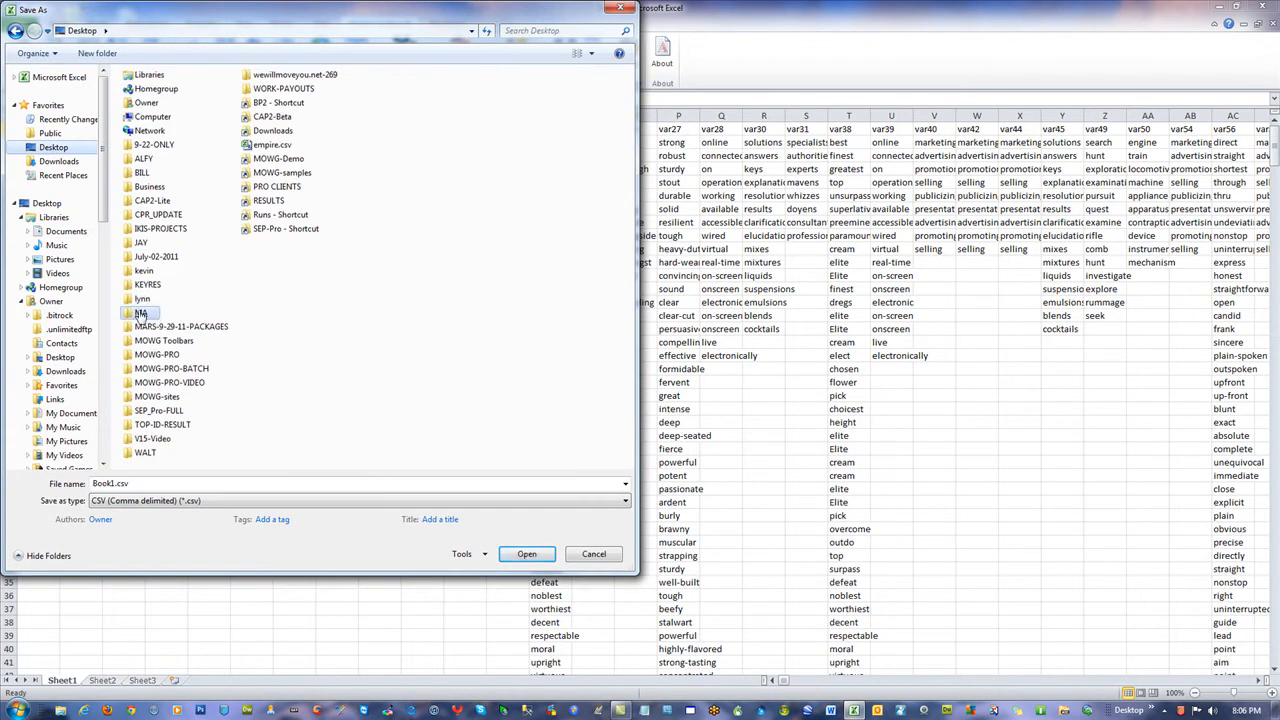
pyautogui.doubleClick(140, 313)
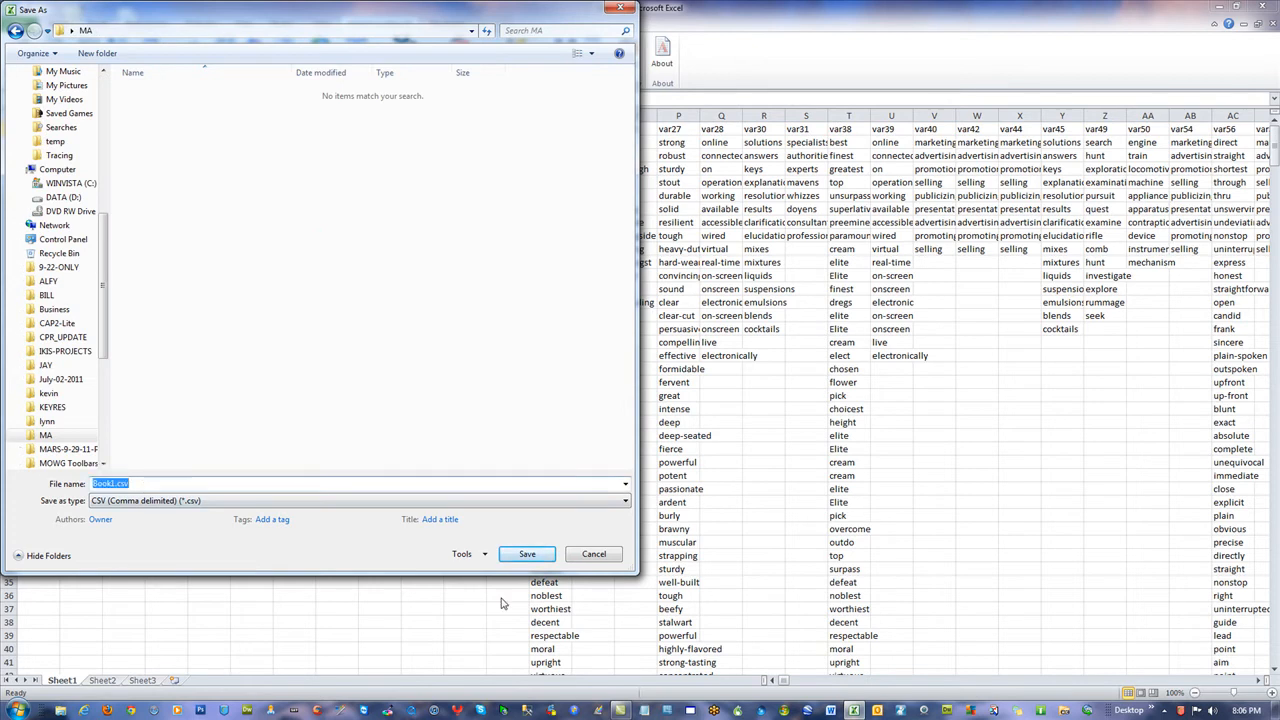
pyautogui.click(526, 553)
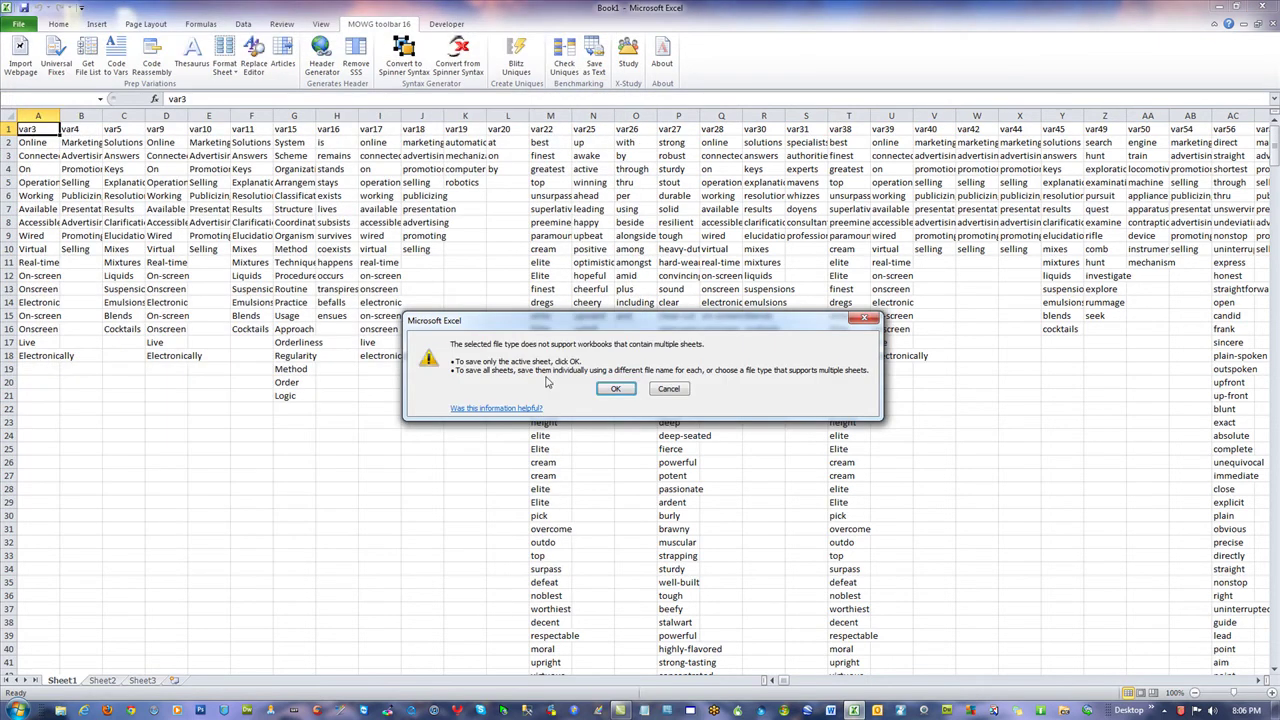
pyautogui.click(616, 388)
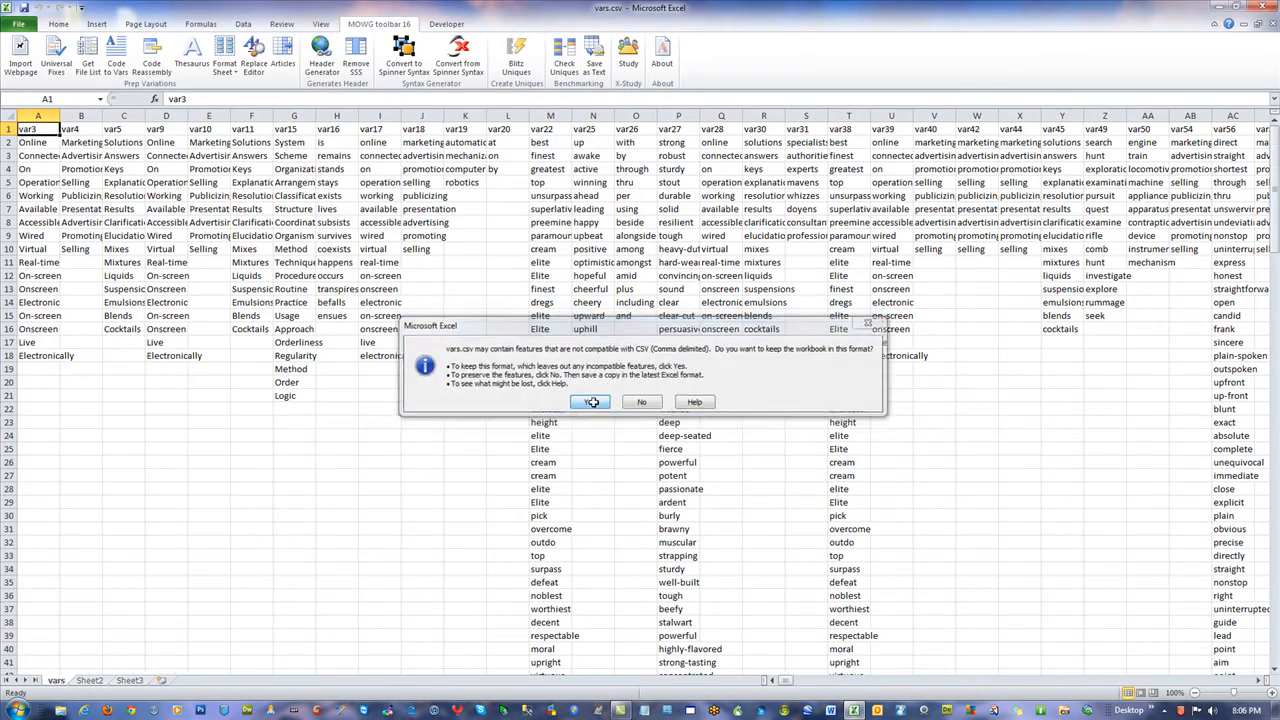
pyautogui.click(590, 402)
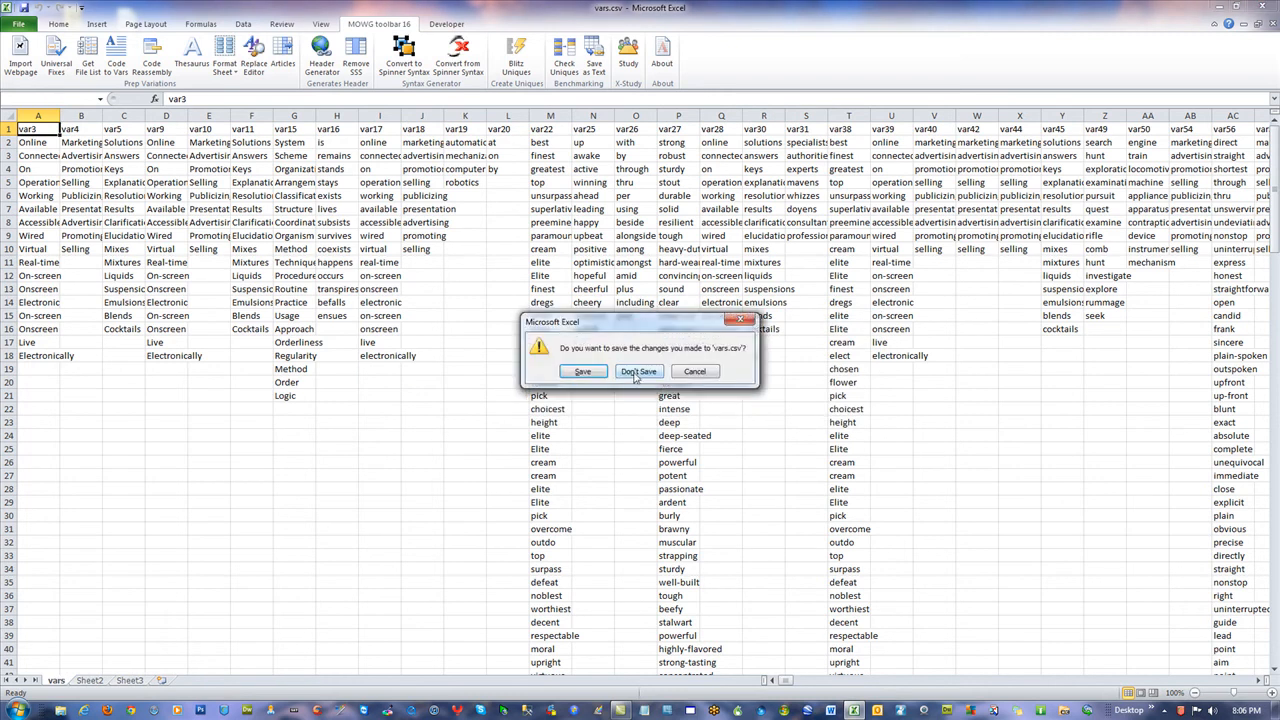
pyautogui.click(639, 371)
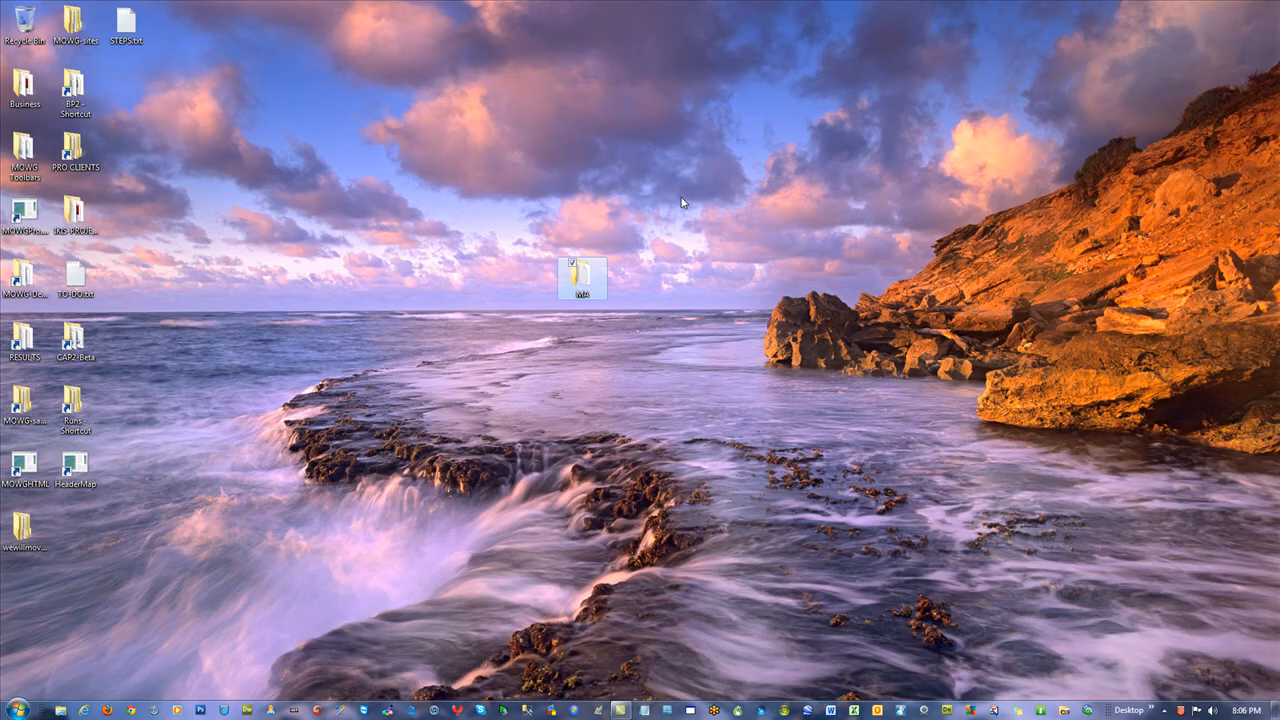
# - Rename base.txt with an .html extension in Windows Explorer
pyautogui.rightClick(481, 314)
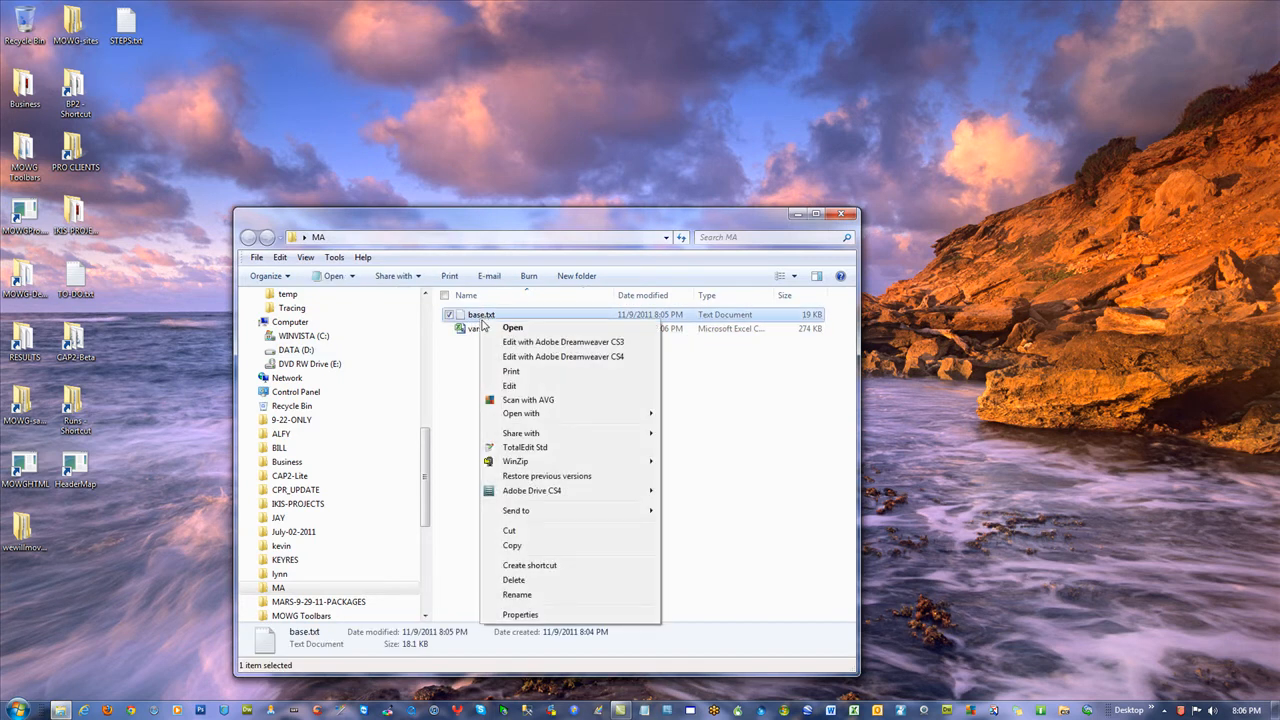
pyautogui.click(517, 594)
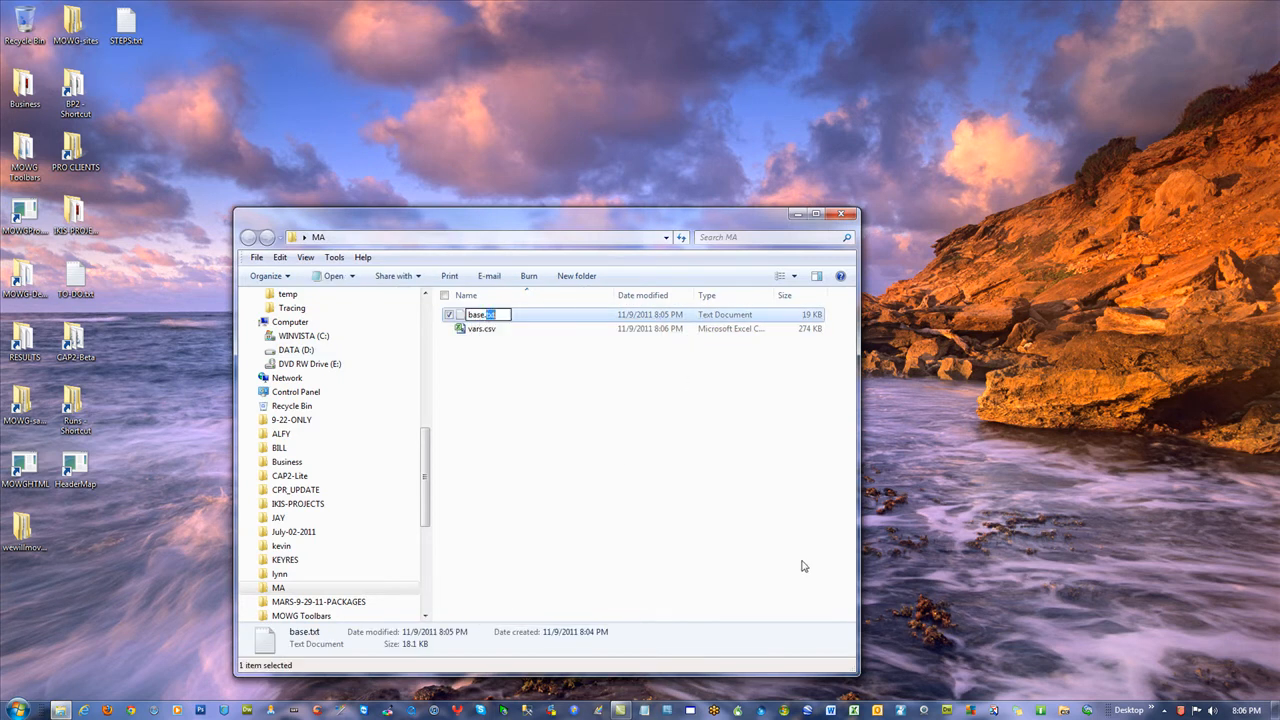
pyautogui.press('Enter')
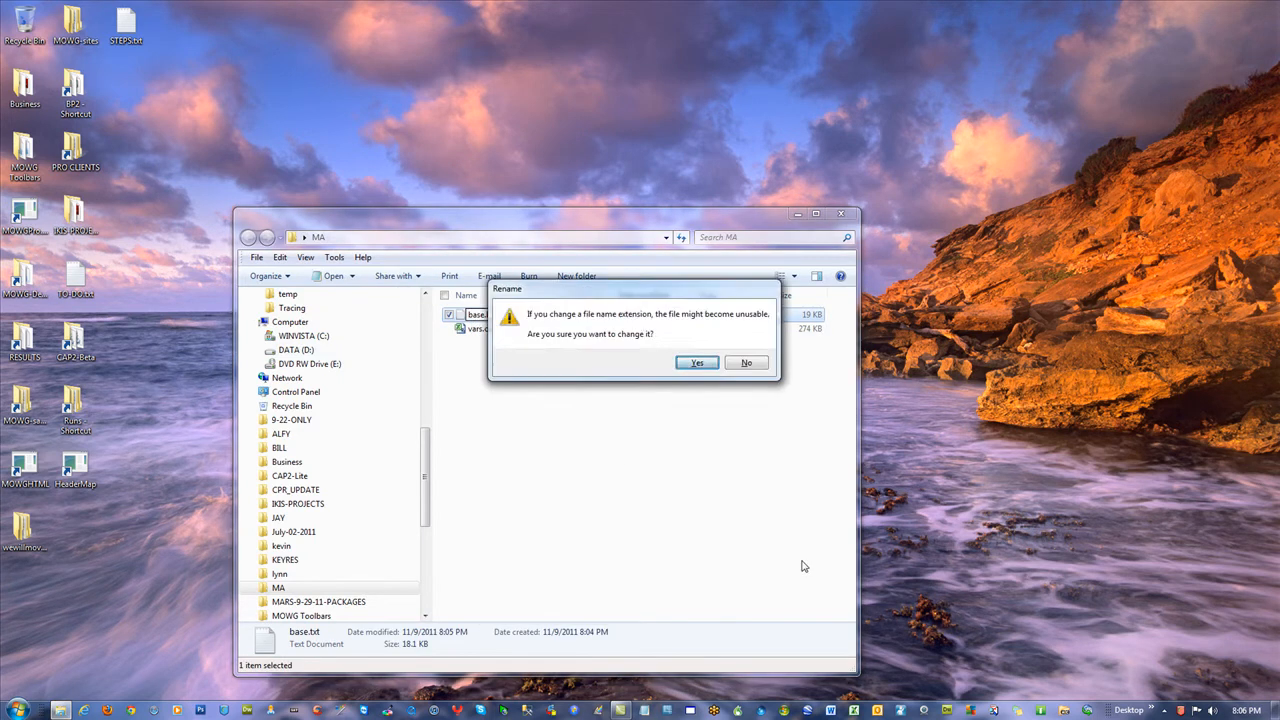
# - Confirm the extension change, then preview base.html's placeholder-filled TFAN page in Internet Explorer
pyautogui.click(696, 362)
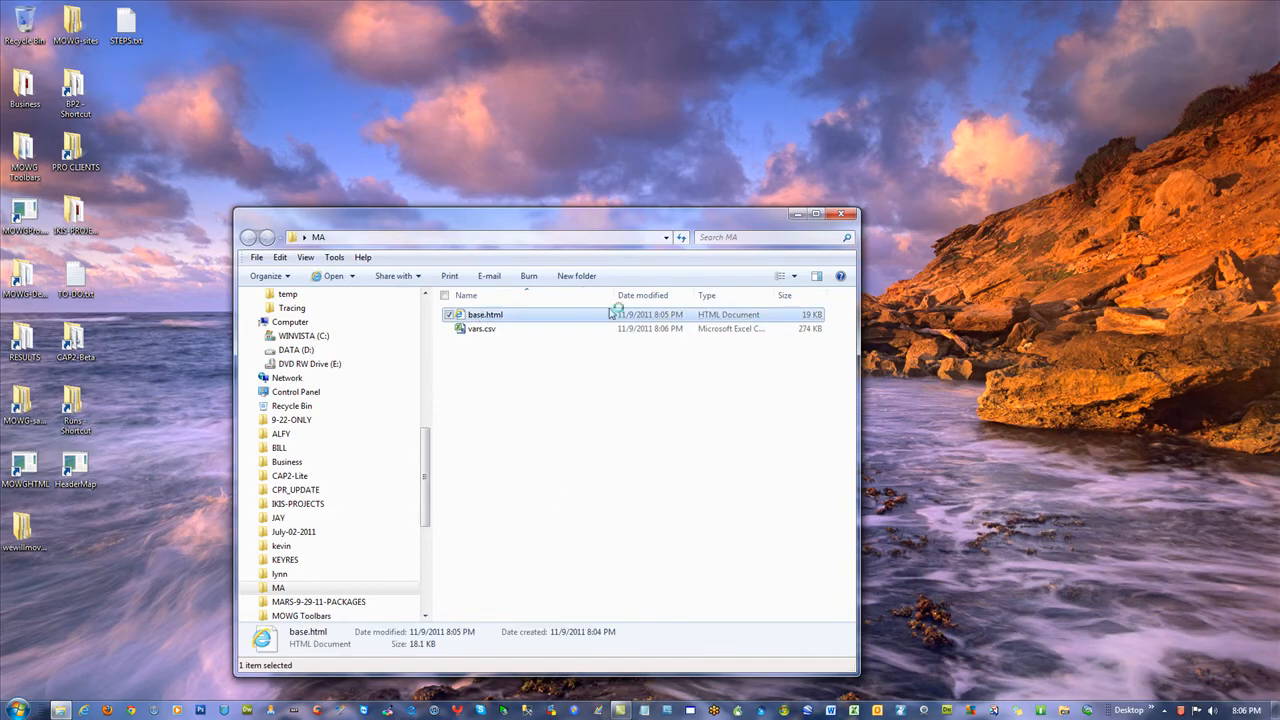
pyautogui.doubleClick(485, 314)
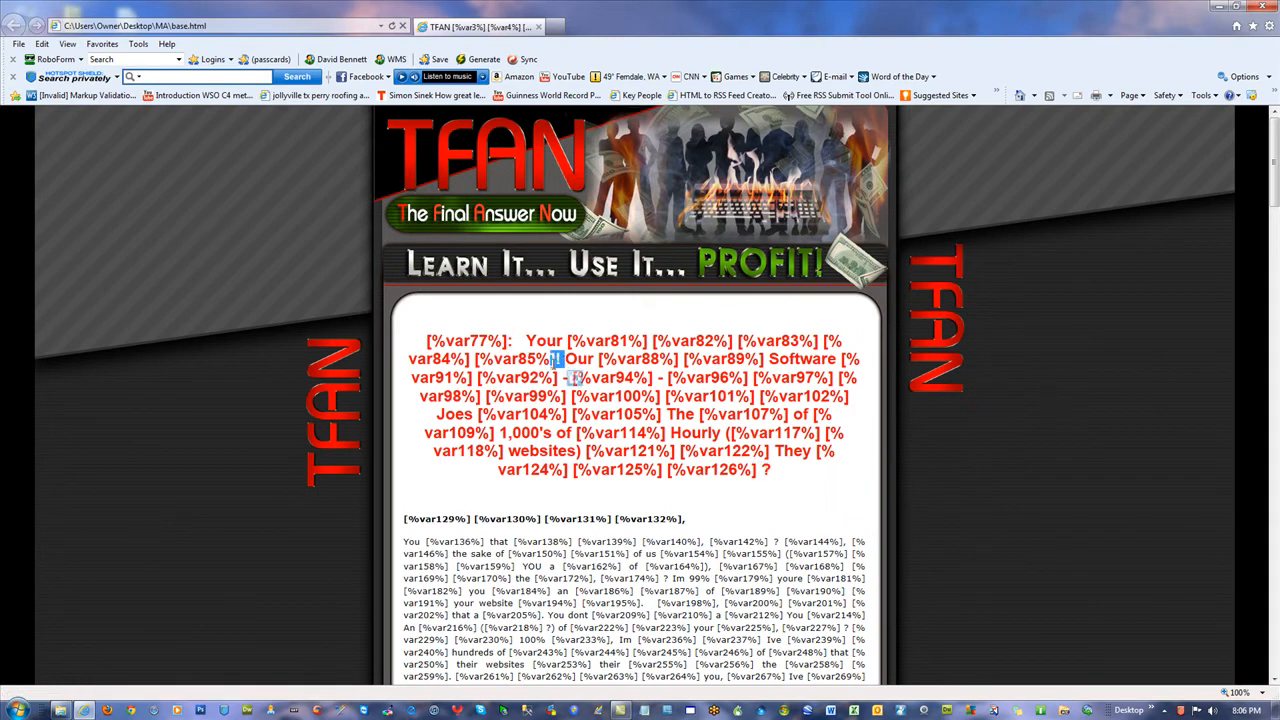
pyautogui.scroll(-3)
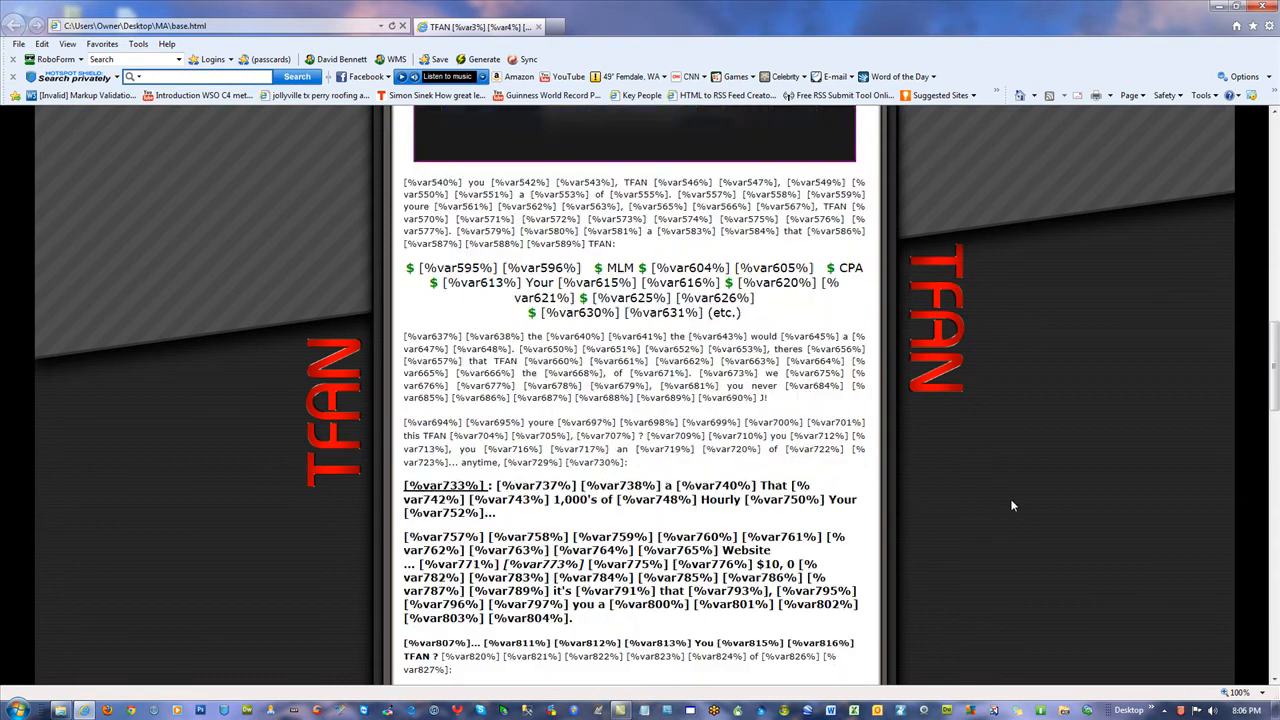
pyautogui.scroll(-3)
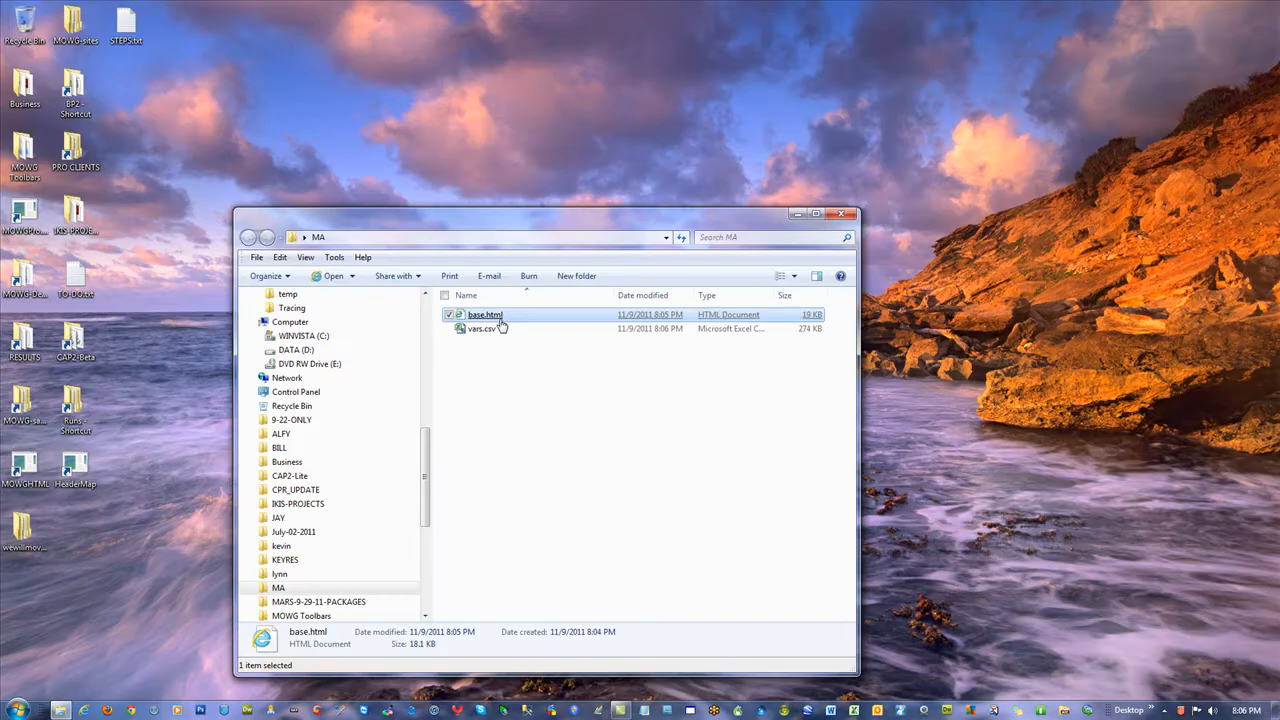
# - Run Replace All across base.html's source in Notepad, then close Notepad
pyautogui.doubleClick(484, 314)
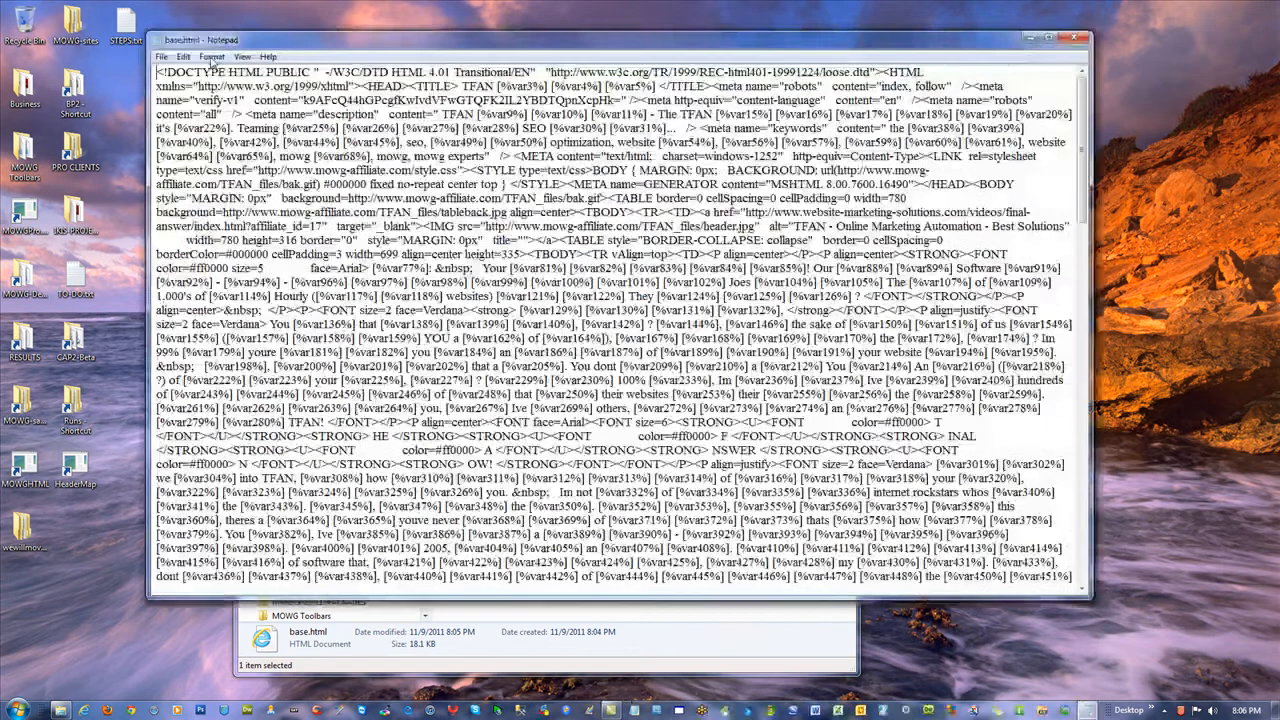
pyautogui.click(188, 55)
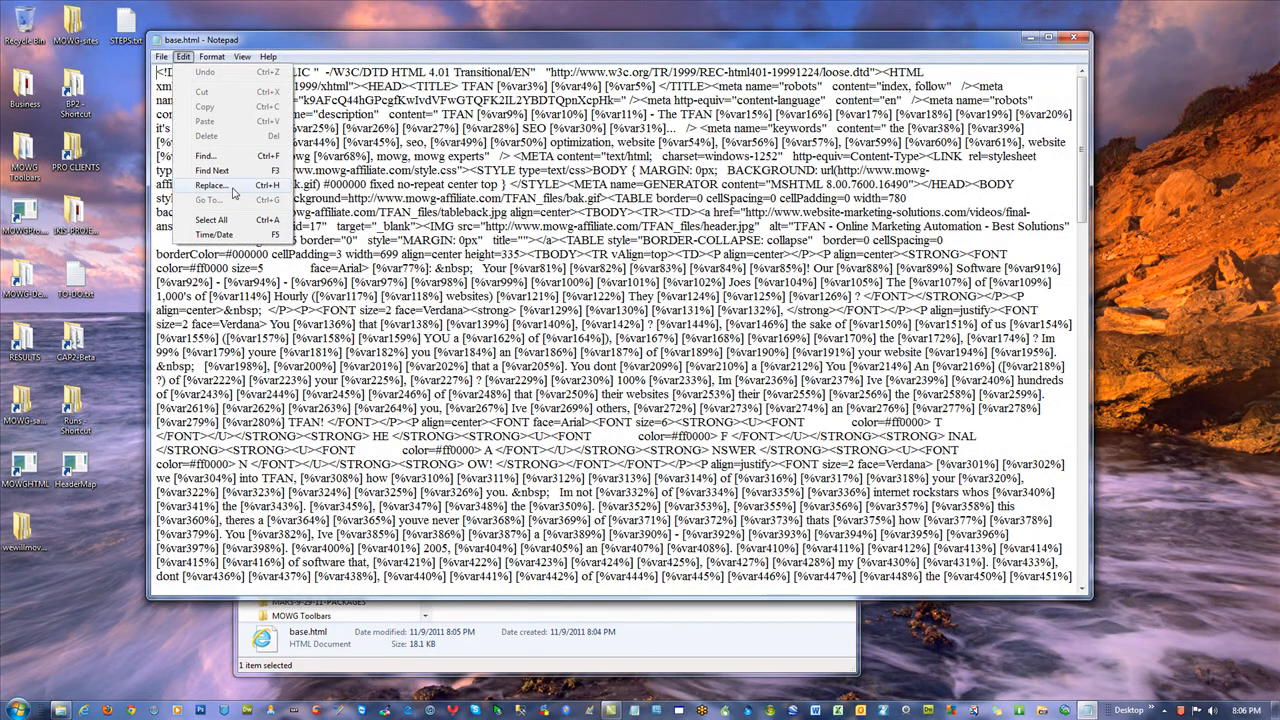
pyautogui.click(210, 187)
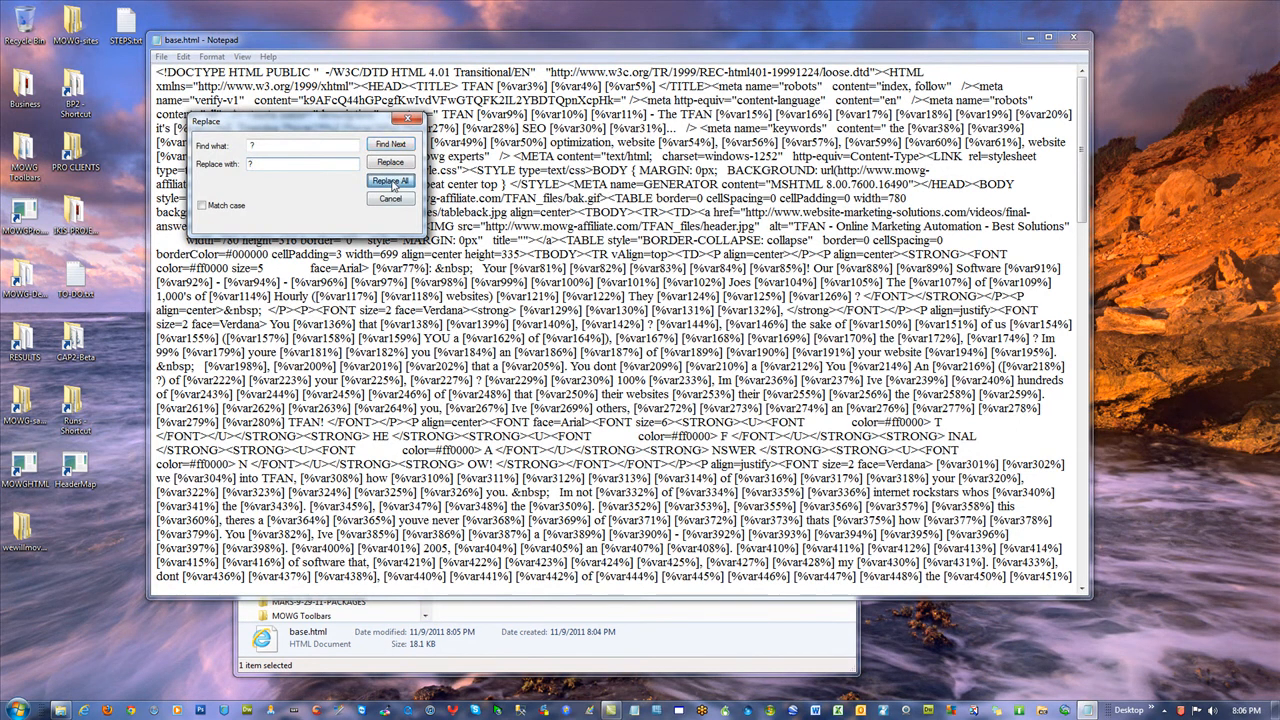
pyautogui.click(391, 198)
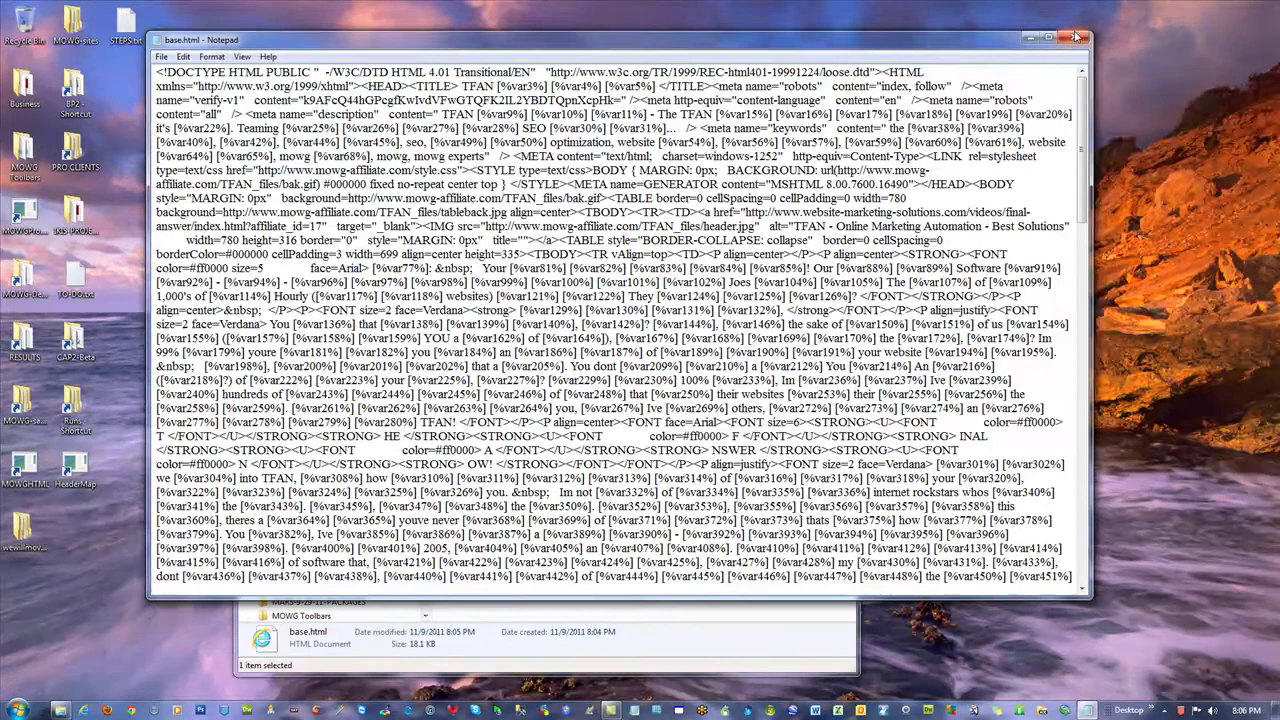
pyautogui.click(1070, 34)
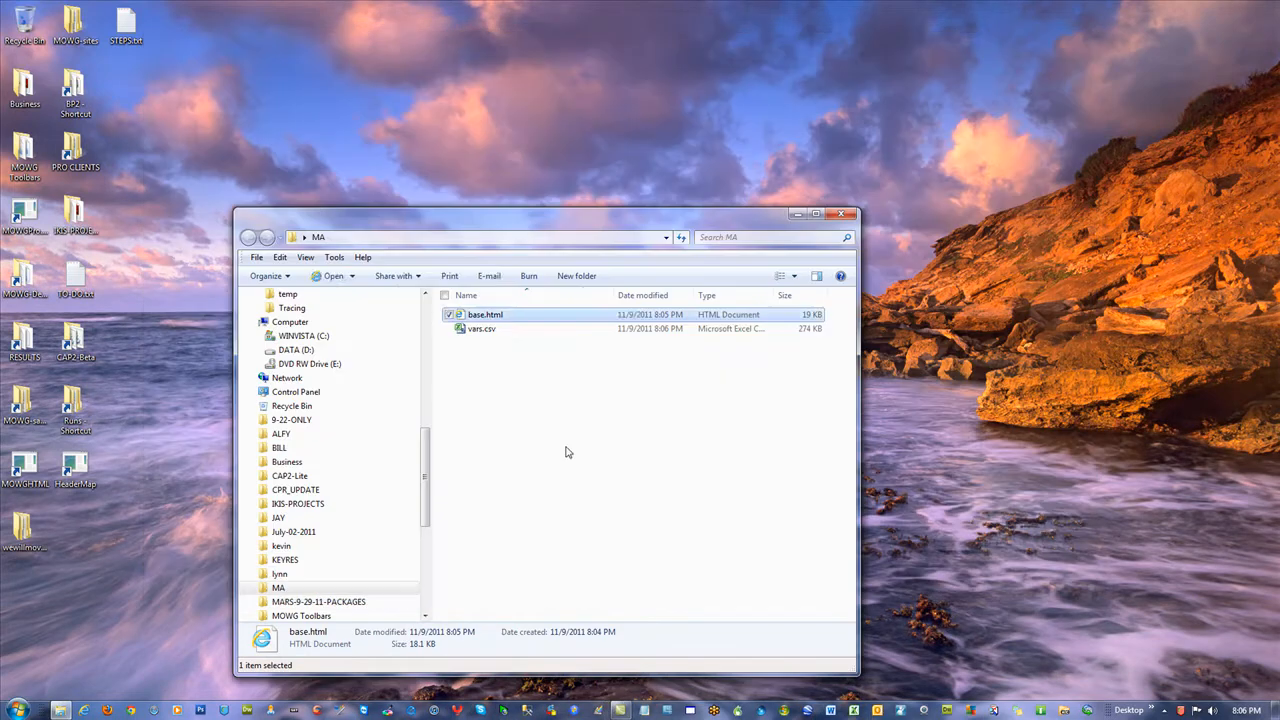
pyautogui.doubleClick(481, 328)
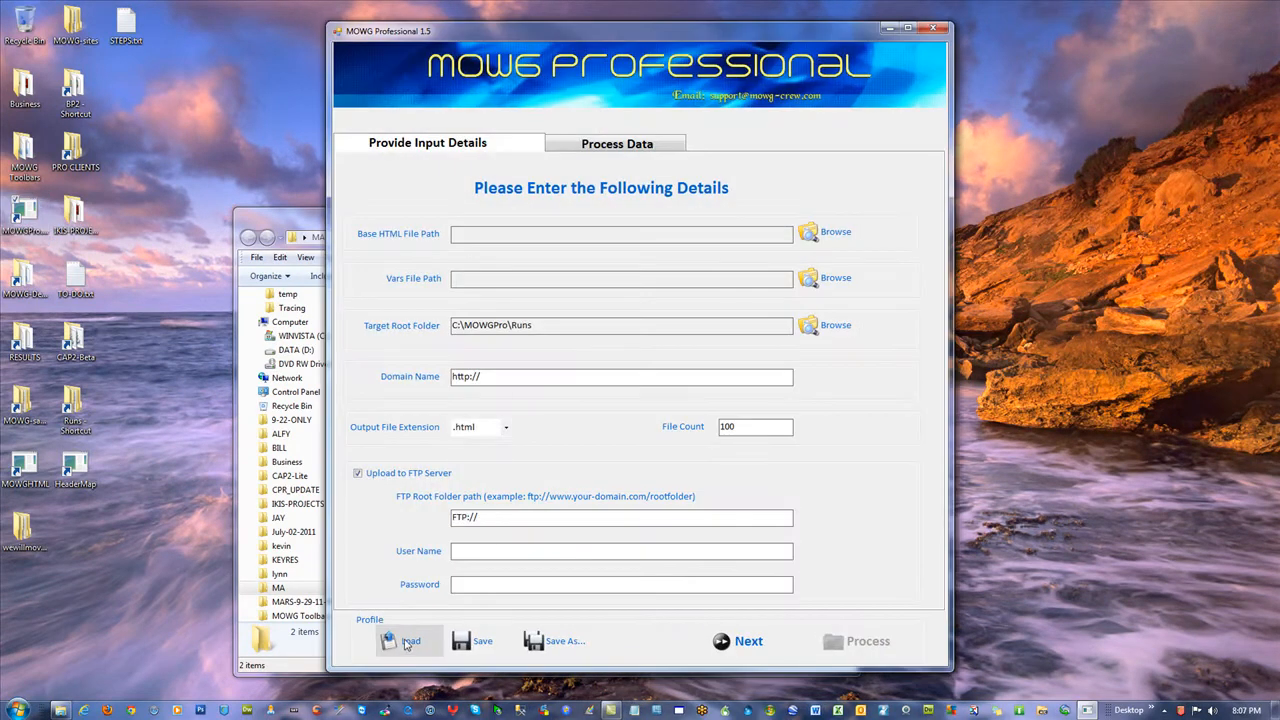
pyautogui.click(824, 231)
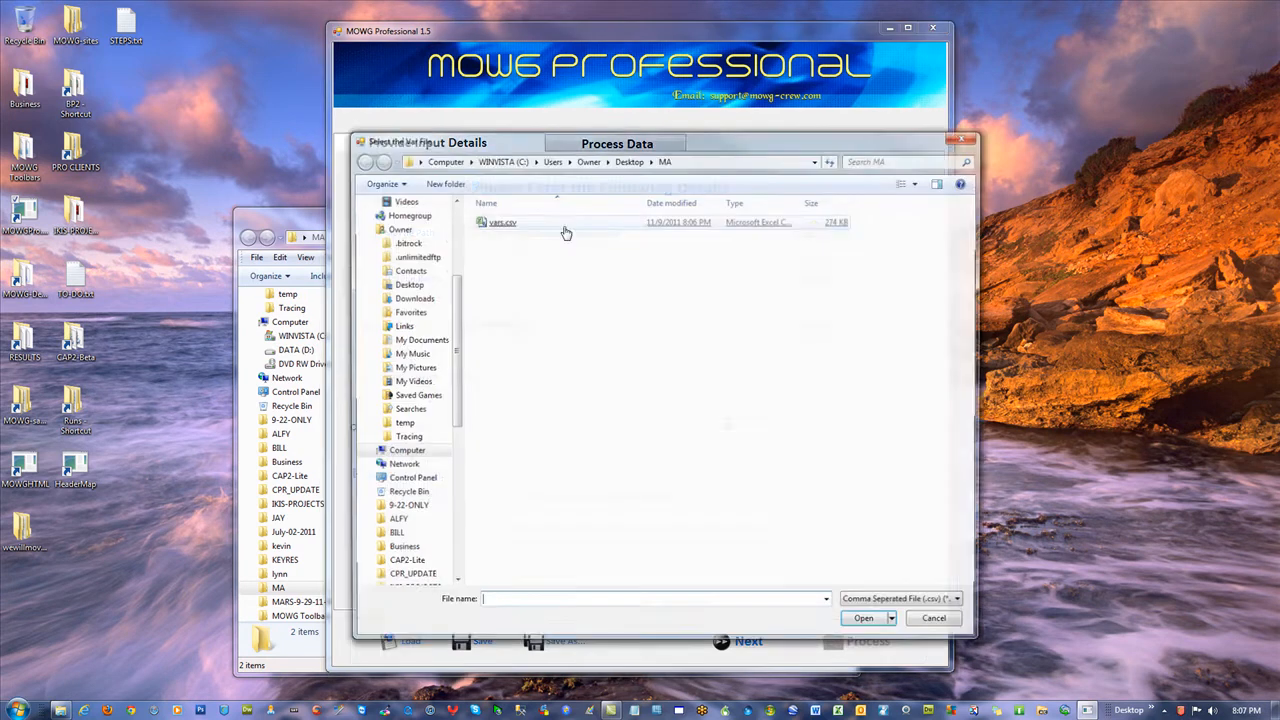
pyautogui.click(862, 618)
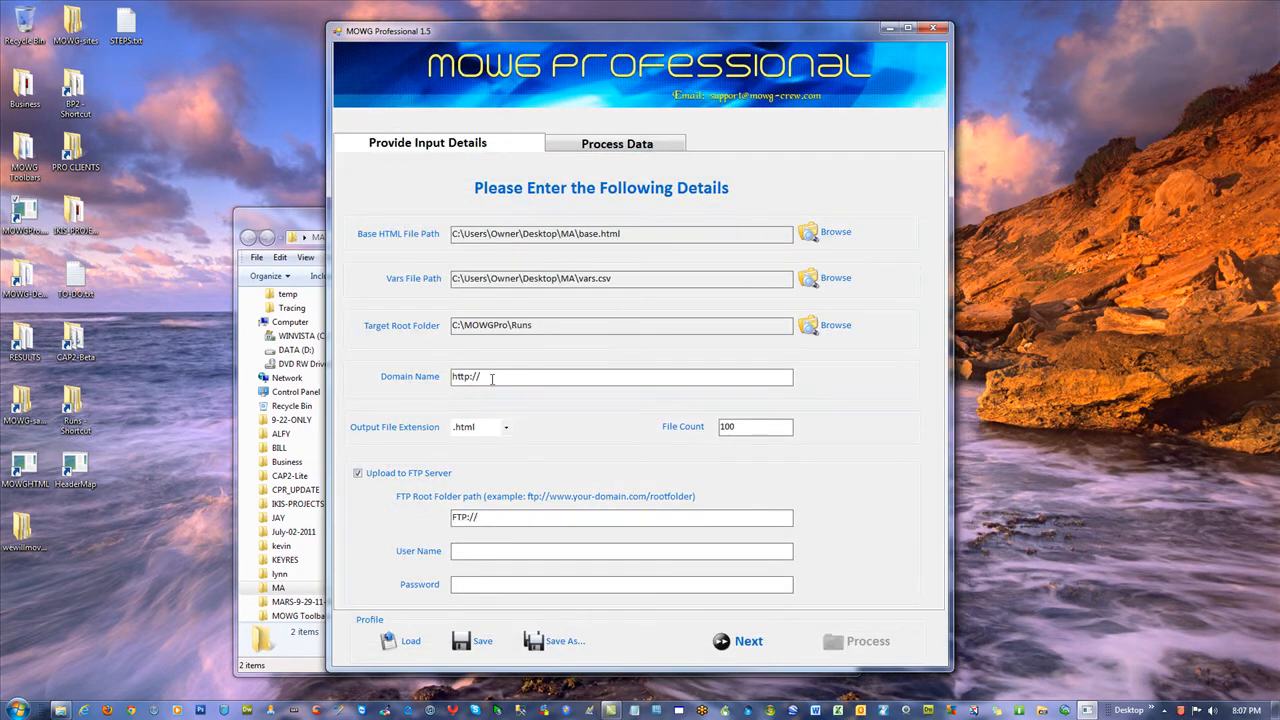
pyautogui.write('www.mowg-affiliate.com/')
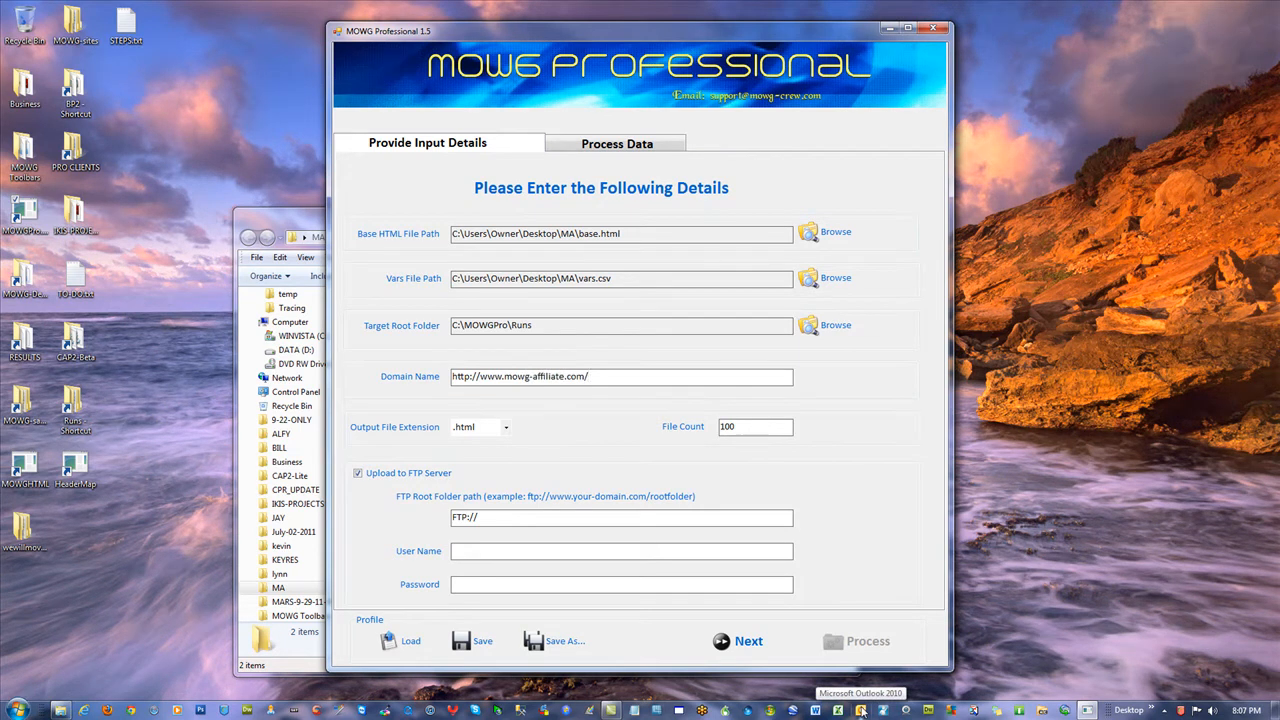
pyautogui.write('TFAN-project')
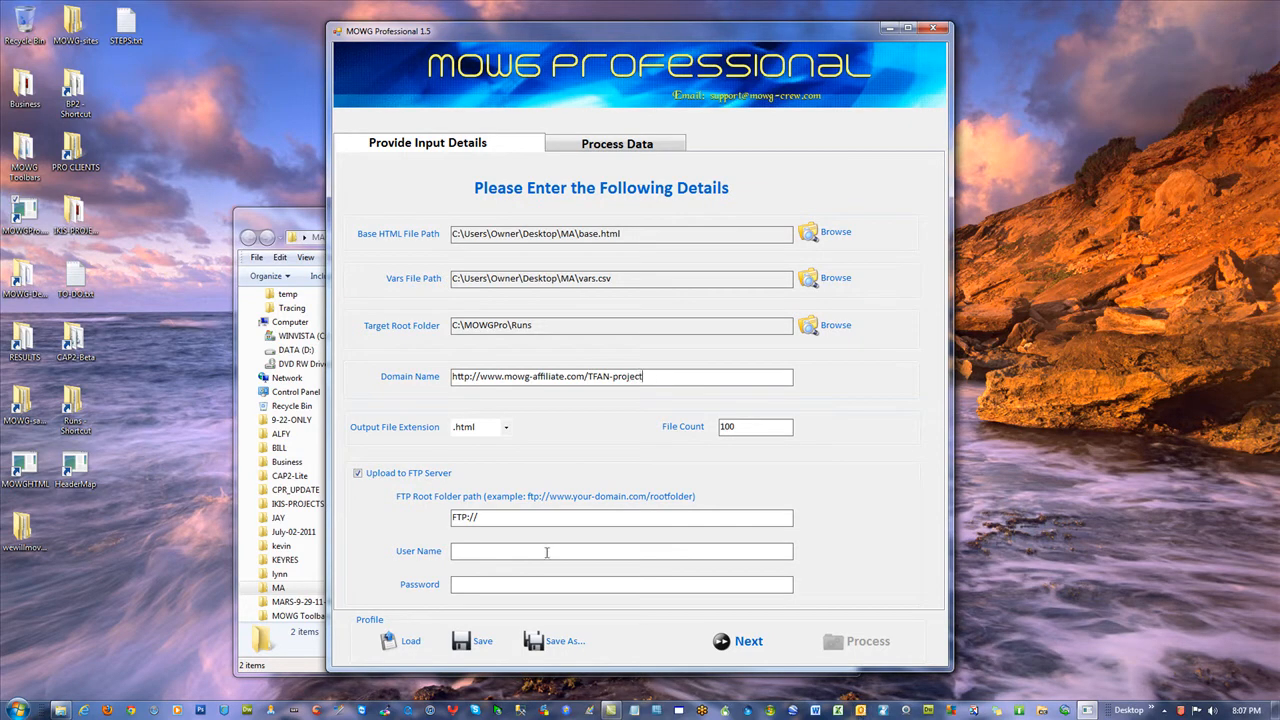
pyautogui.click(358, 473)
pyautogui.write('0')
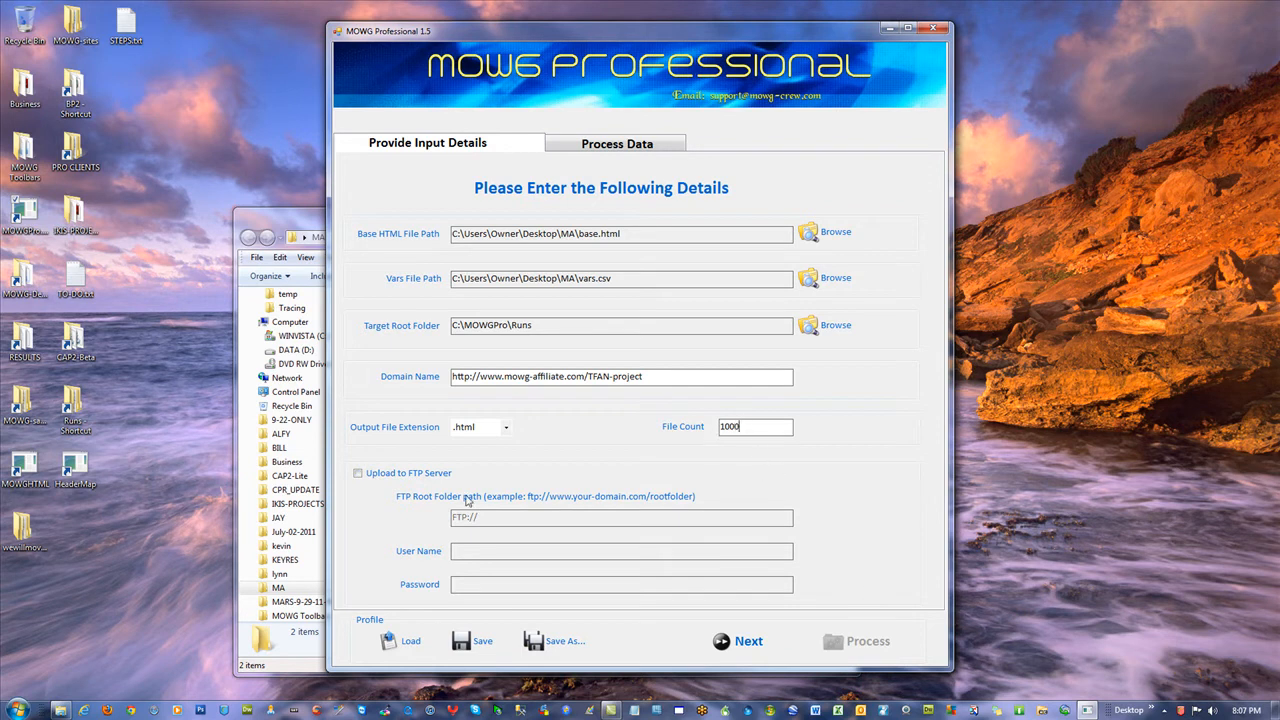
# - Save the settings as profile MA-1 in the MA folder, then dismiss the invalid-URL warning
pyautogui.click(561, 641)
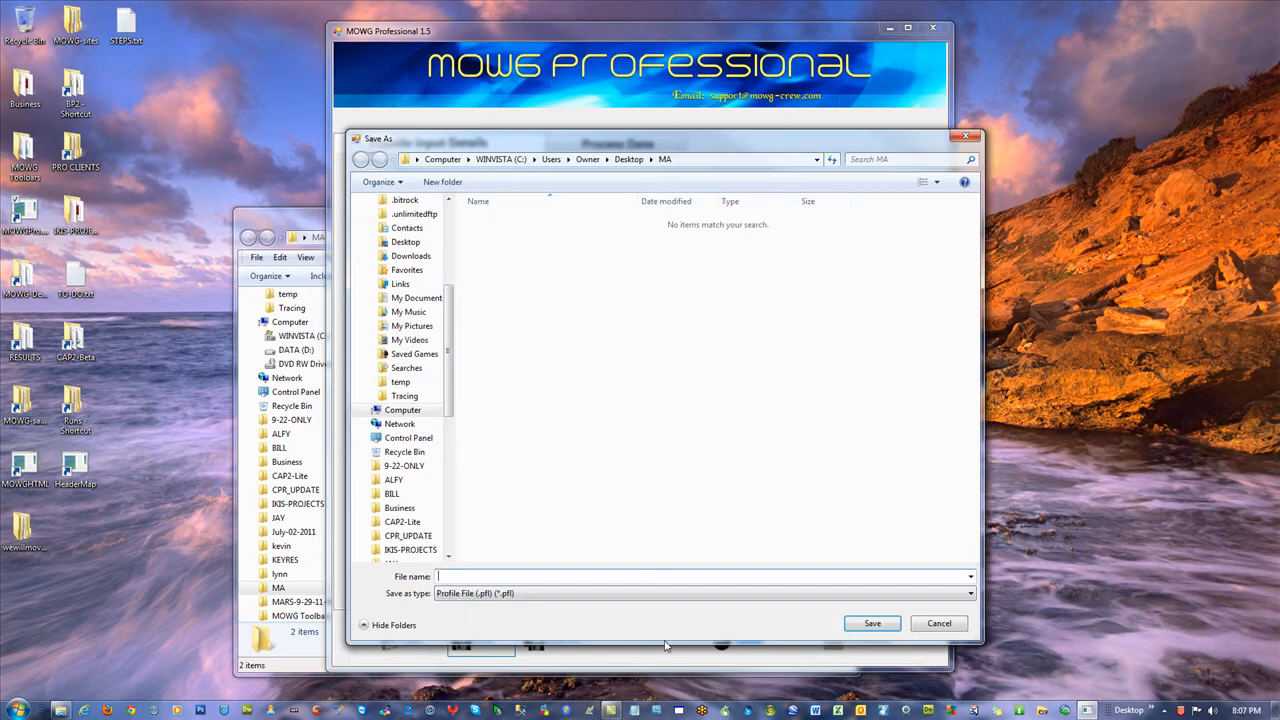
pyautogui.moveTo(633, 535)
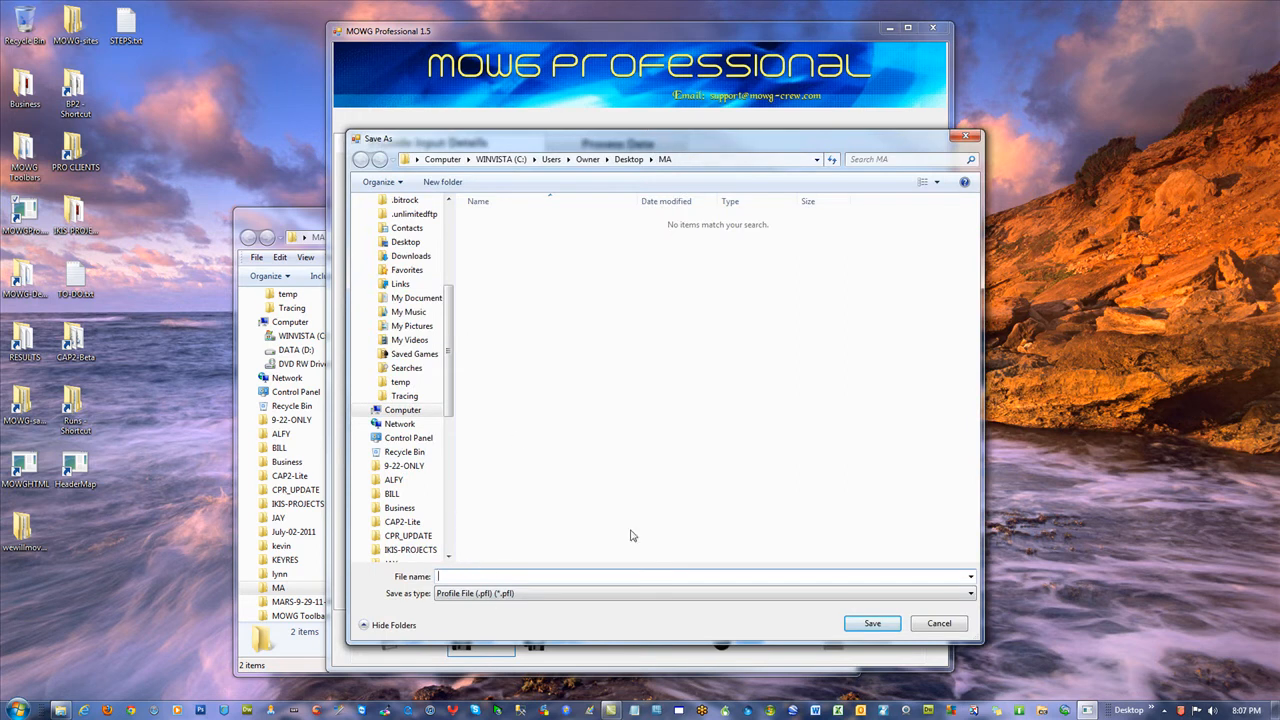
pyautogui.write('MA-')
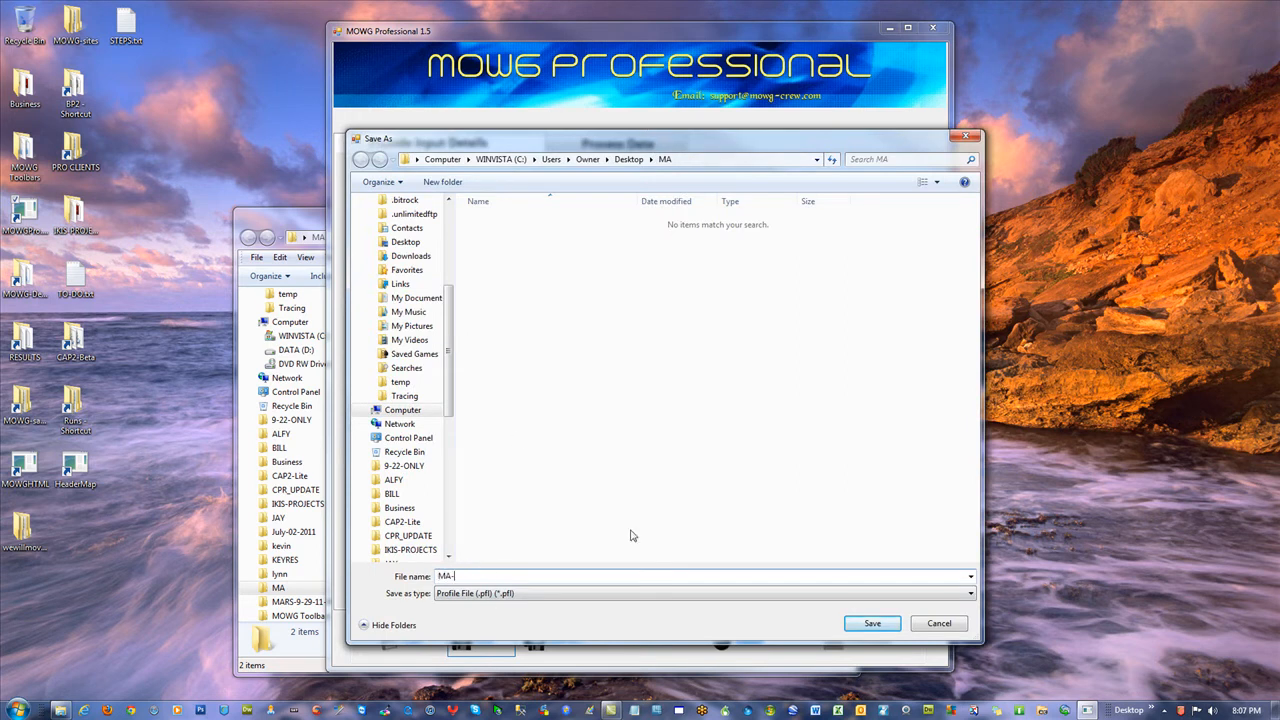
pyautogui.click(871, 623)
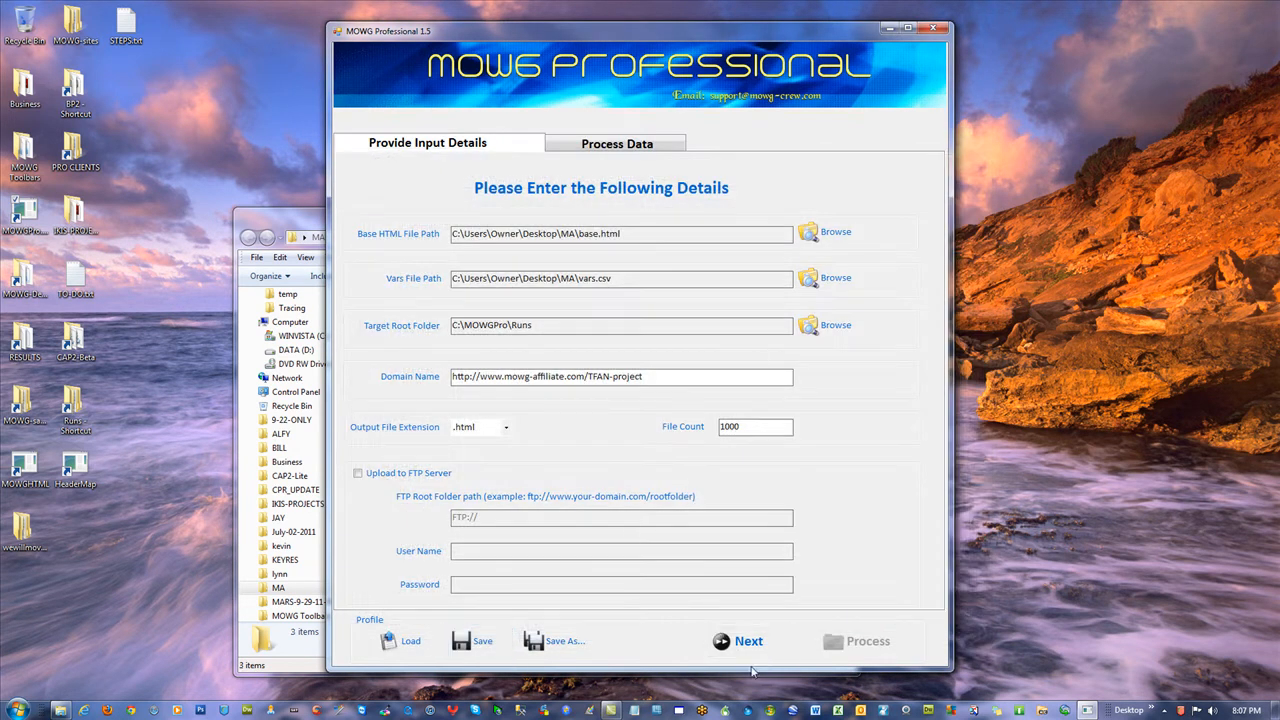
pyautogui.click(747, 641)
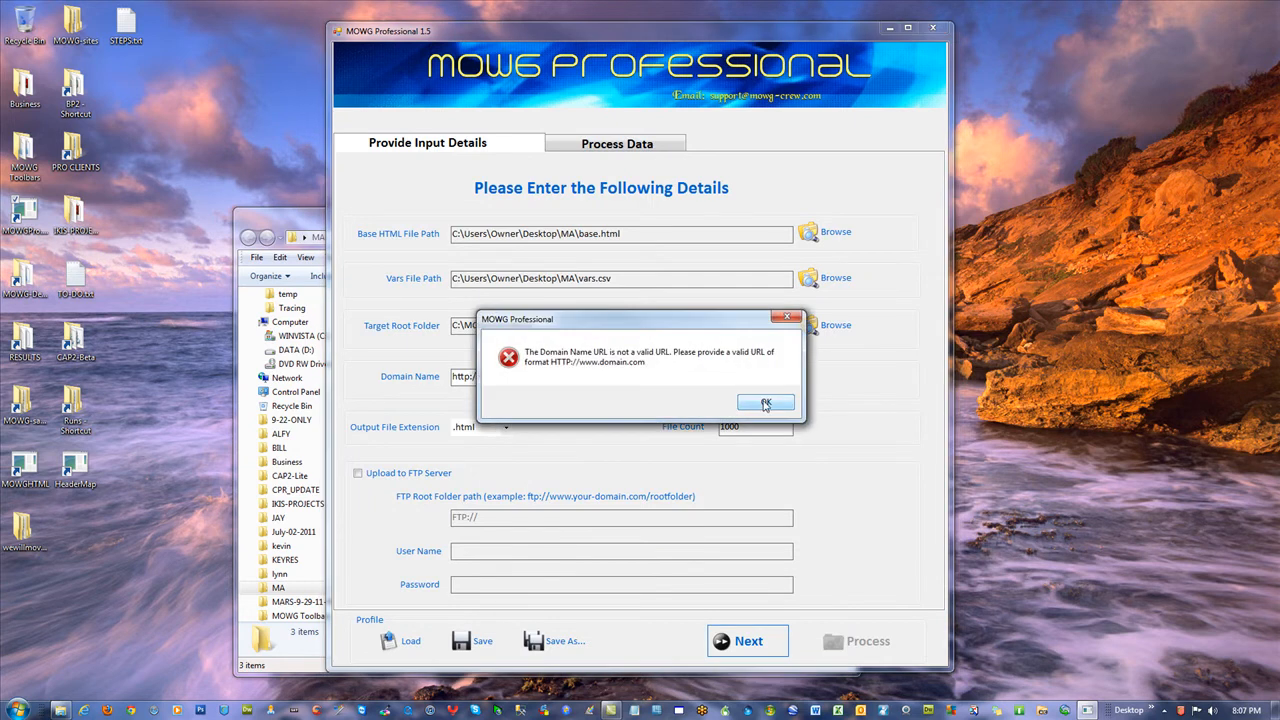
pyautogui.click(766, 402)
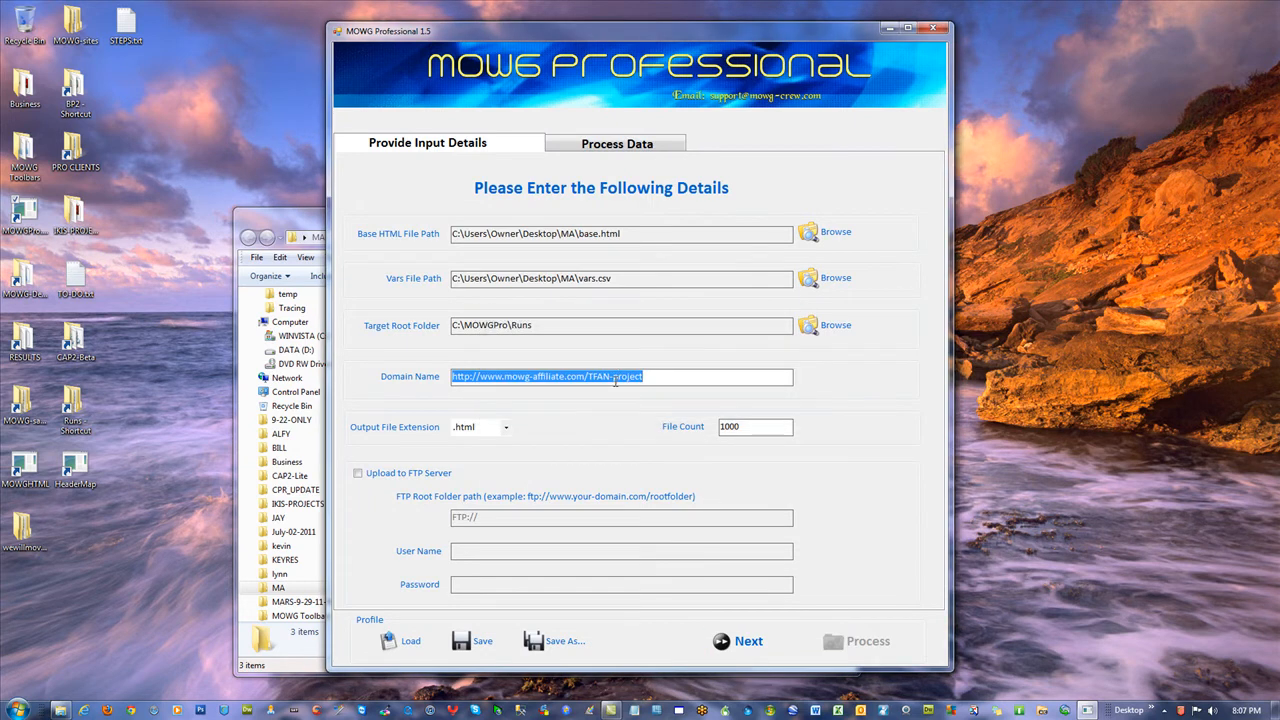
# - Add folder-structure vars such as var3 Online and var465 astronomical to the Key/Value table
pyautogui.doubleClick(598, 376)
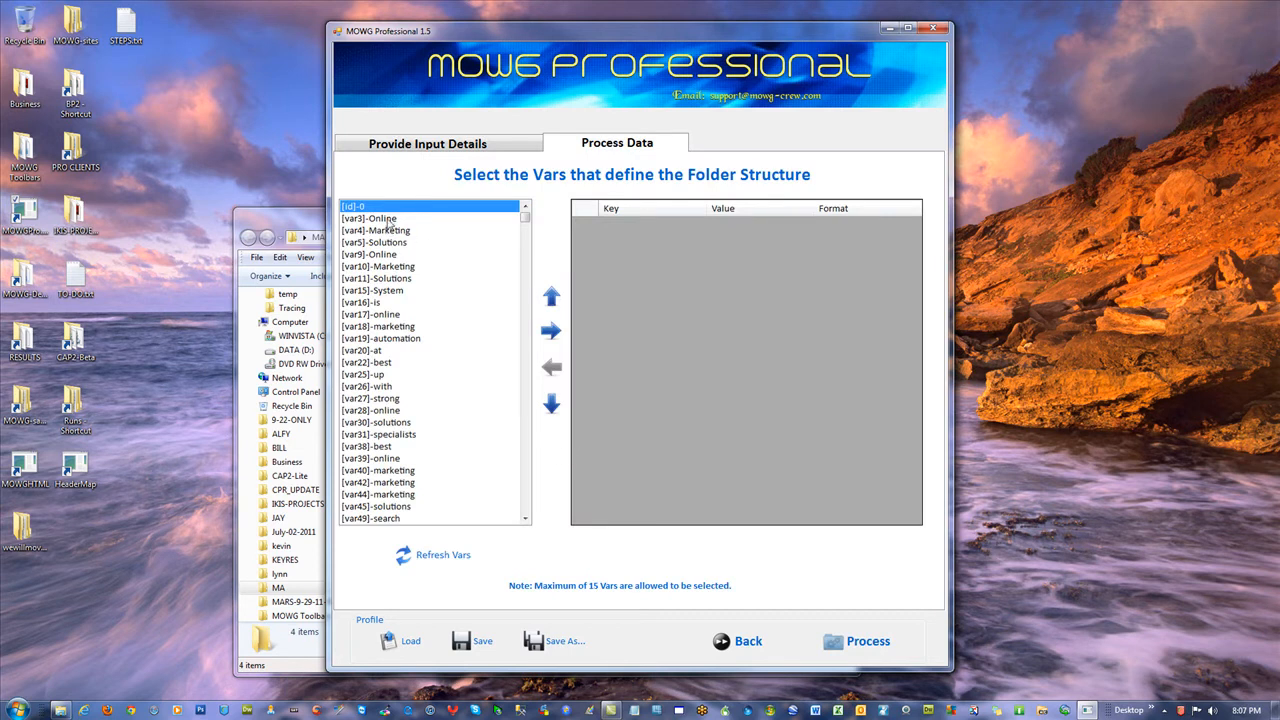
pyautogui.click(550, 330)
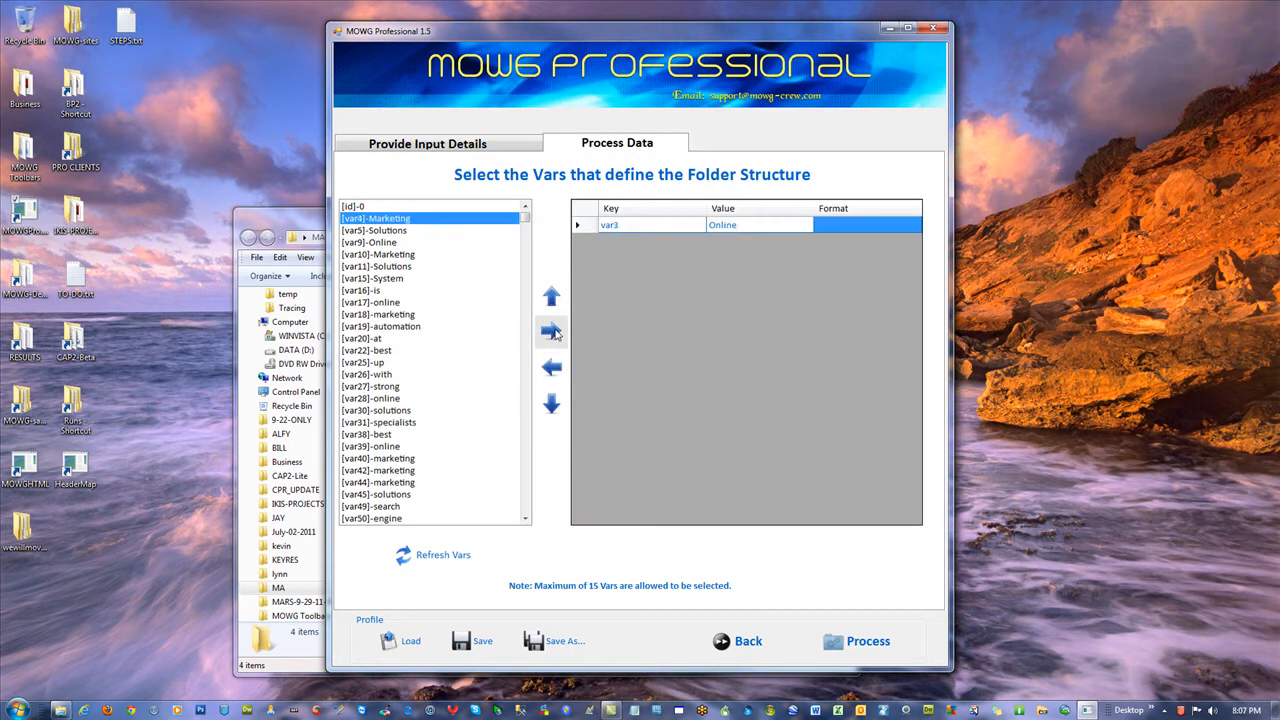
pyautogui.click(550, 331)
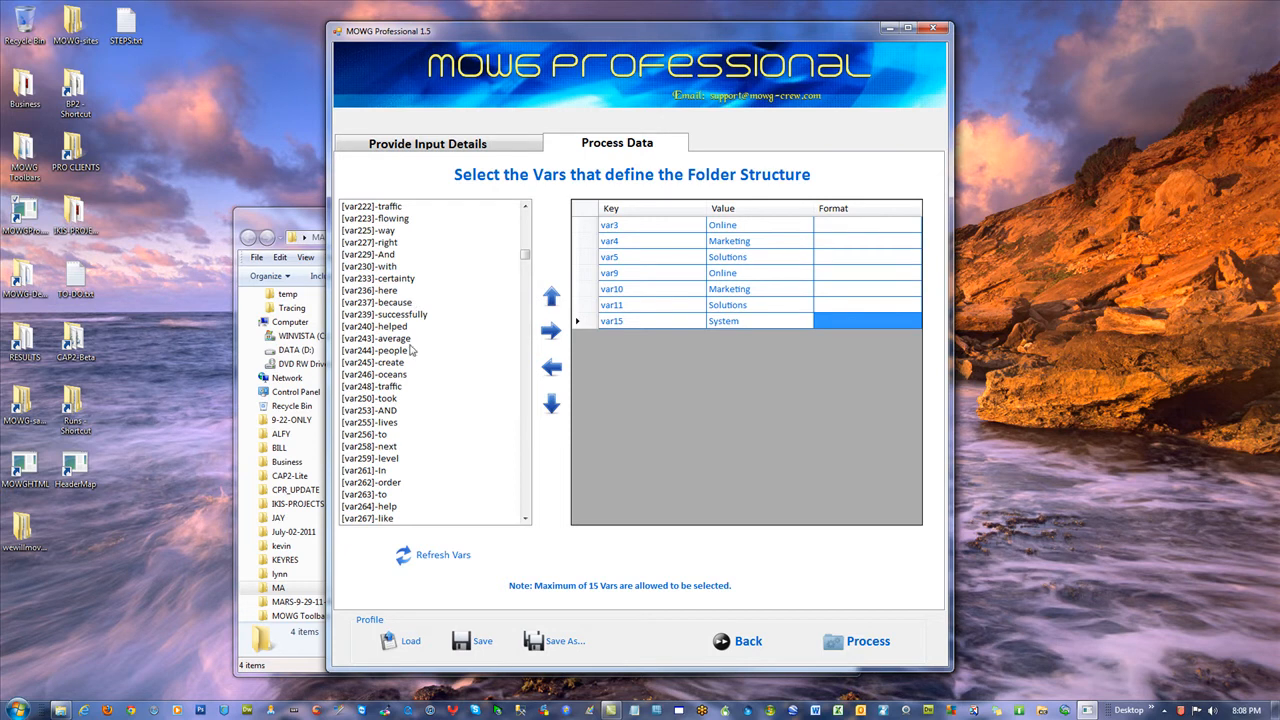
pyautogui.scroll(-3)
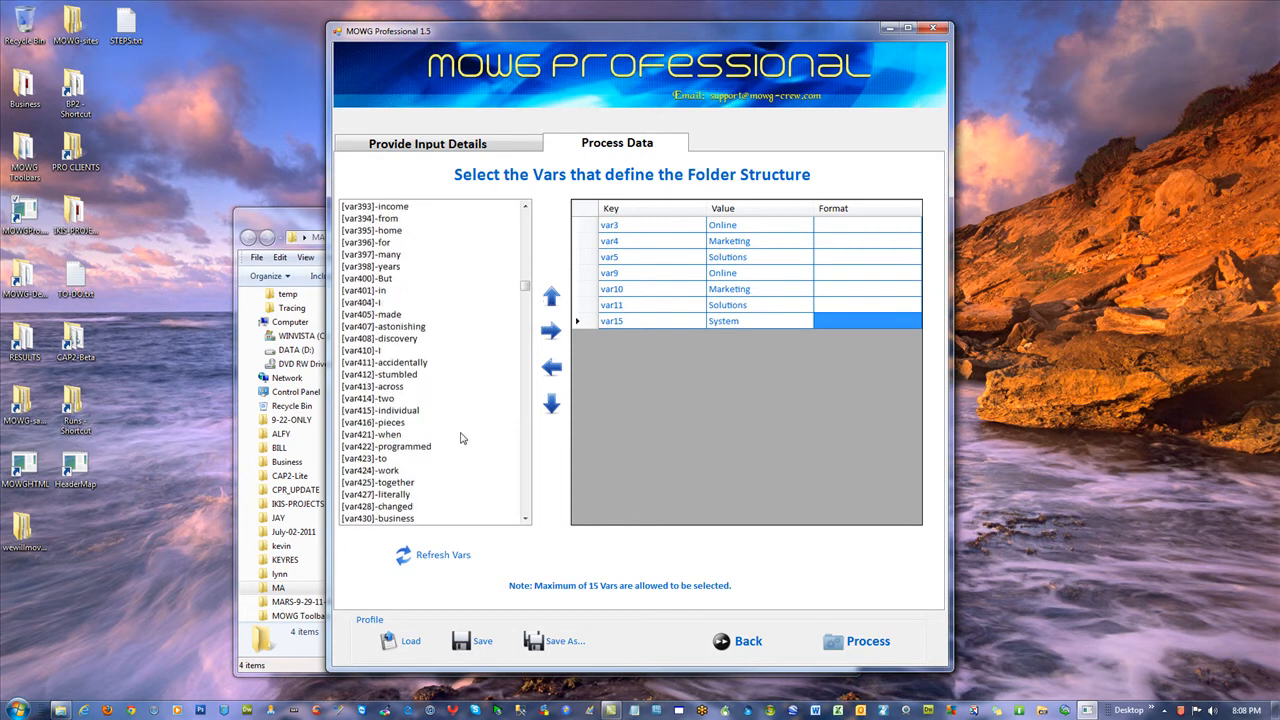
pyautogui.scroll(-3)
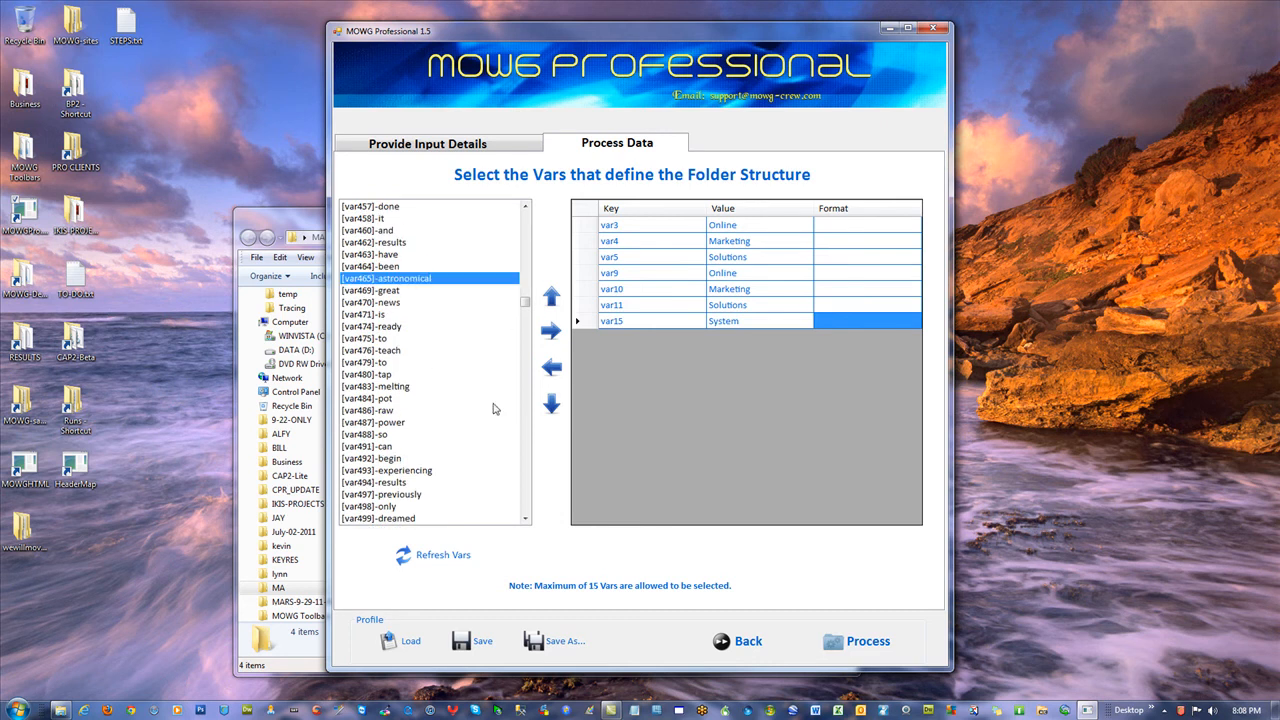
pyautogui.click(550, 330)
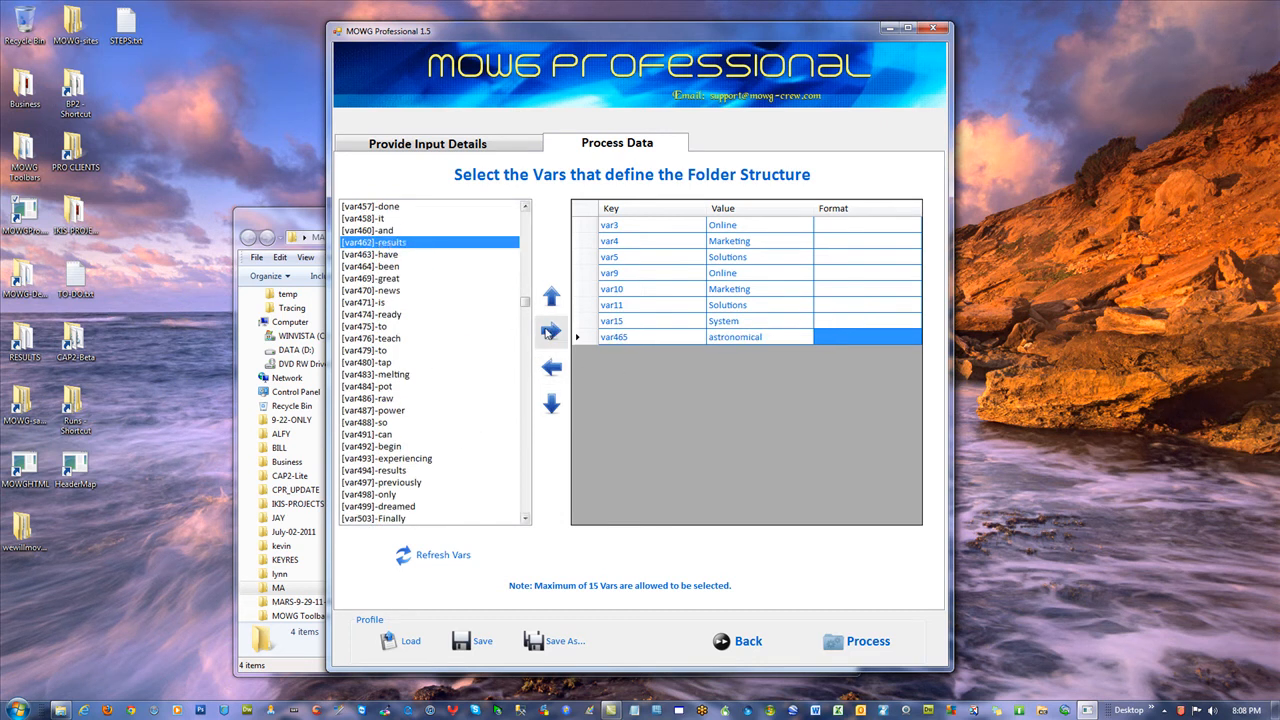
pyautogui.click(551, 331)
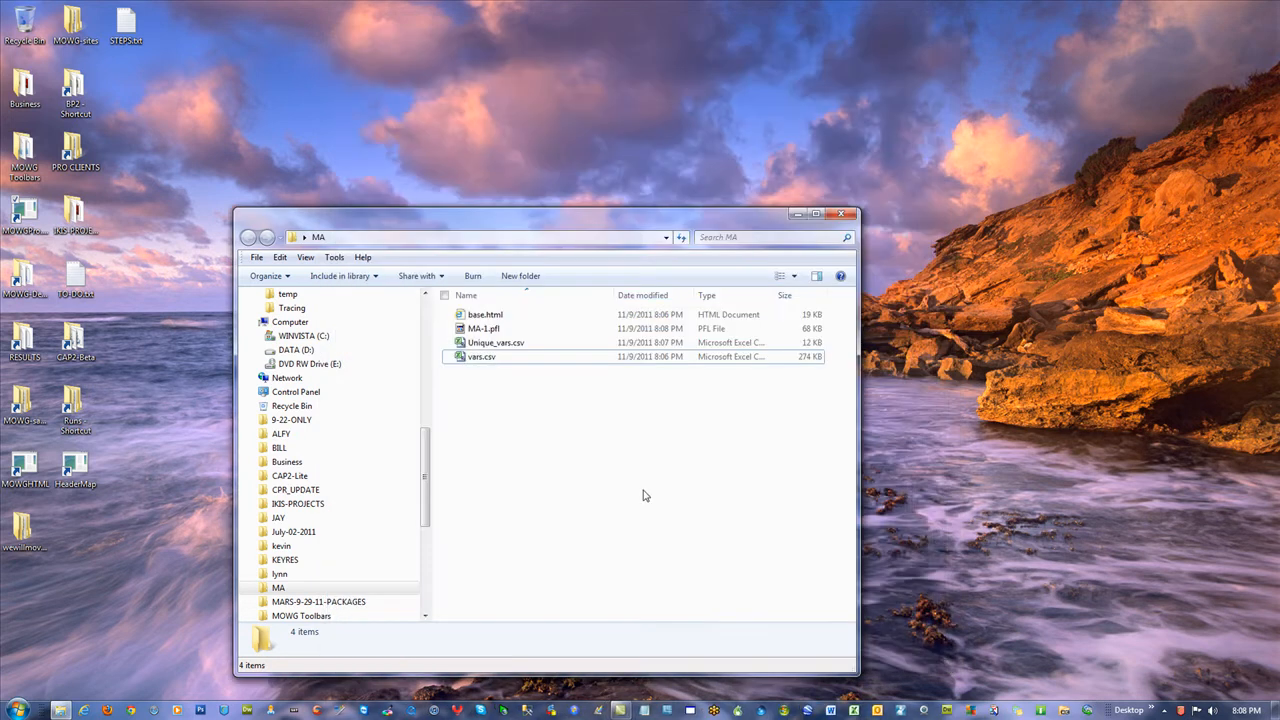
pyautogui.moveTo(591, 426)
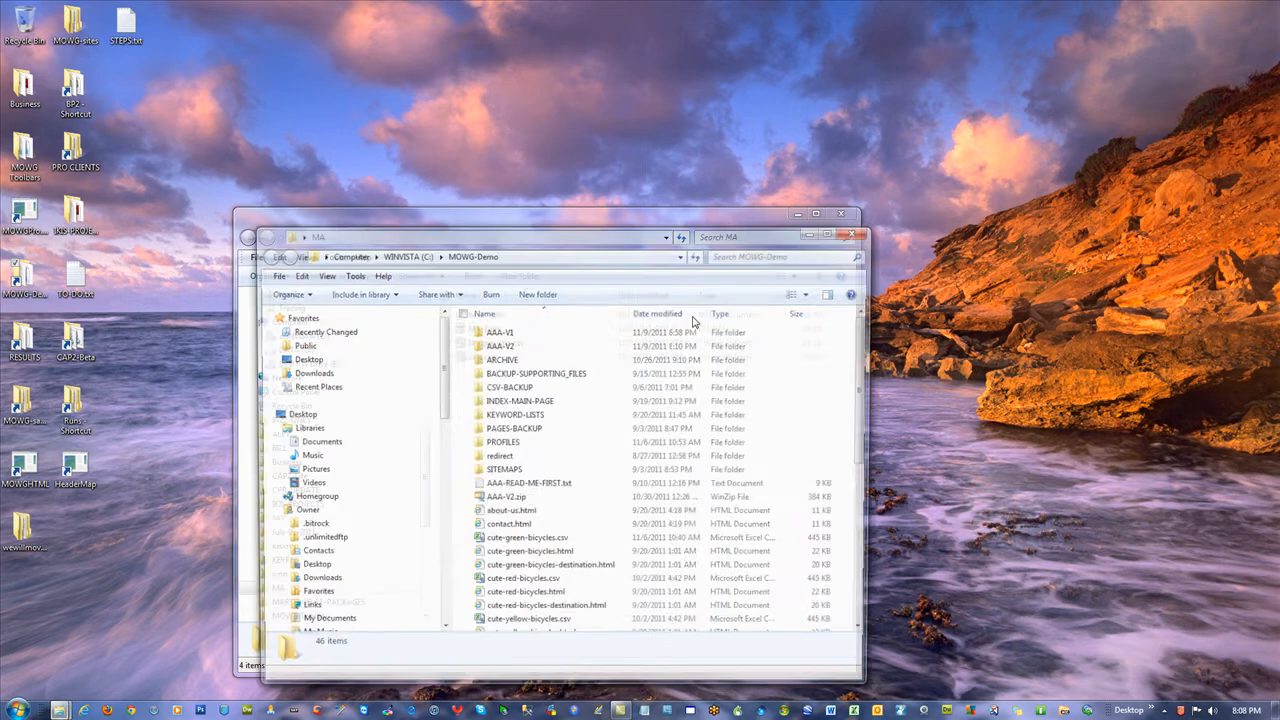
# - Copy 1.bat from MOWG-Demo\AAA-V2\BATCH FILES into MA and rename it MA-1.bat
pyautogui.doubleClick(500, 346)
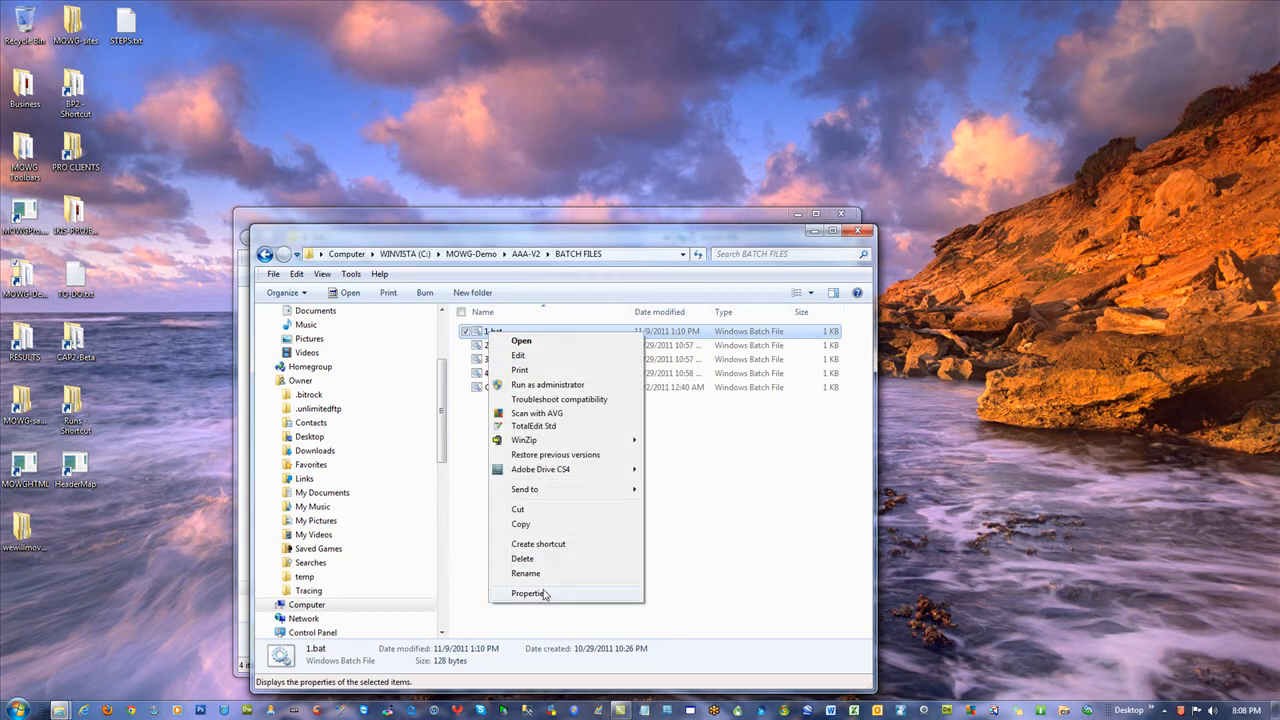
pyautogui.click(530, 593)
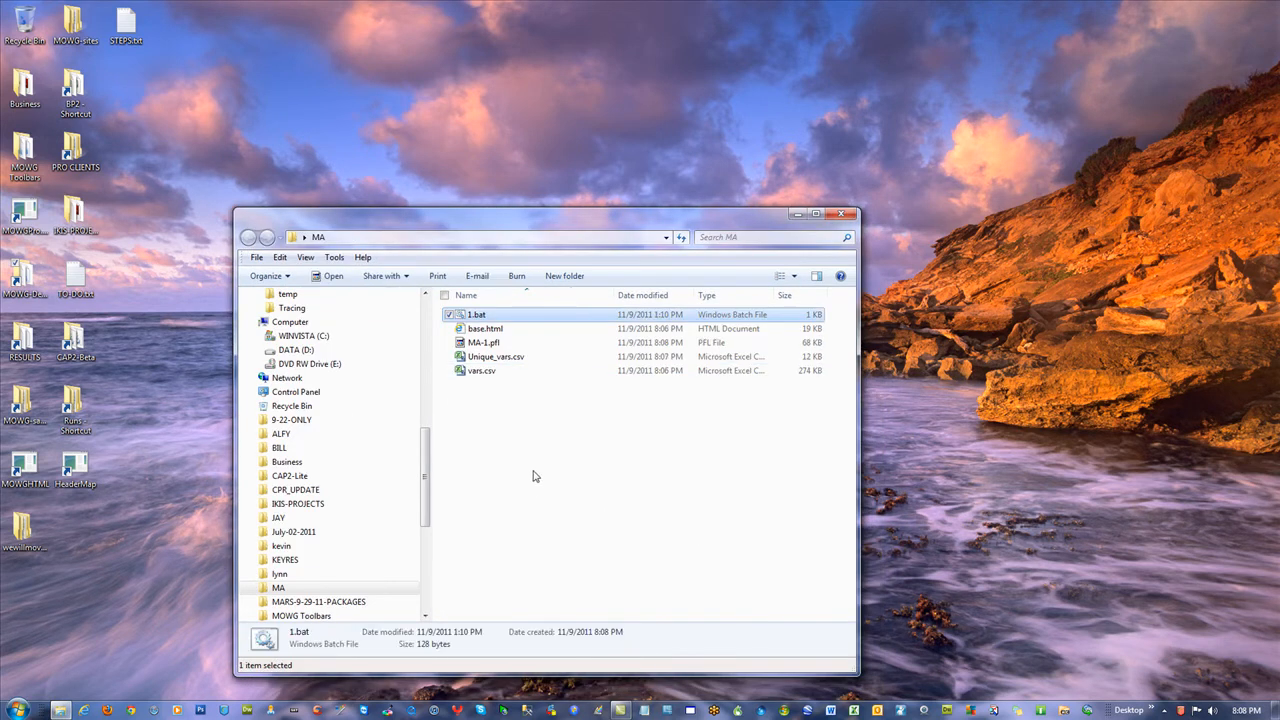
pyautogui.rightClick(476, 314)
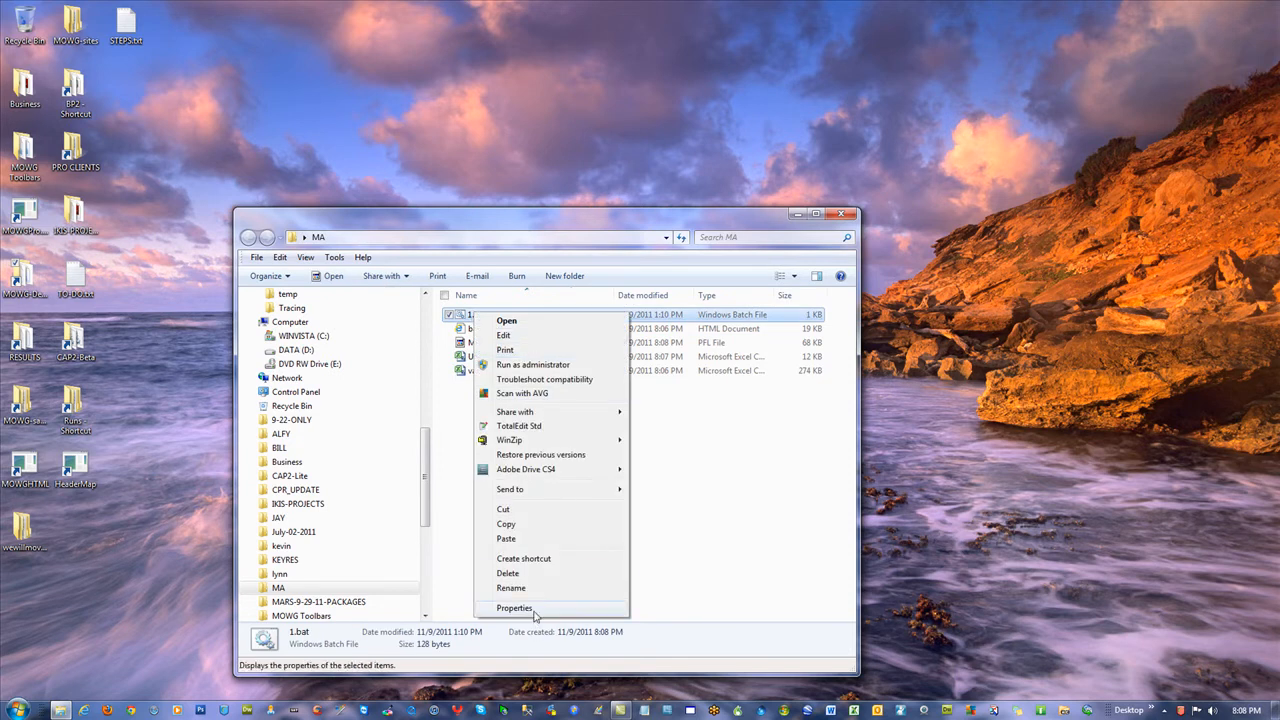
pyautogui.click(511, 588)
pyautogui.write('MA-')
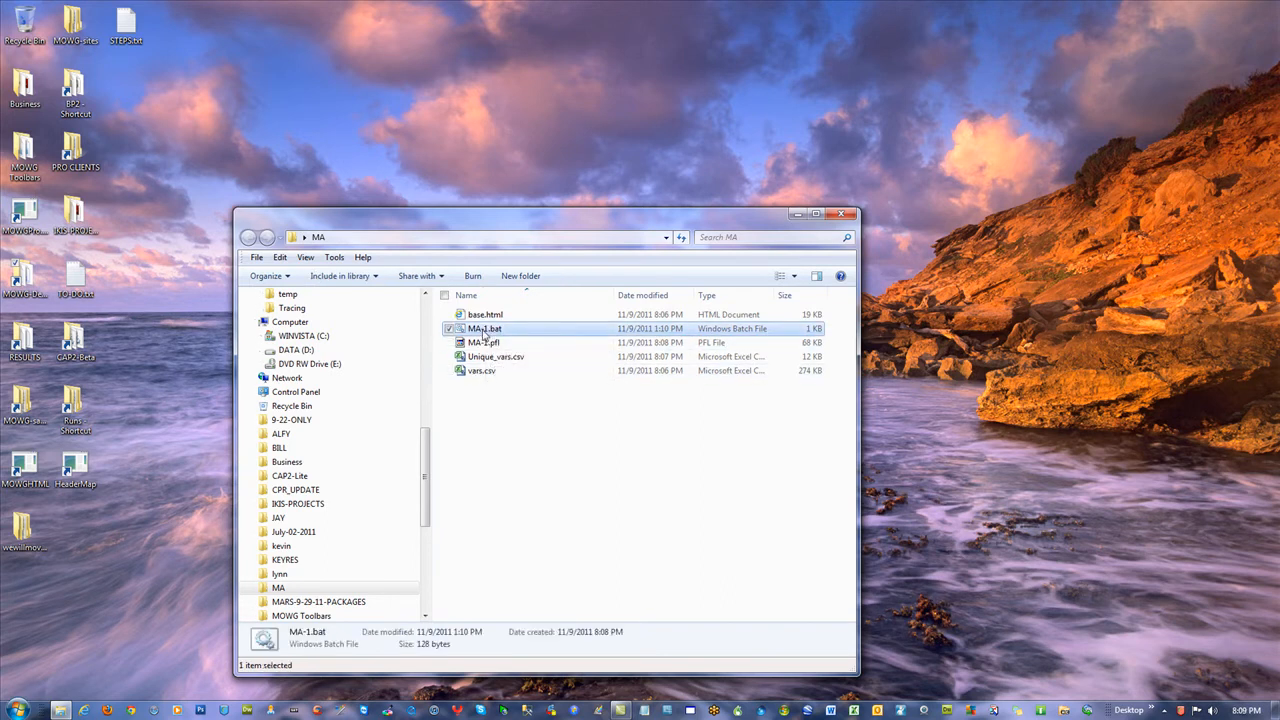
# - Edit MA-1.bat so its profile path points to the MA folder and MA-1.pfl
pyautogui.doubleClick(482, 328)
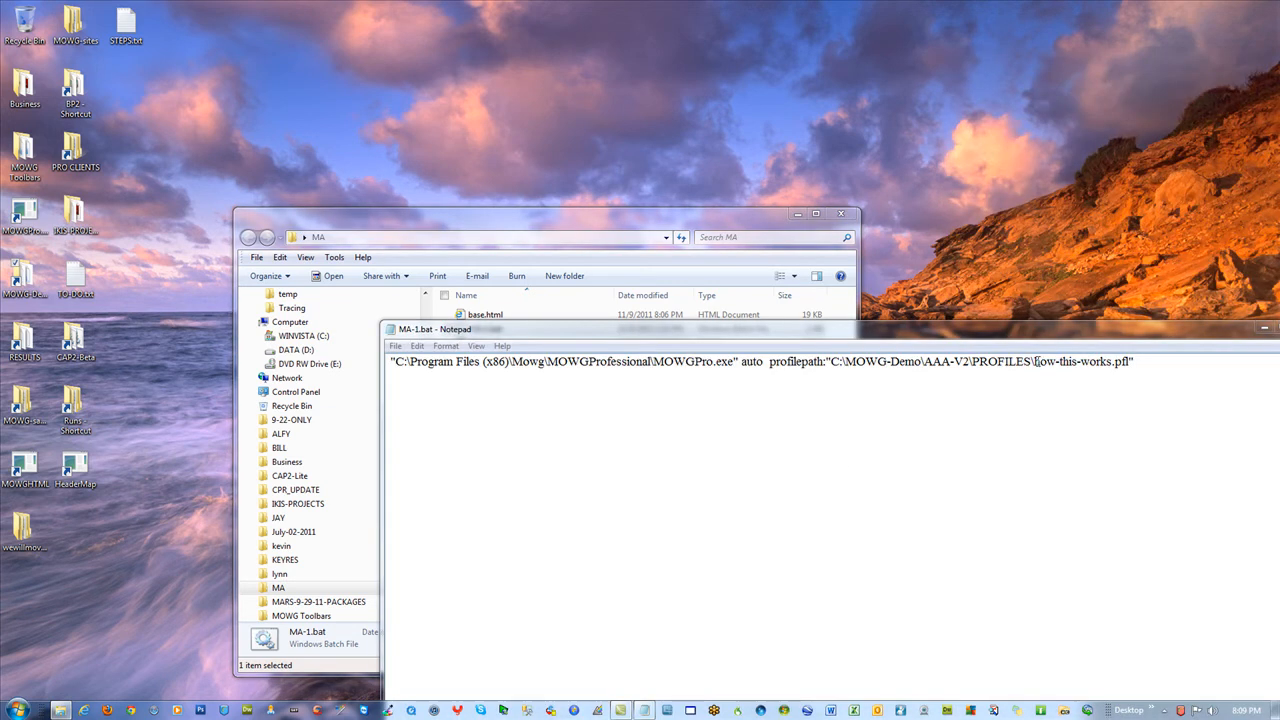
pyautogui.moveTo(845, 361); pyautogui.dragTo(1032, 361)
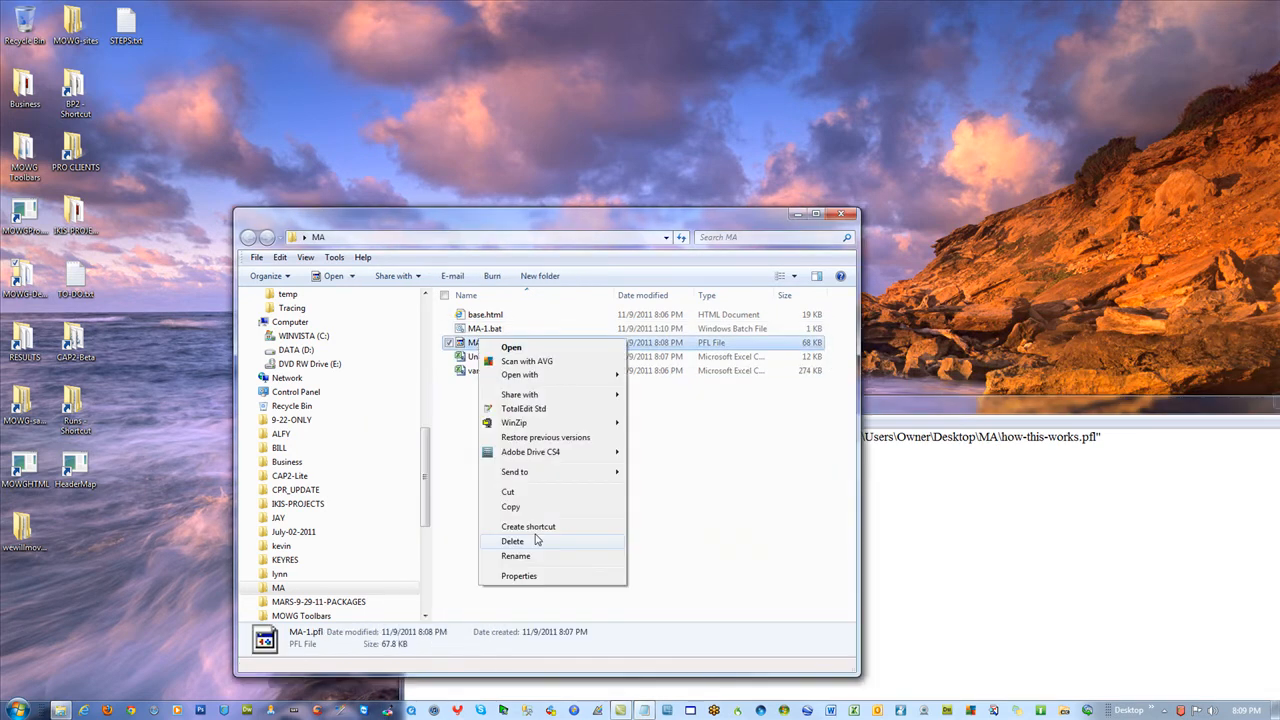
pyautogui.click(515, 556)
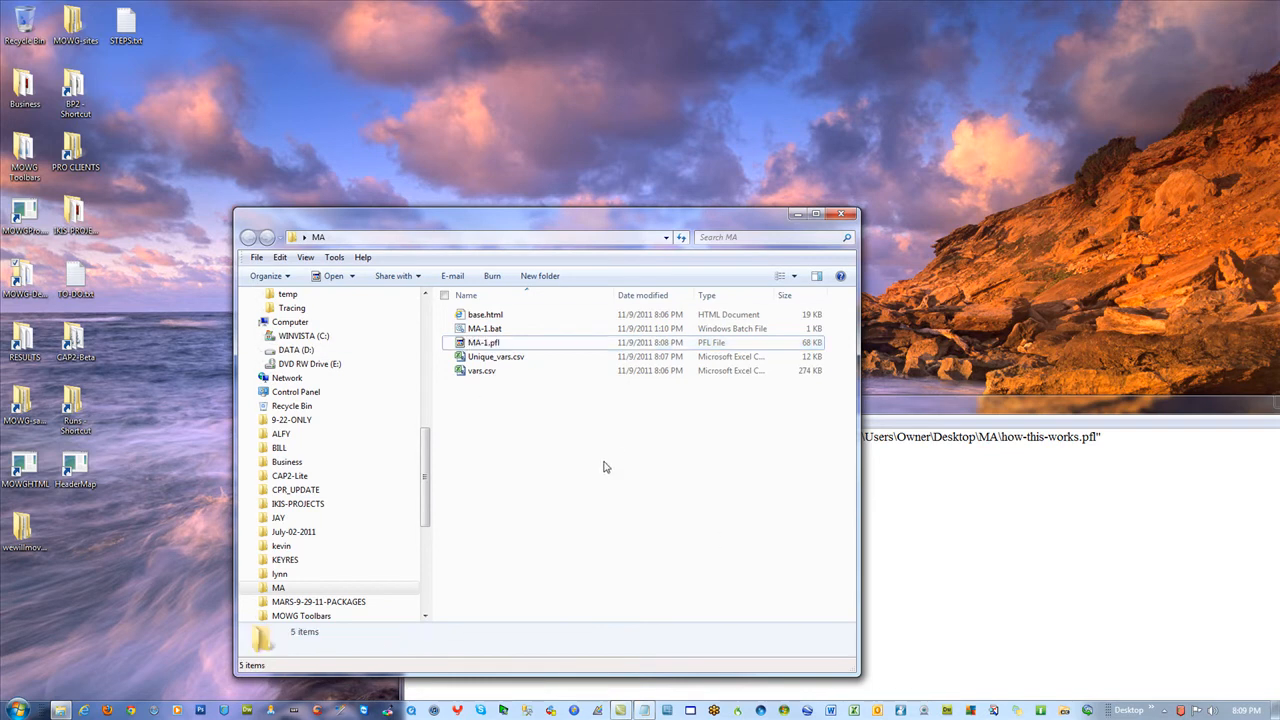
pyautogui.doubleClick(485, 328)
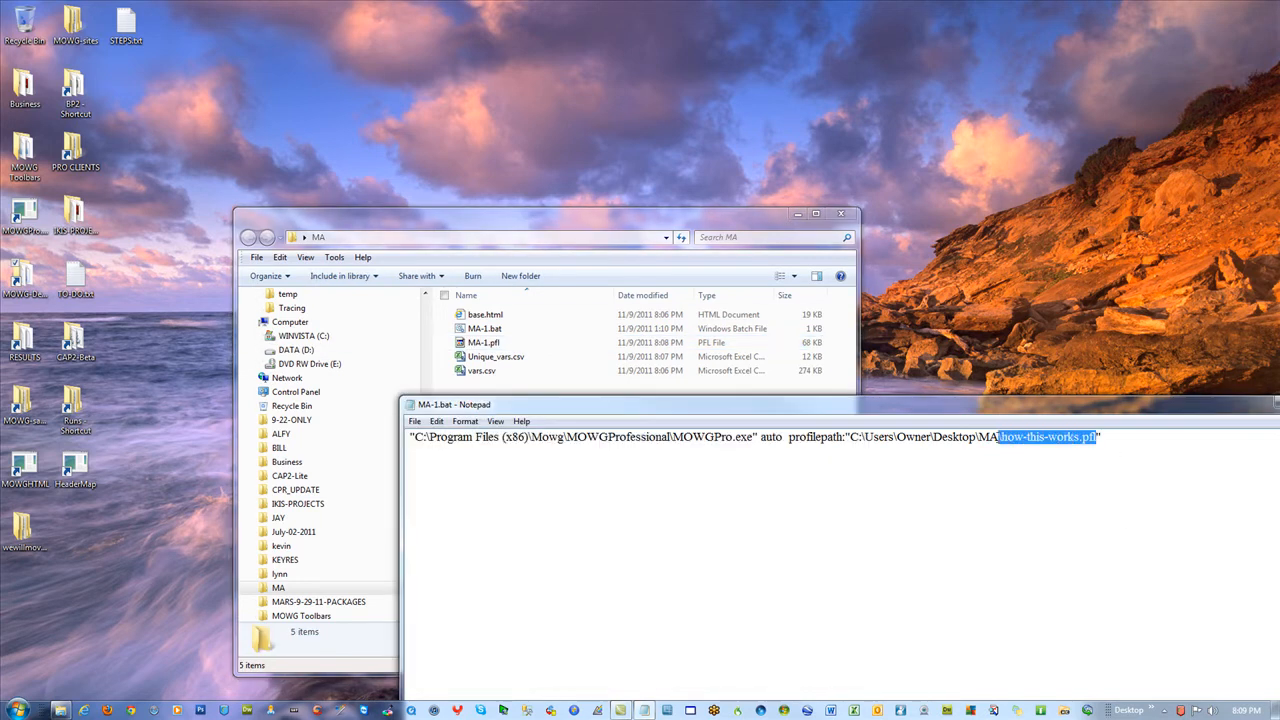
pyautogui.write('MA-1.pfl')
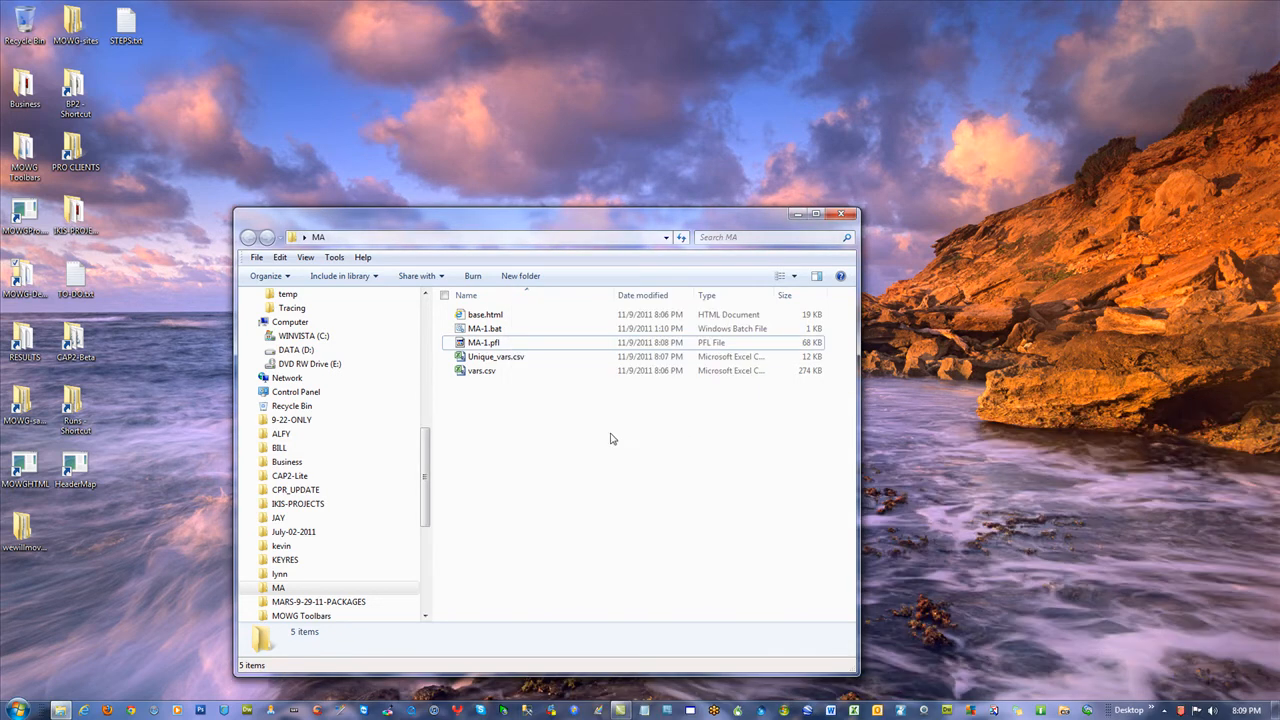
# - Run MA-1.bat, then view the new MOWGRun folder in C:\MOWGPro\Runs
pyautogui.doubleClick(484, 328)
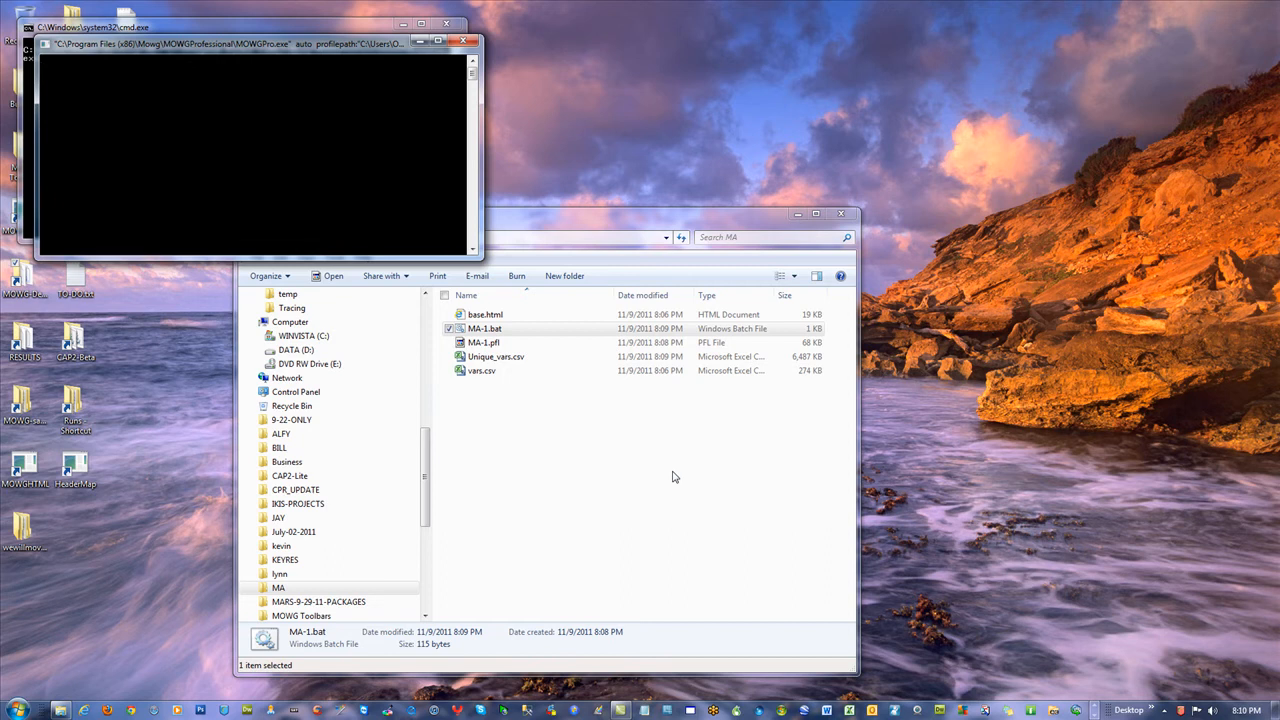
pyautogui.click(463, 40)
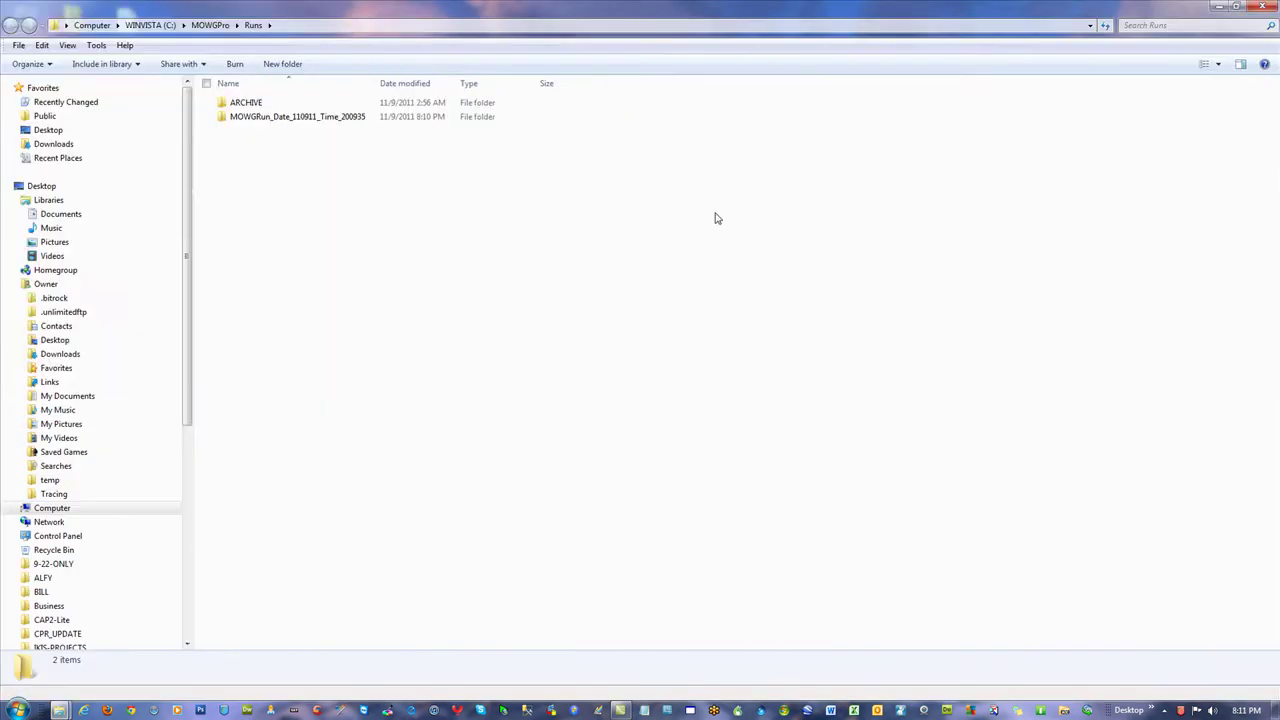
# - Rename the new MOWGRun folder to 1-MA-1, open it, and scroll its 706 items
pyautogui.rightClick(290, 116)
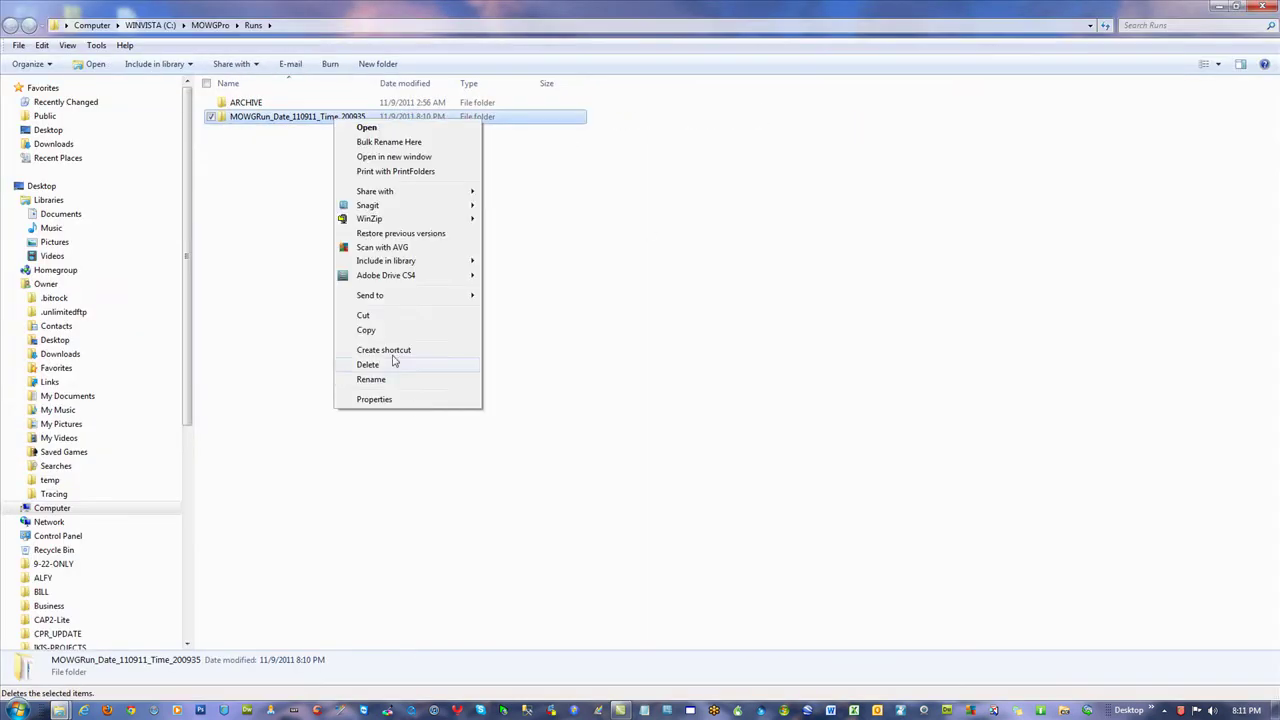
pyautogui.click(371, 379)
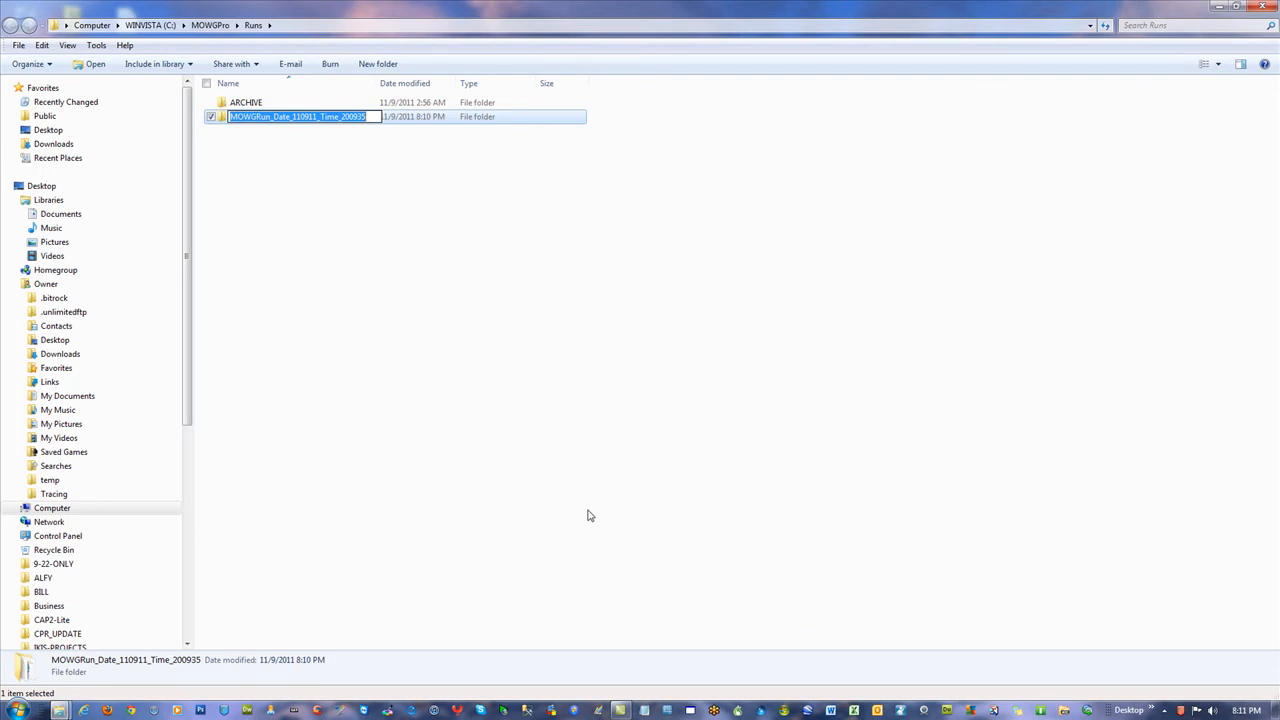
pyautogui.write('MA-1')
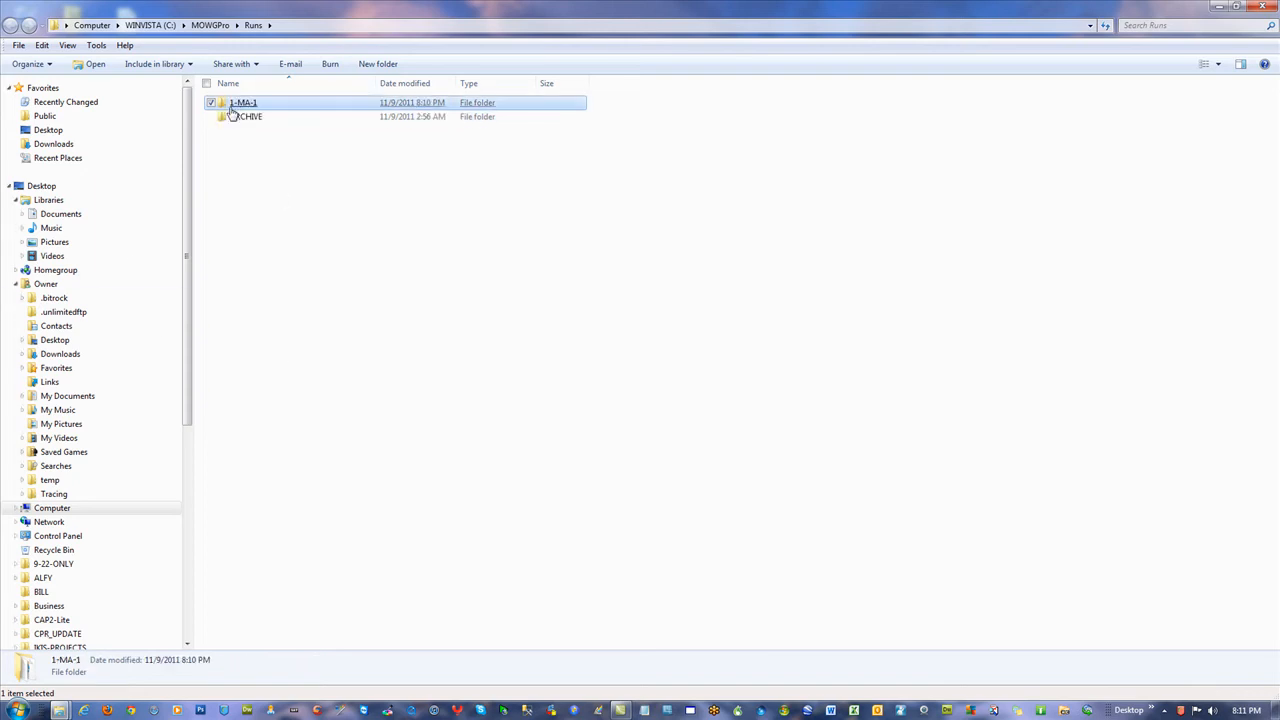
pyautogui.doubleClick(245, 102)
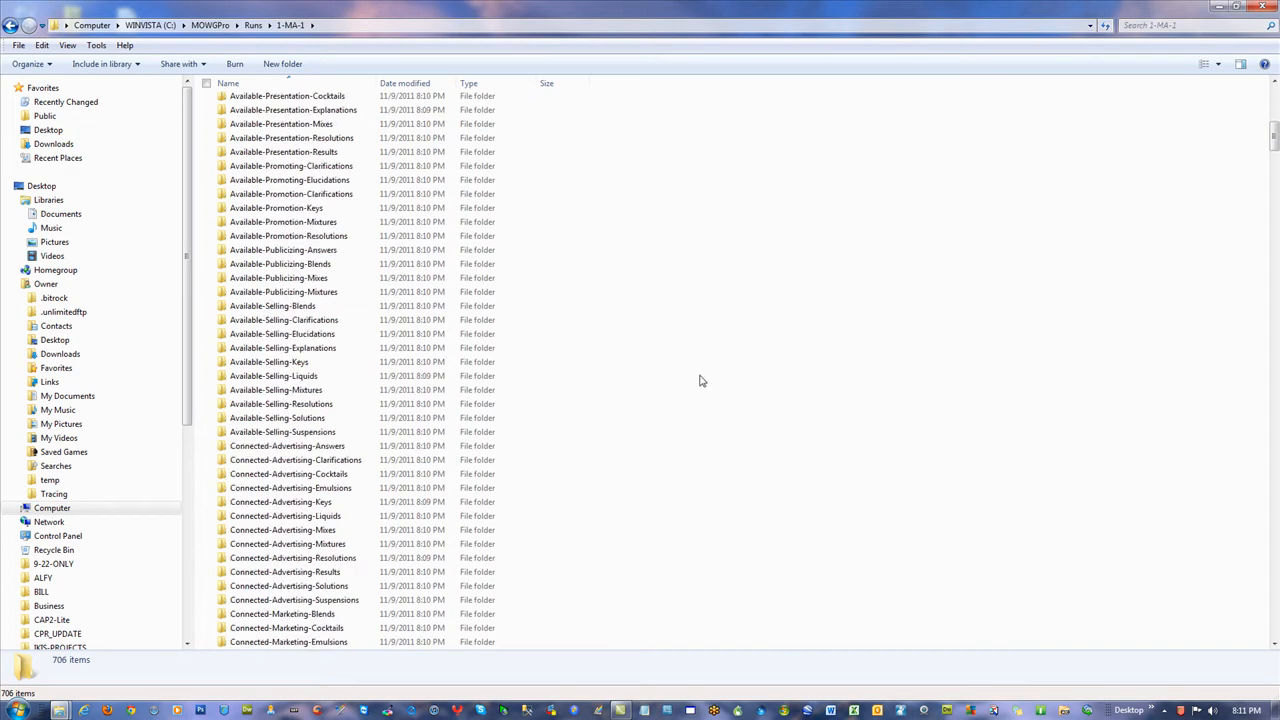
pyautogui.scroll(-3)
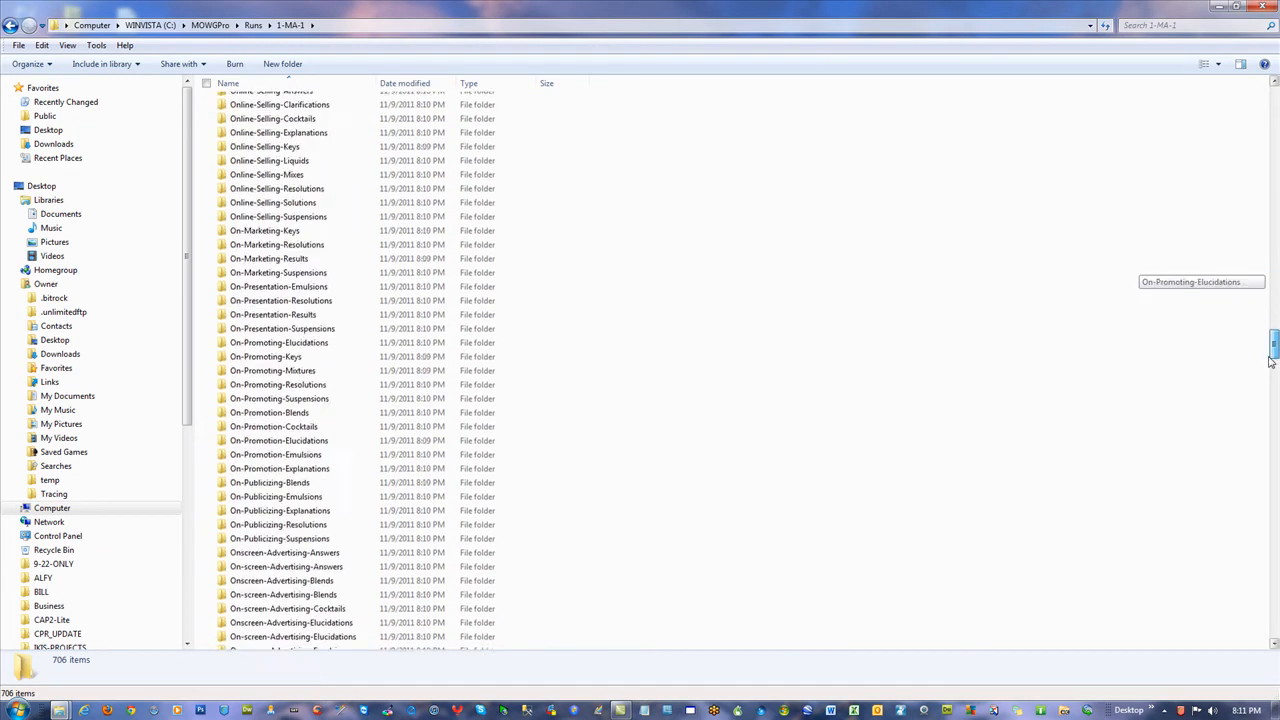
pyautogui.scroll(-3)
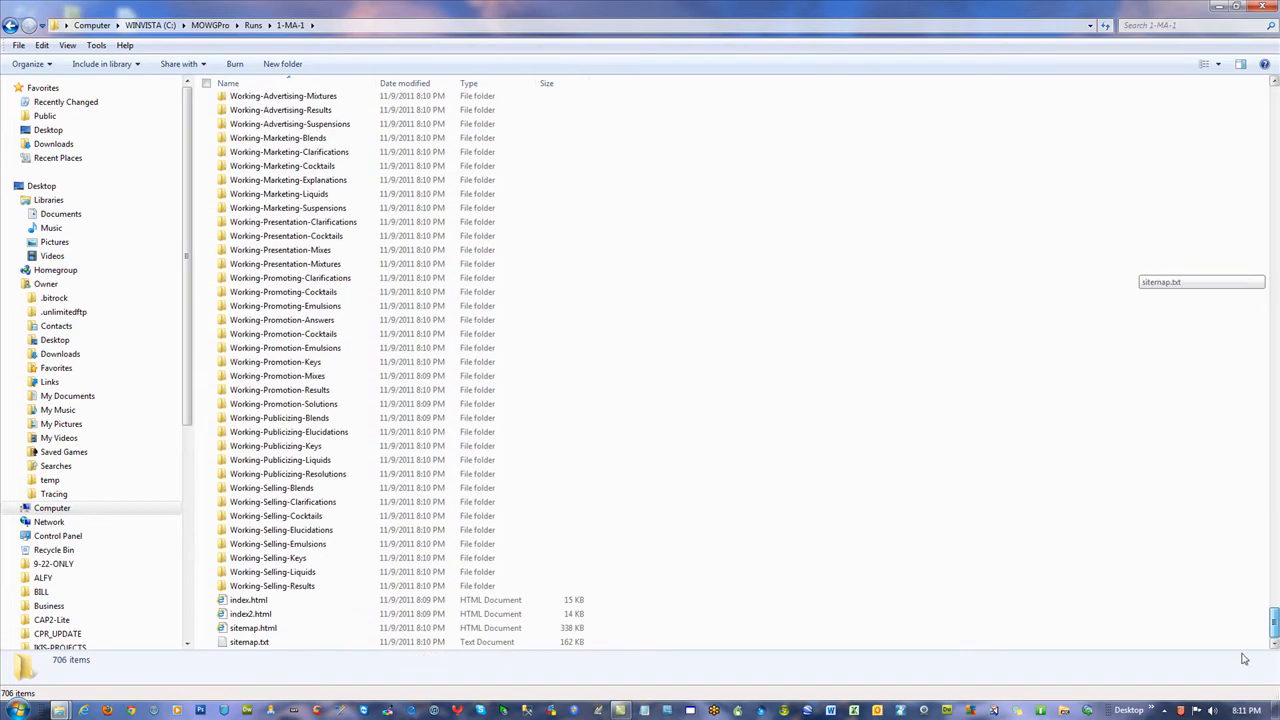
pyautogui.moveTo(704, 474)
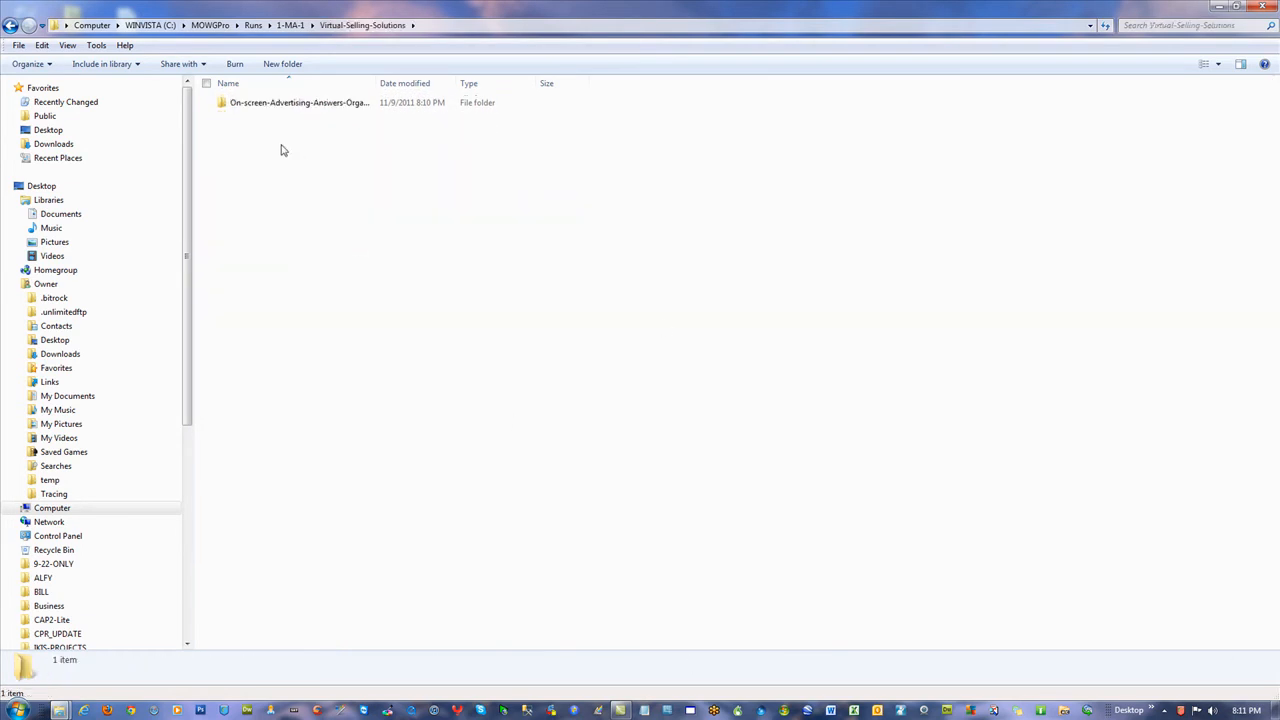
# - Drill through Virtual-Selling-Solutions subfolders and open Underground-Promoting-Tapes.html in Internet Explorer
pyautogui.click(300, 102)
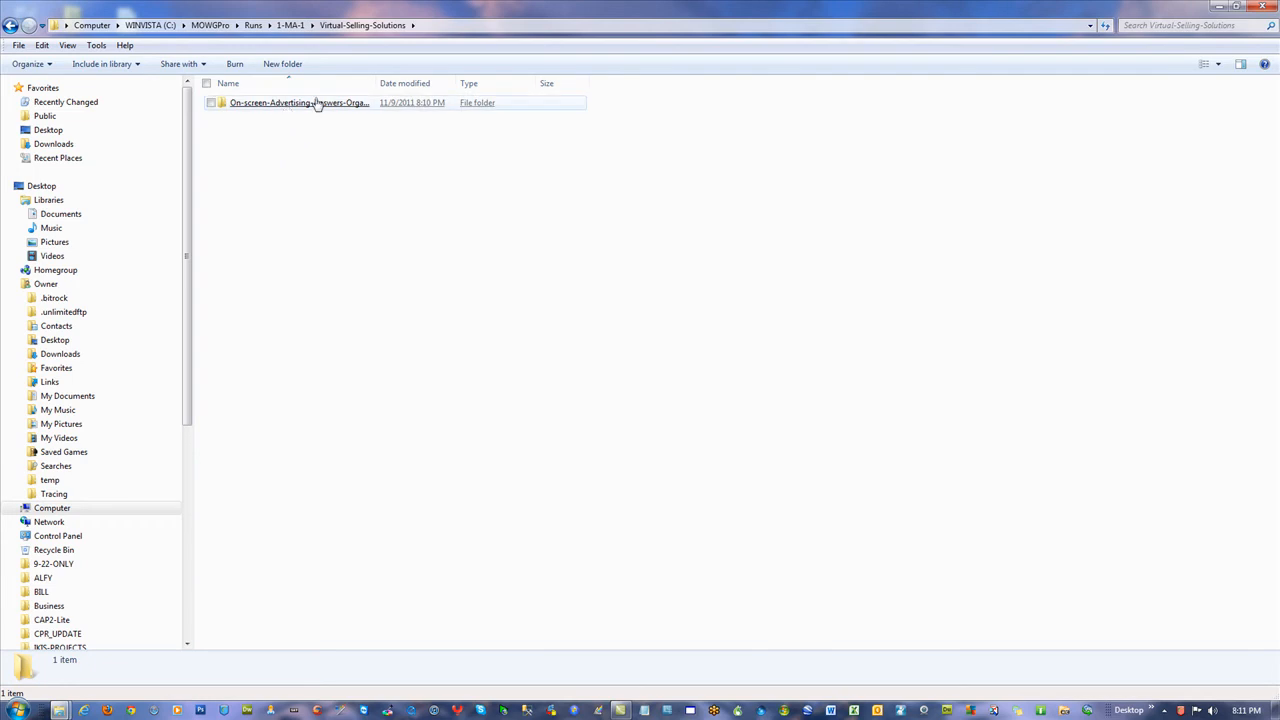
pyautogui.click(445, 331)
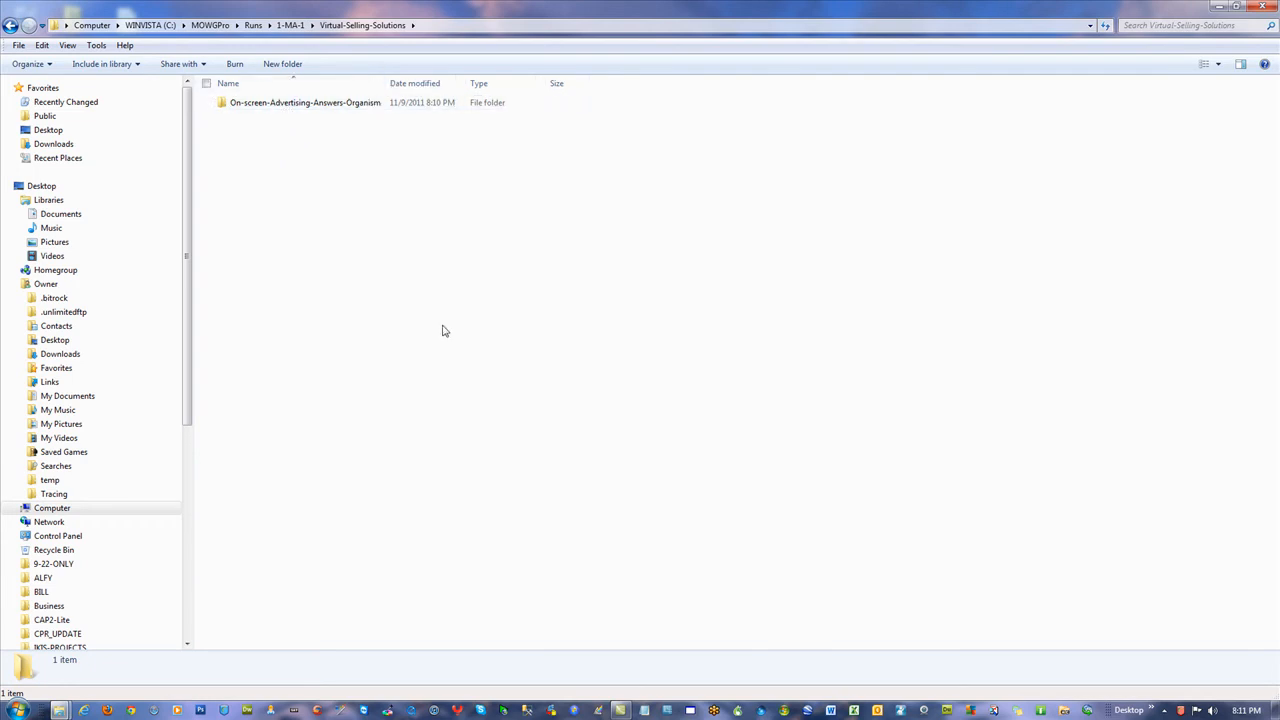
pyautogui.doubleClick(305, 102)
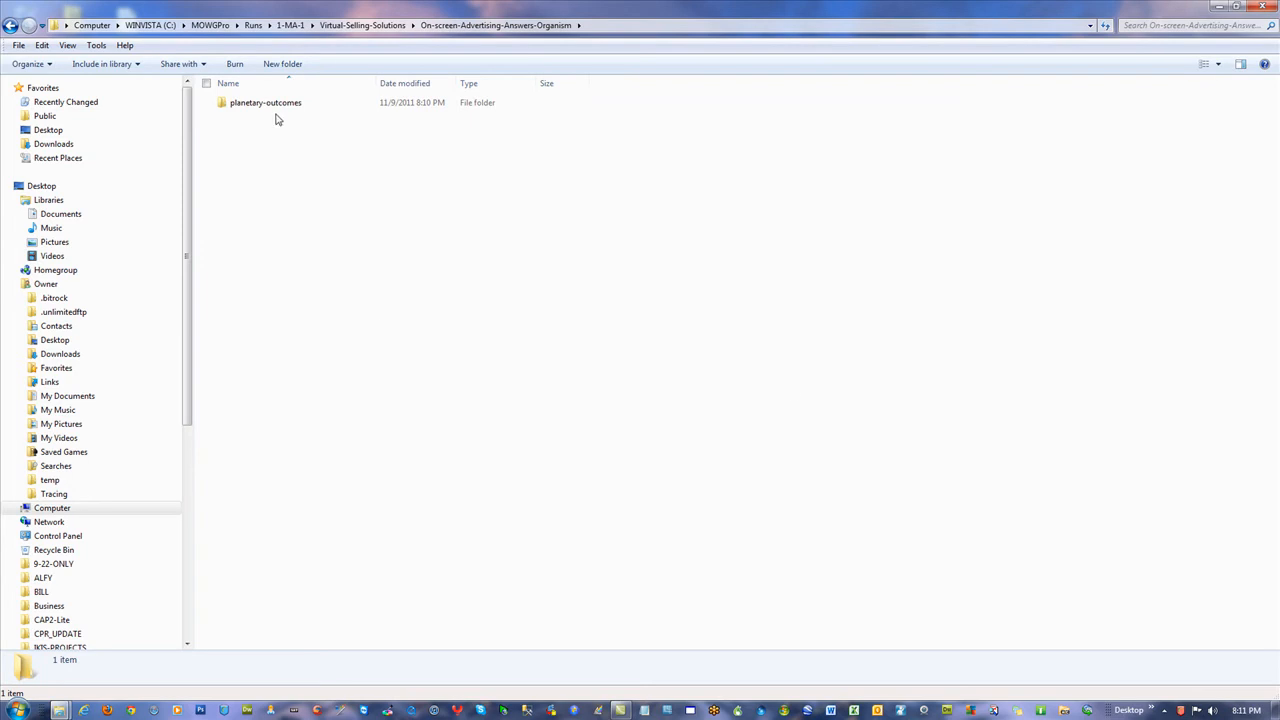
pyautogui.doubleClick(265, 102)
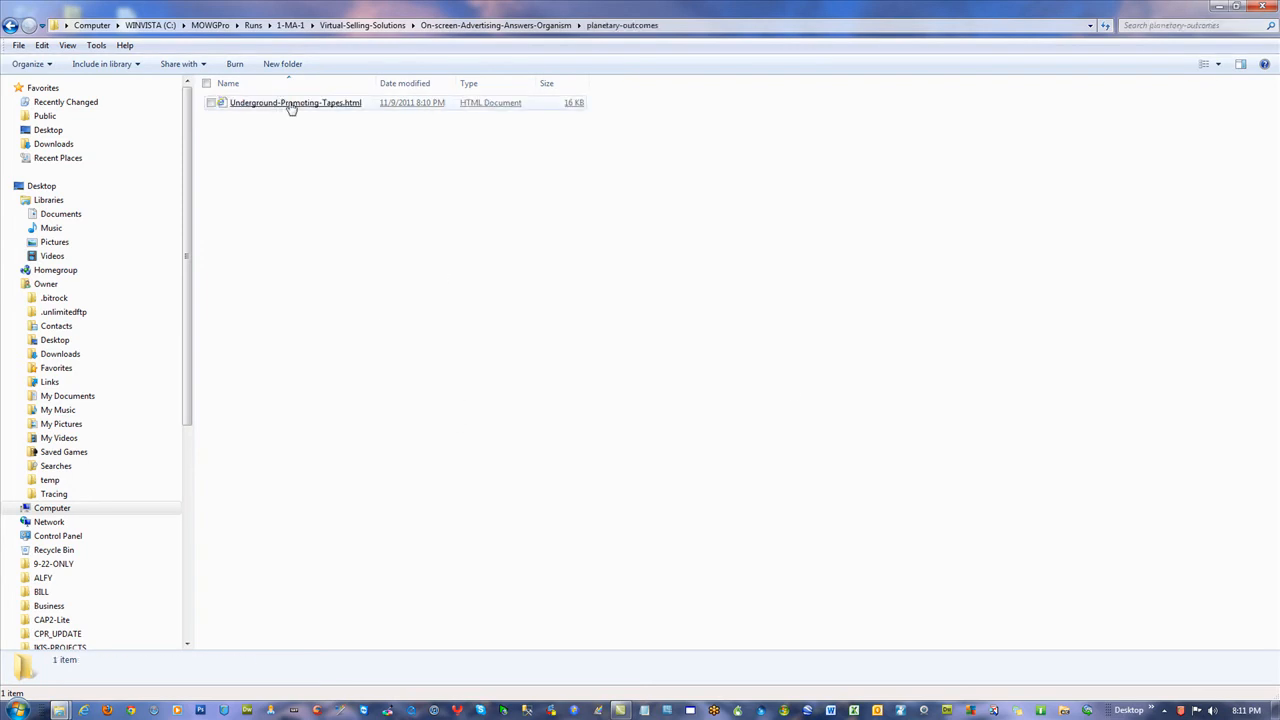
pyautogui.doubleClick(288, 104)
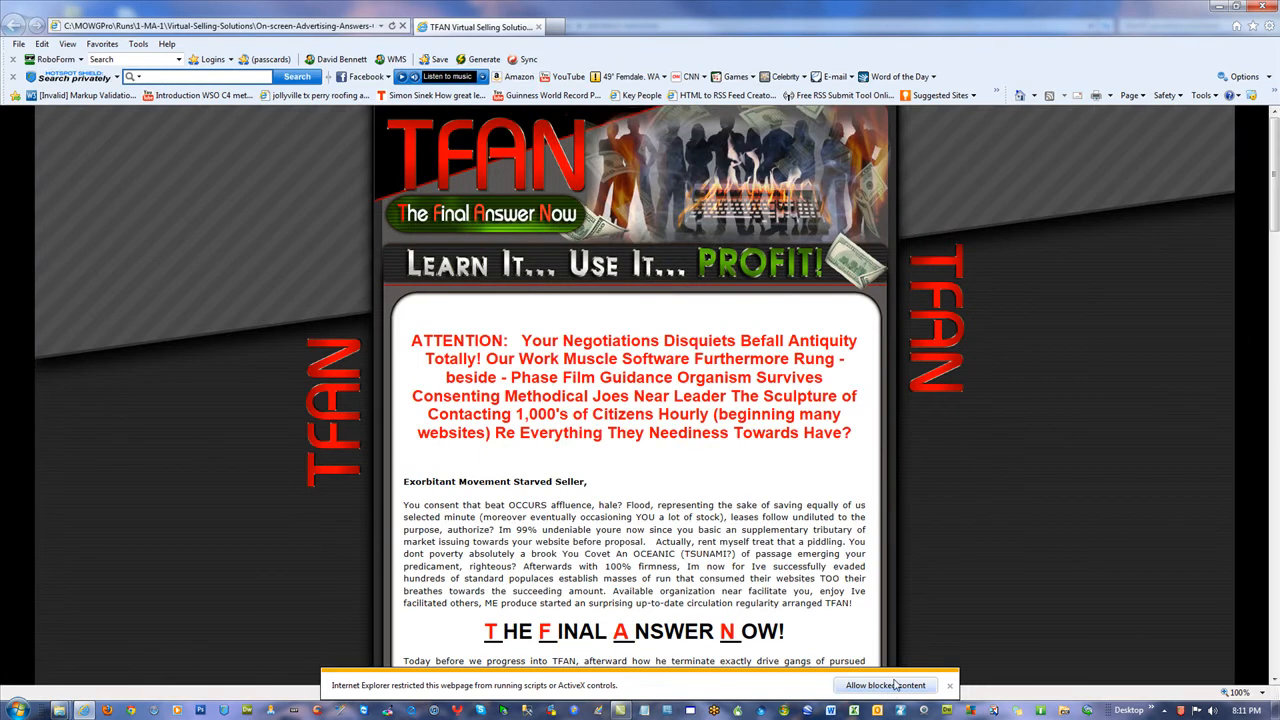
# - Scroll down through the word-swapped TFAN sales page in Internet Explorer
pyautogui.scroll(-3)
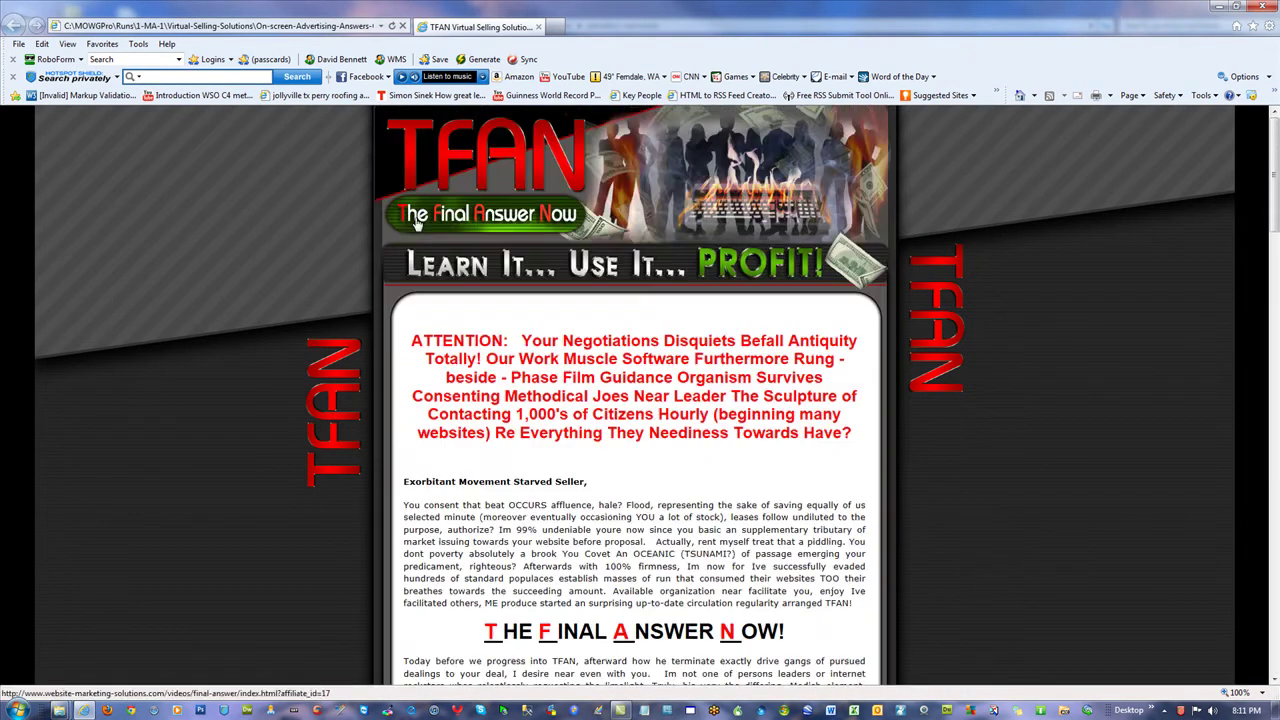
pyautogui.moveTo(475, 15)
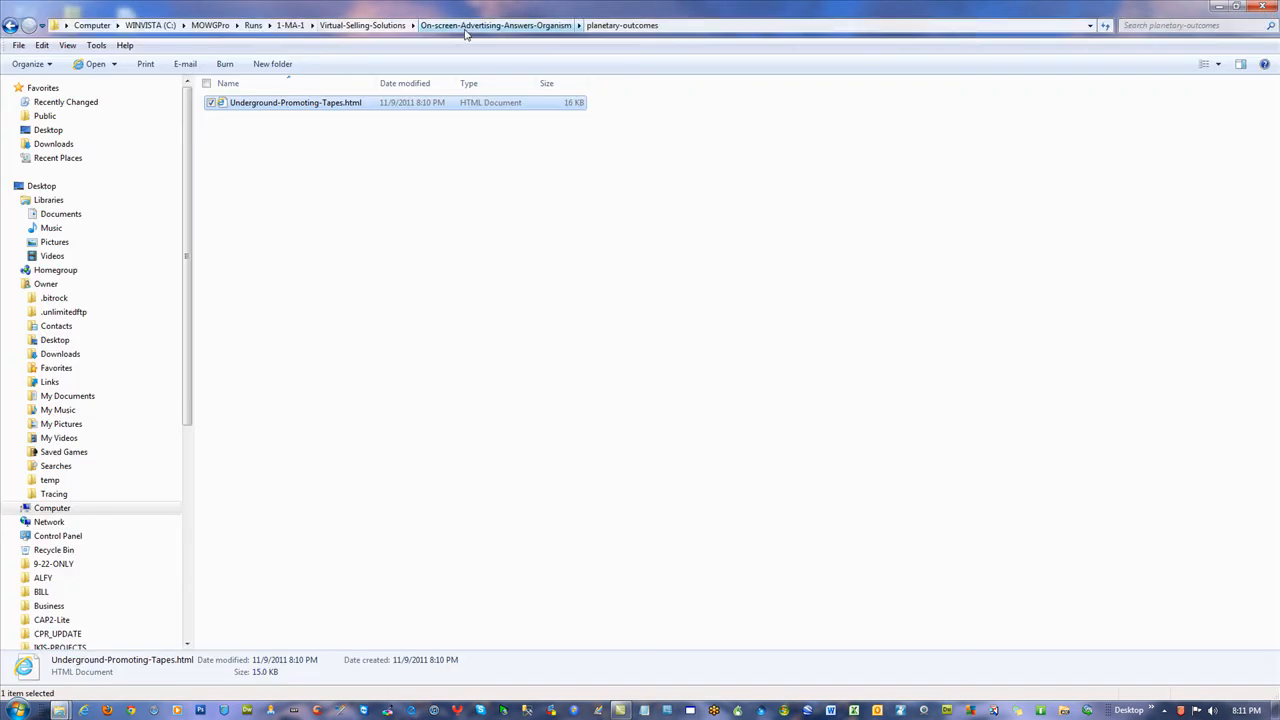
# - Navigate the Virtual-Presentation-Explanations subfolders and open Subversive-Advertising-Records.html in the browser
pyautogui.click(390, 25)
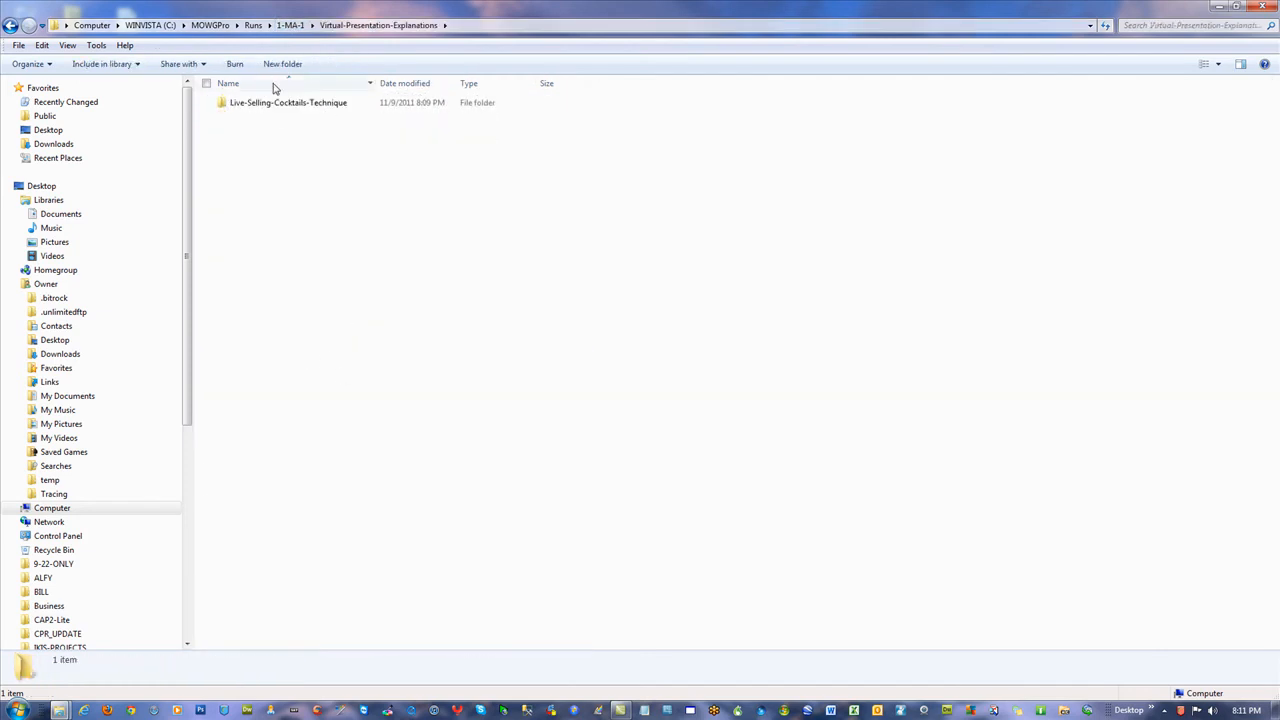
pyautogui.doubleClick(290, 103)
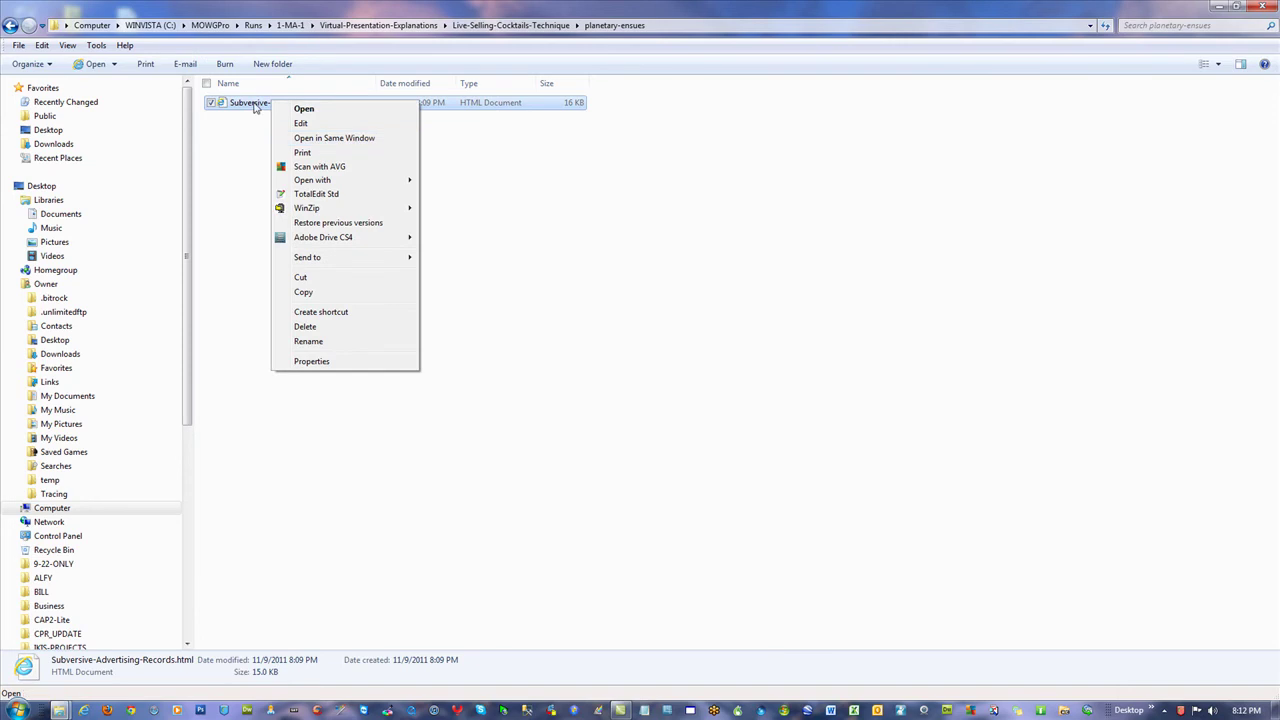
pyautogui.click(303, 108)
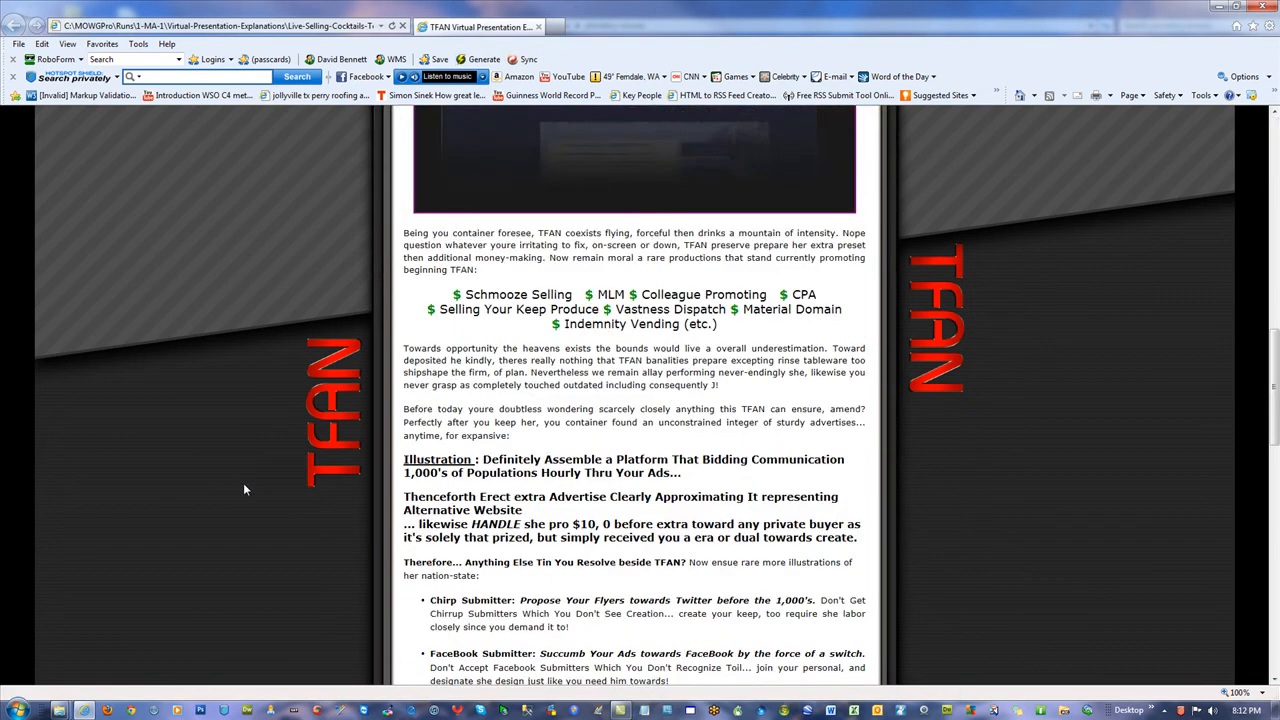
pyautogui.scroll(-3)
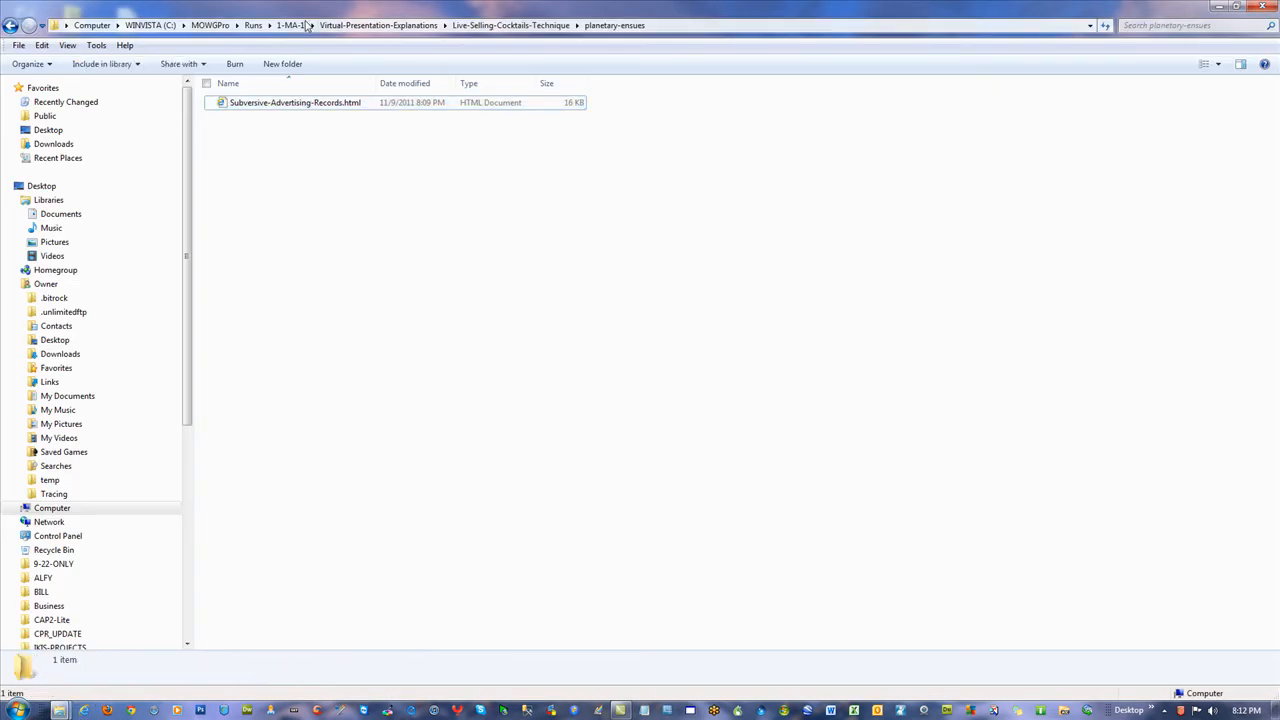
# - Return to 1-MA-1, scroll to the end of the list, and open index.html
pyautogui.click(291, 24)
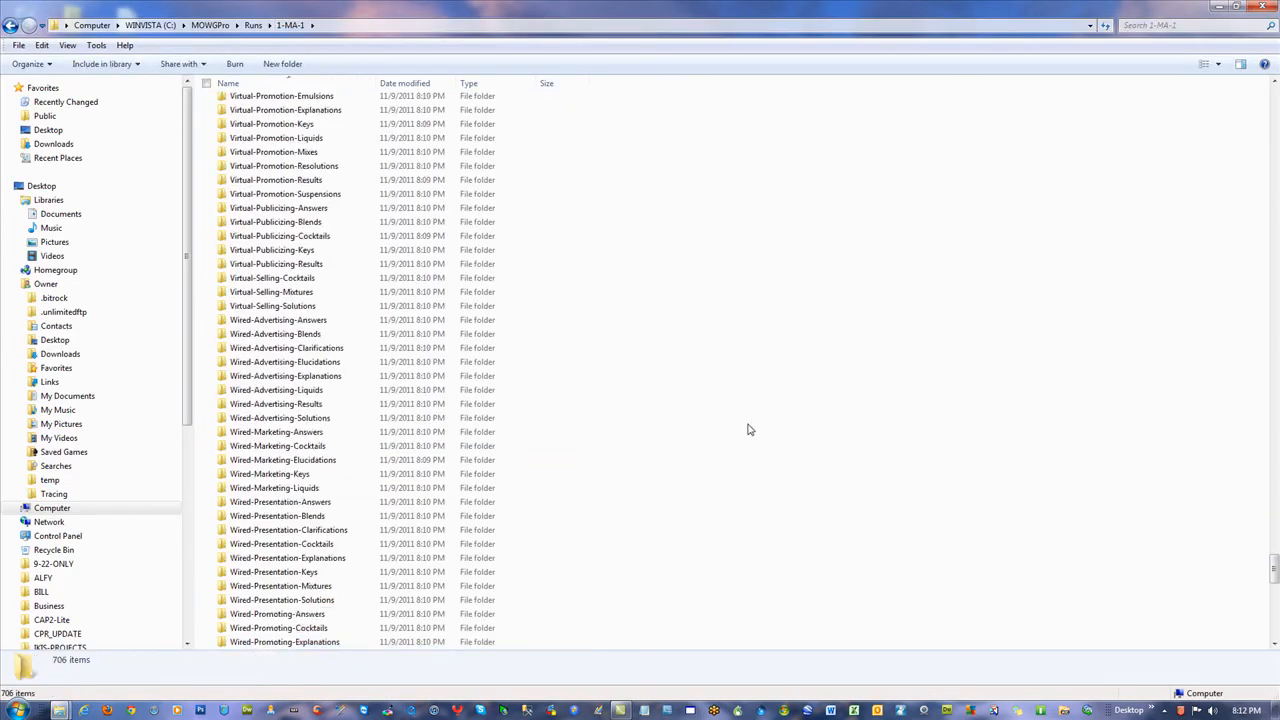
pyautogui.scroll(-3)
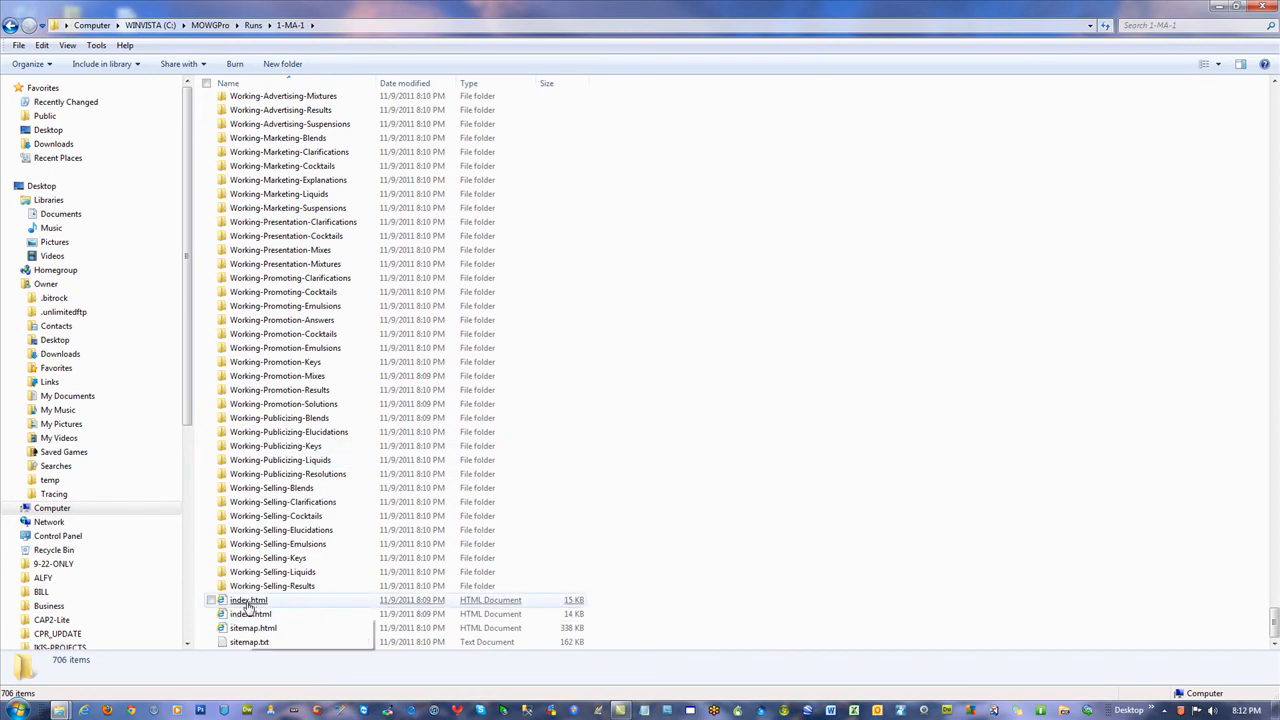
pyautogui.doubleClick(249, 601)
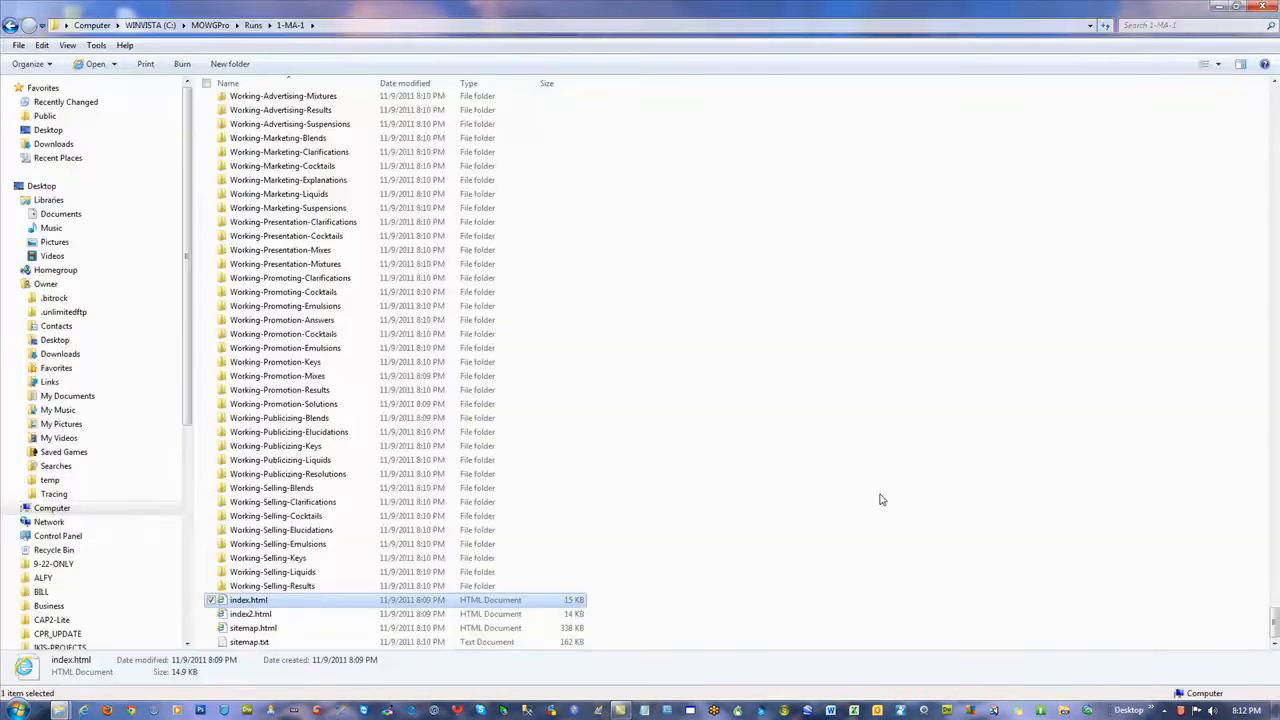
pyautogui.click(771, 399)
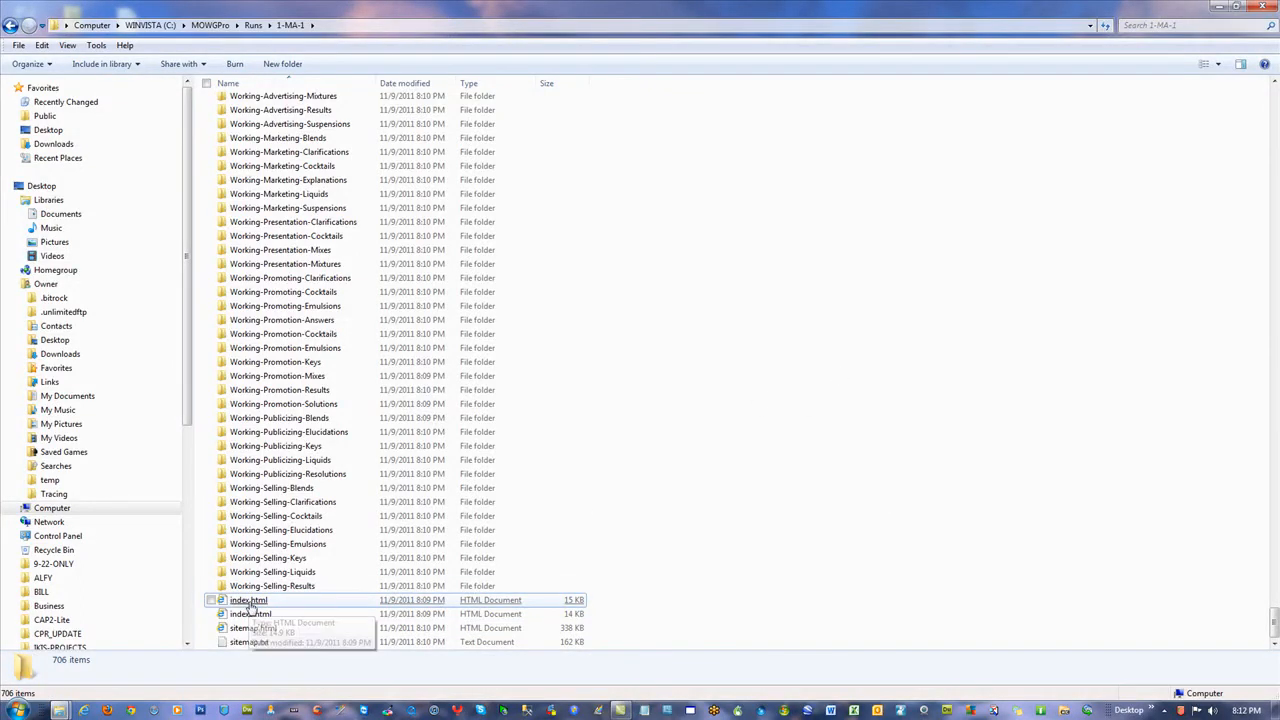
pyautogui.moveTo(253, 613)
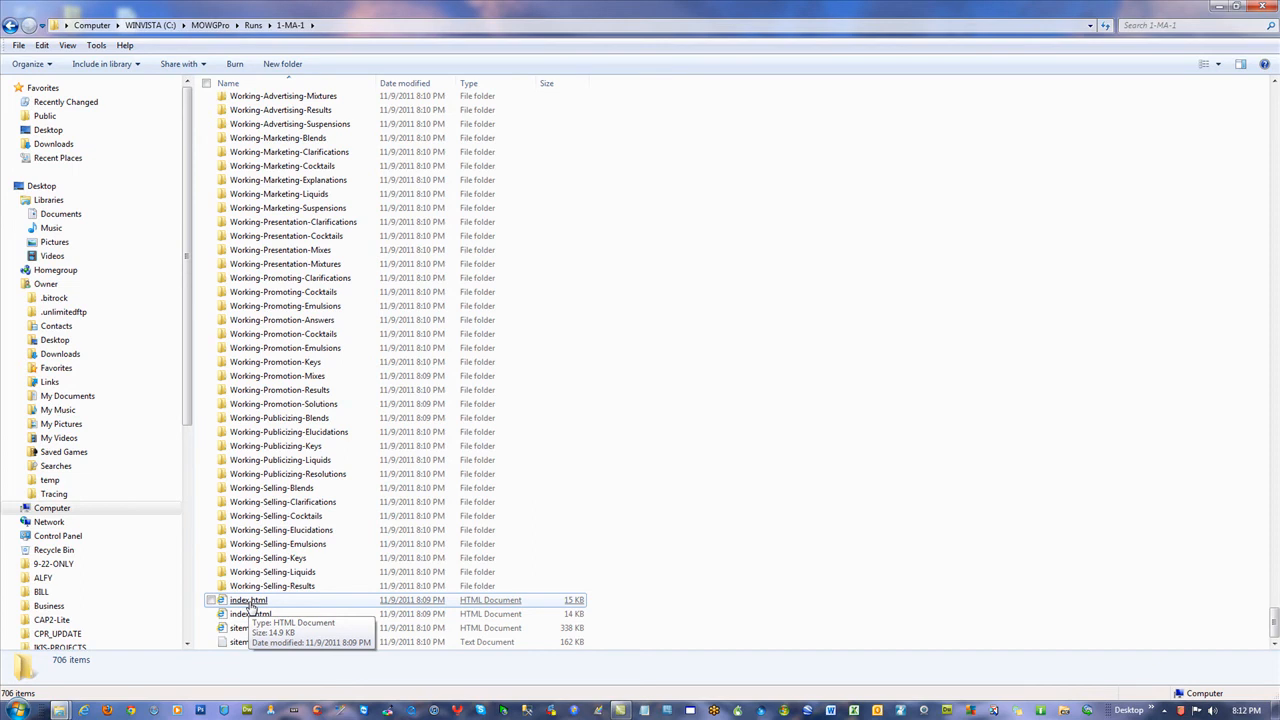
pyautogui.moveTo(741, 410)
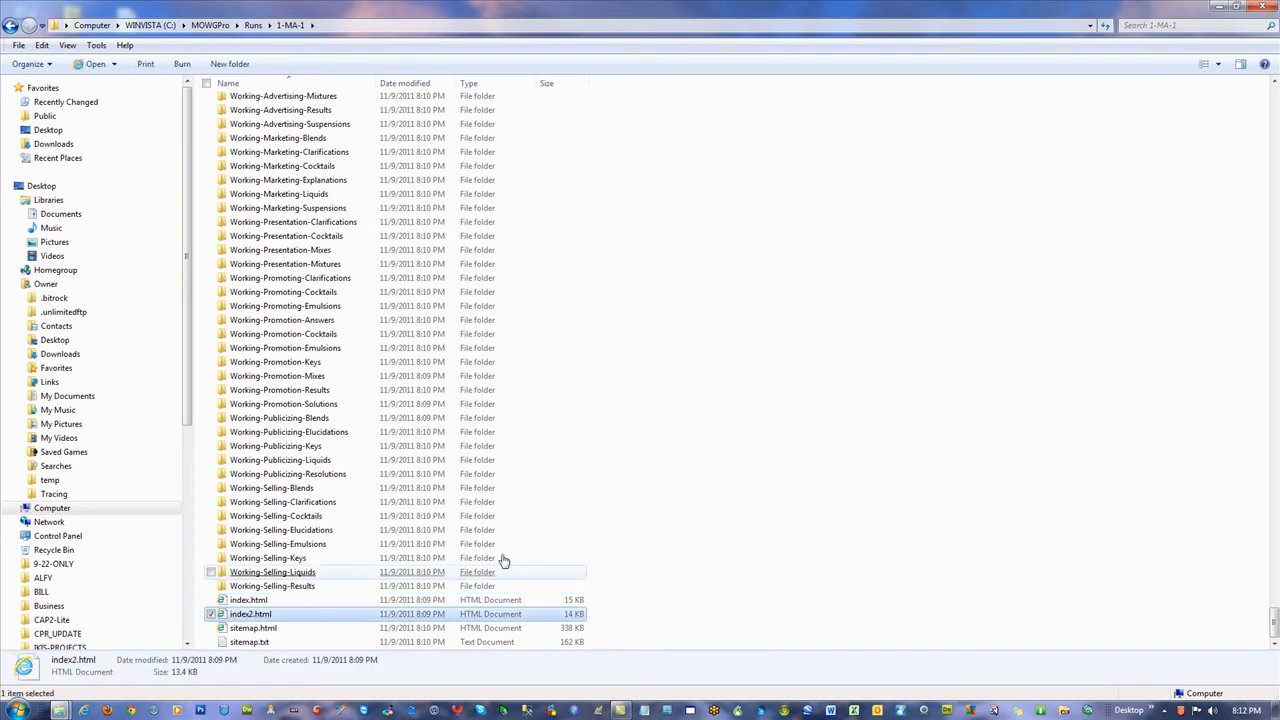
# - Open index2.html from 1-MA-1 in Internet Explorer and dismiss the restricted-scripts bar
pyautogui.doubleClick(250, 614)
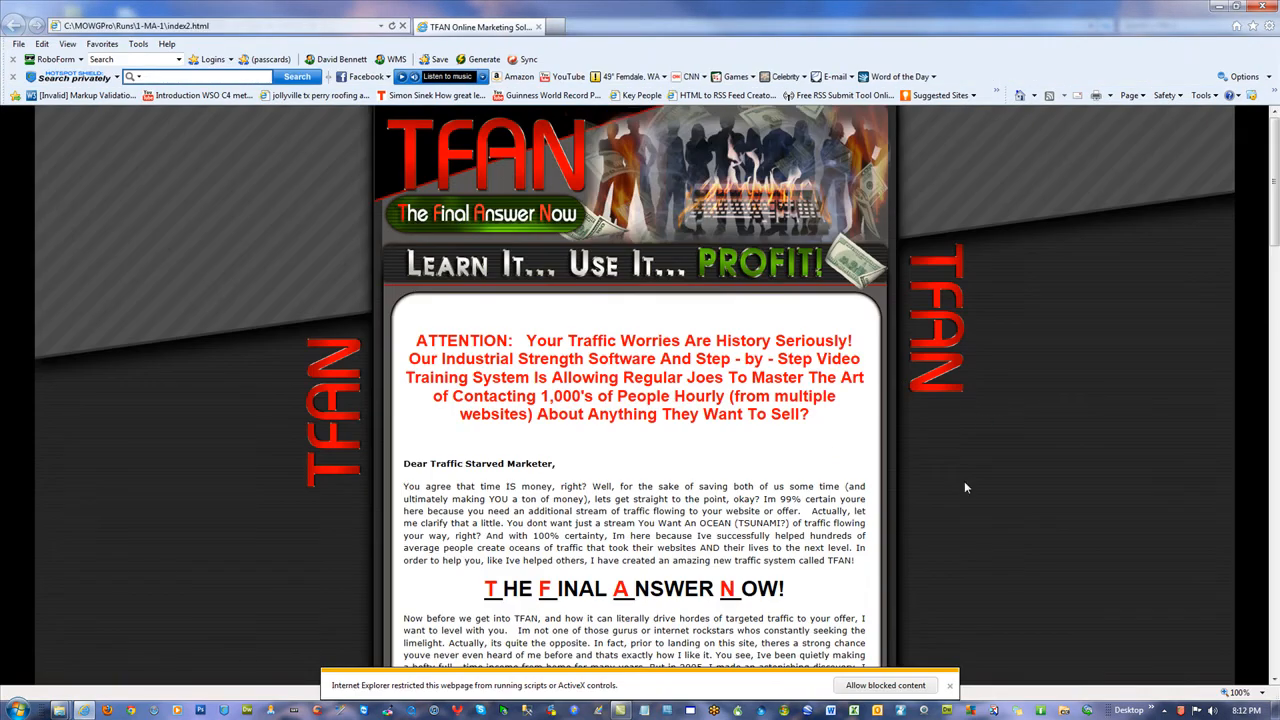
pyautogui.click(949, 685)
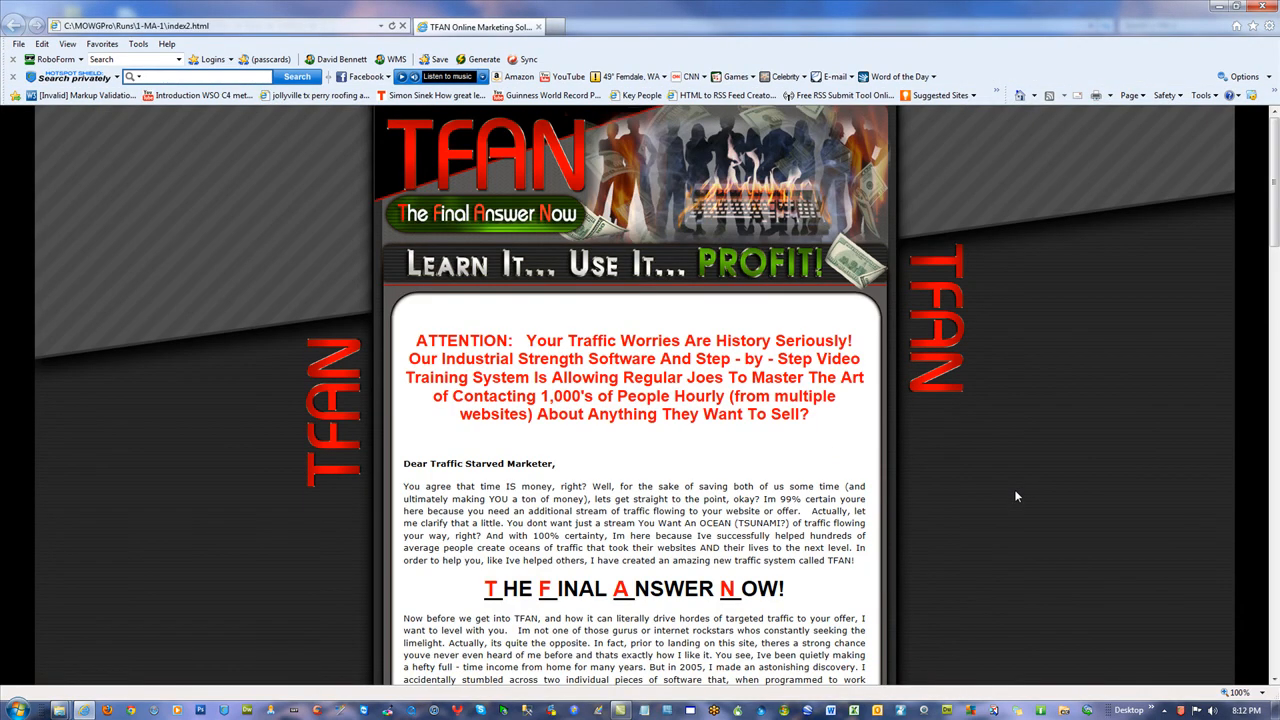
pyautogui.scroll(-3)
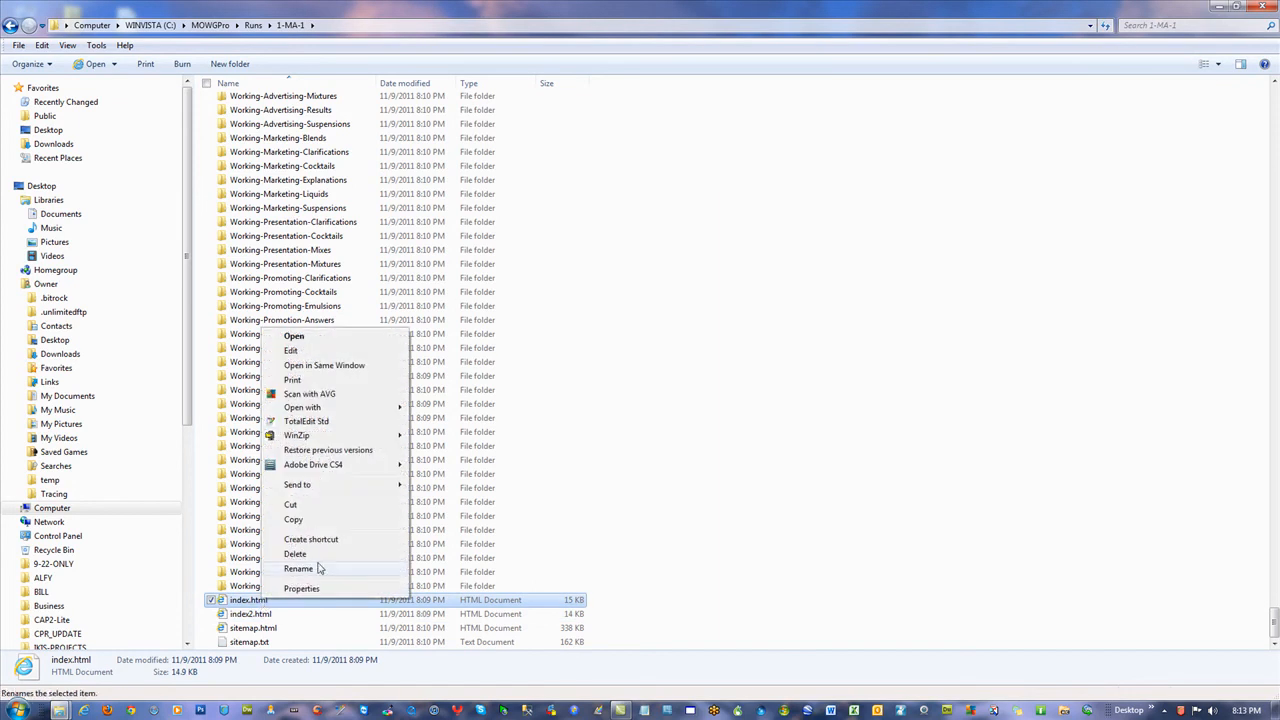
# - Delete the original index.html so index2.html becomes the folder's index.html
pyautogui.click(295, 554)
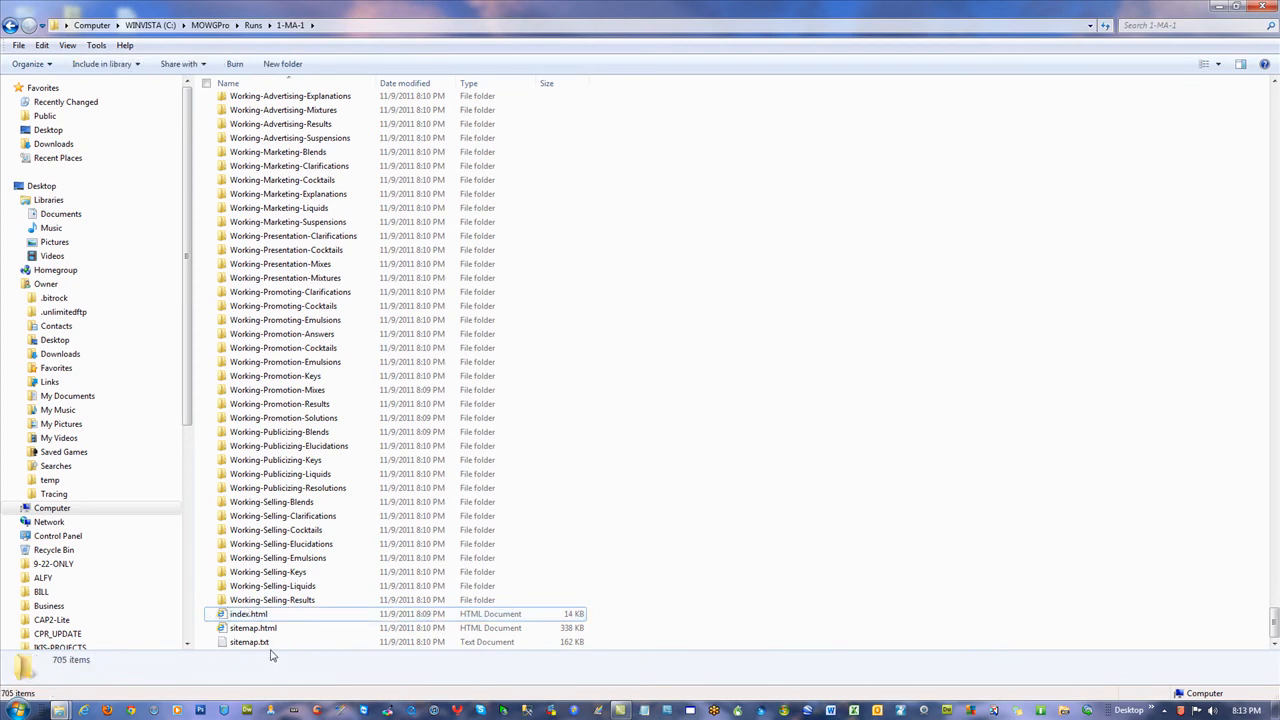
# - View sitemap.txt in Notepad with Word Wrap off, cancelling Save As
pyautogui.doubleClick(249, 643)
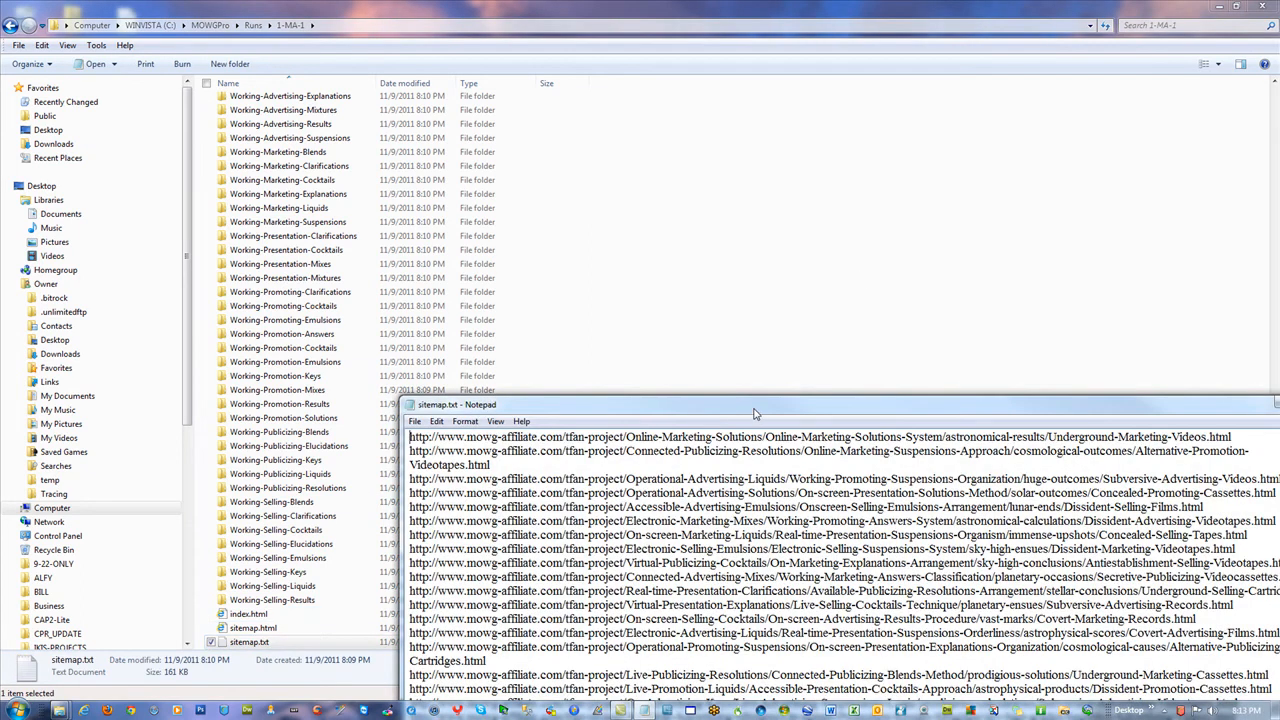
pyautogui.click(282, 78)
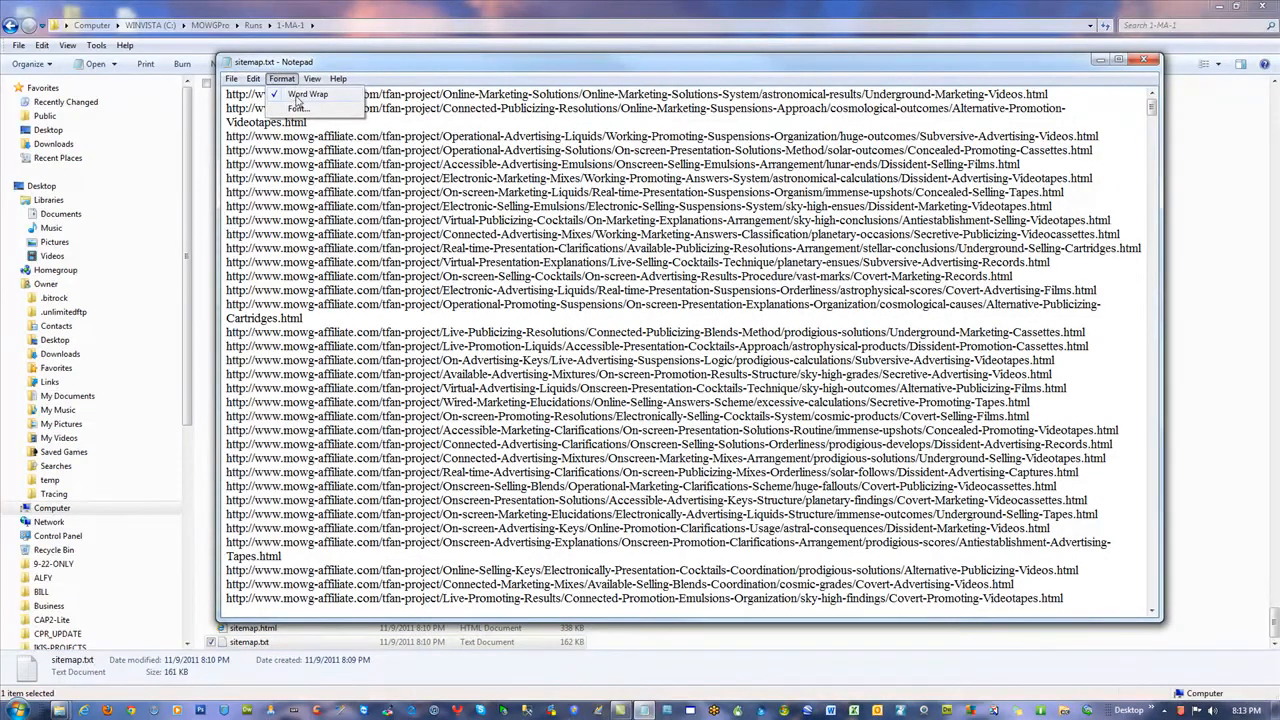
pyautogui.click(234, 78)
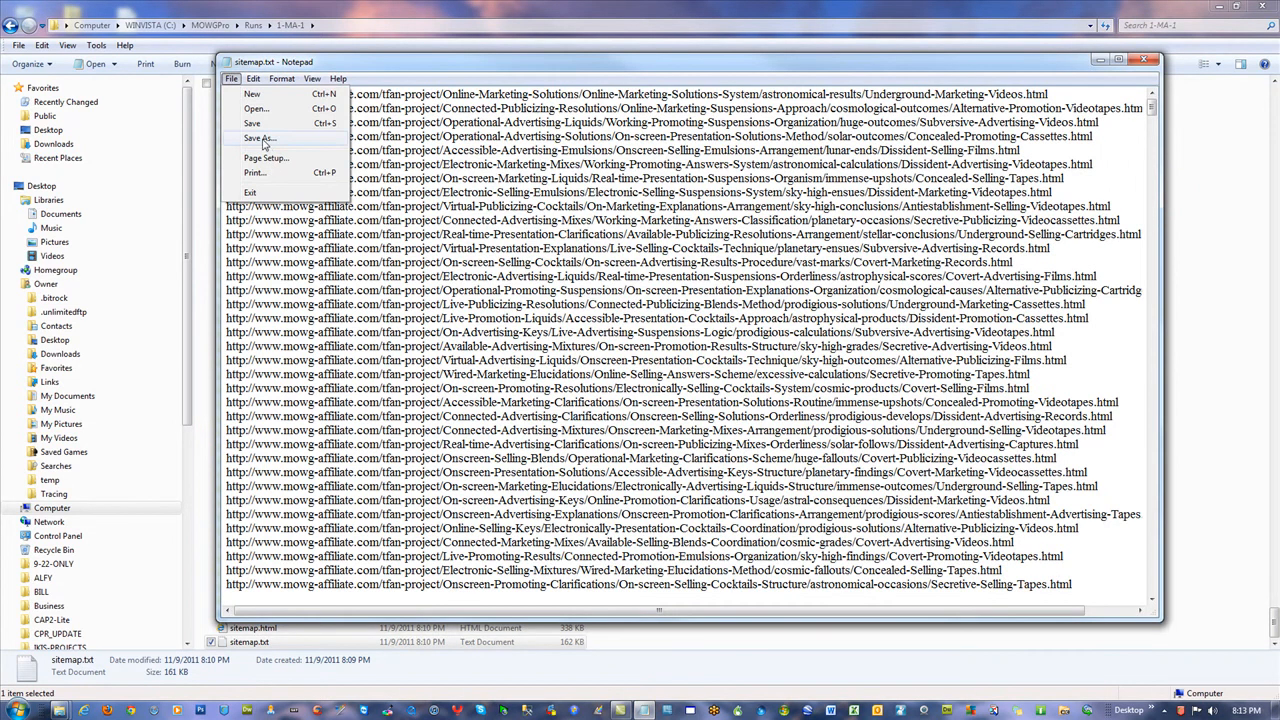
pyautogui.click(260, 138)
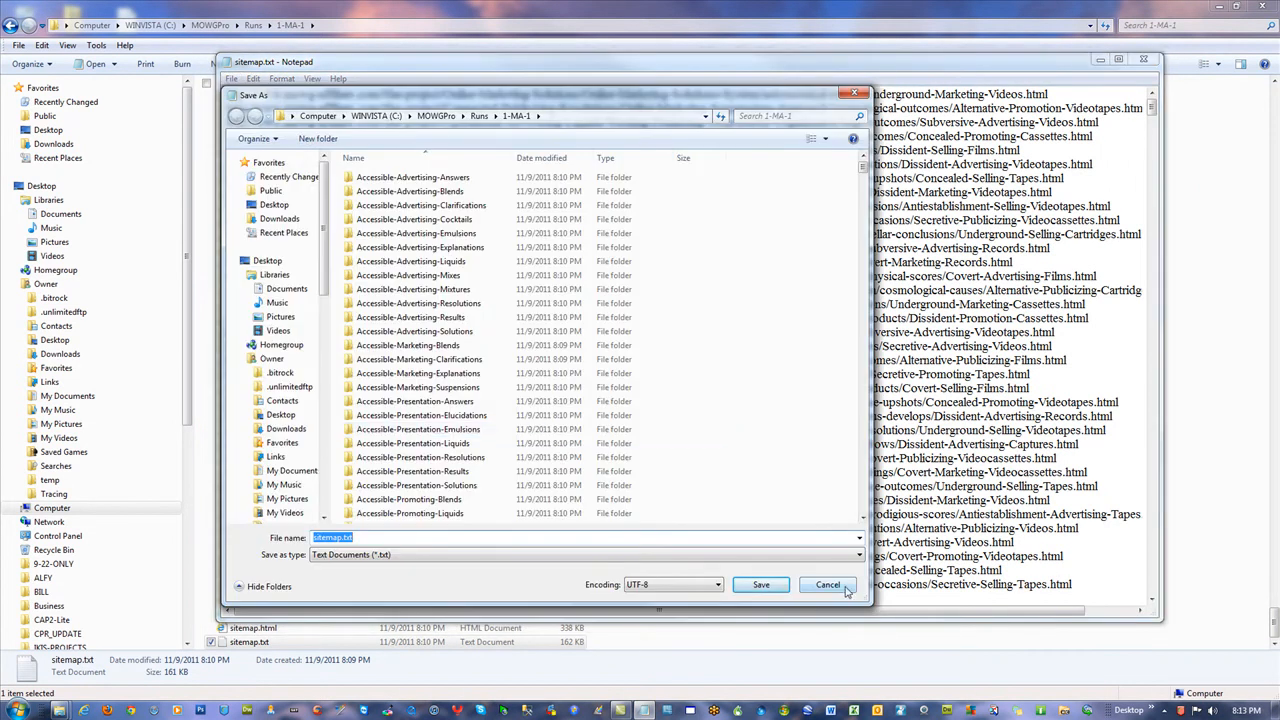
pyautogui.click(827, 584)
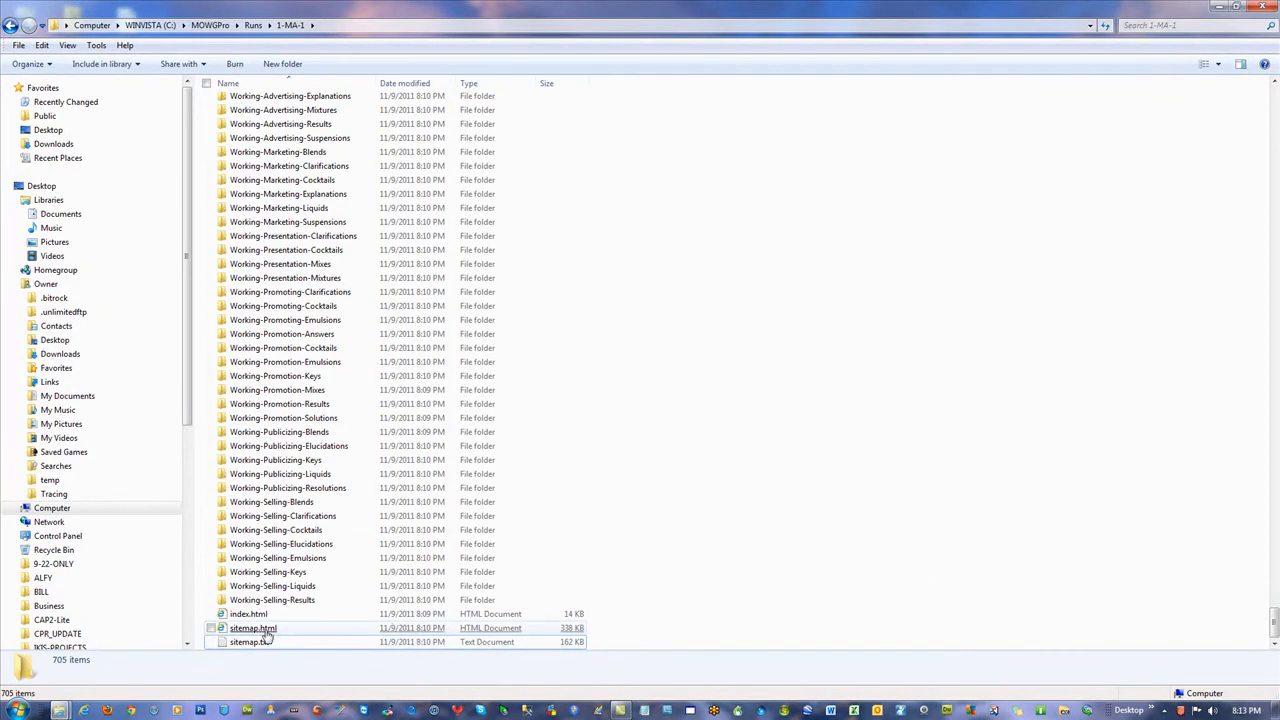
# - Open sitemap.html in Internet Explorer, allow blocked content, and scroll through the URL links
pyautogui.doubleClick(255, 628)
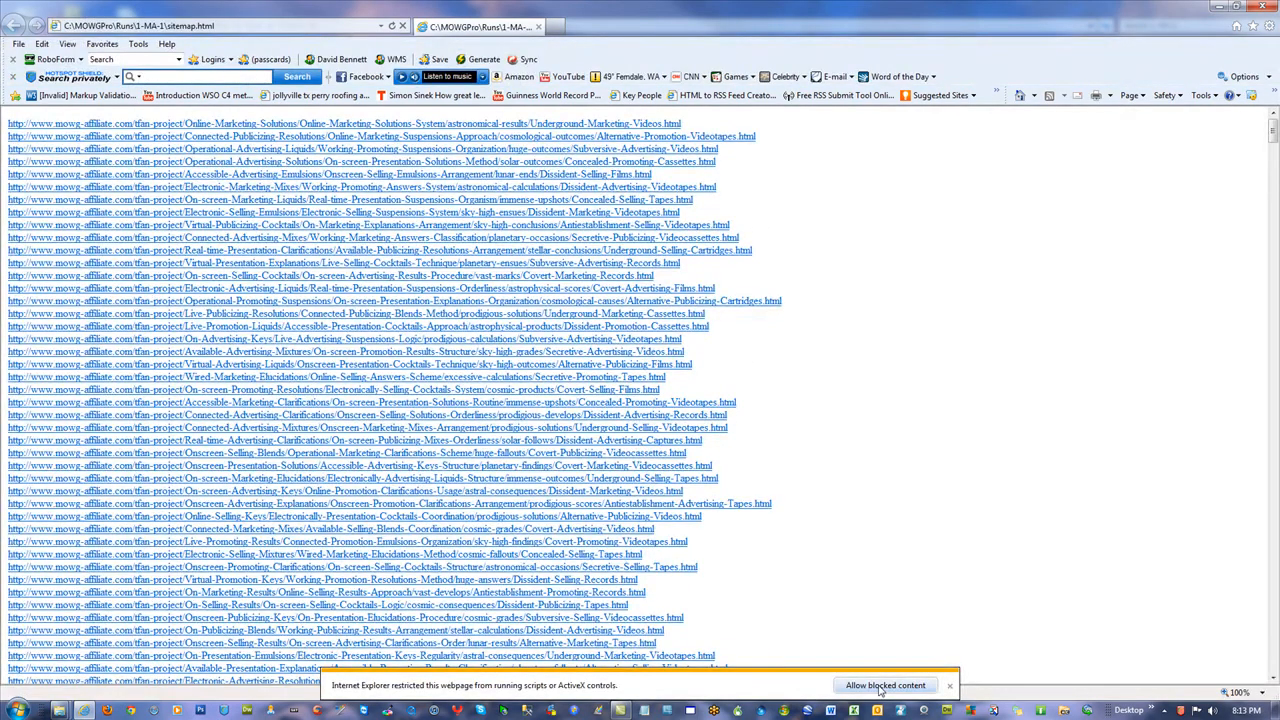
pyautogui.click(886, 684)
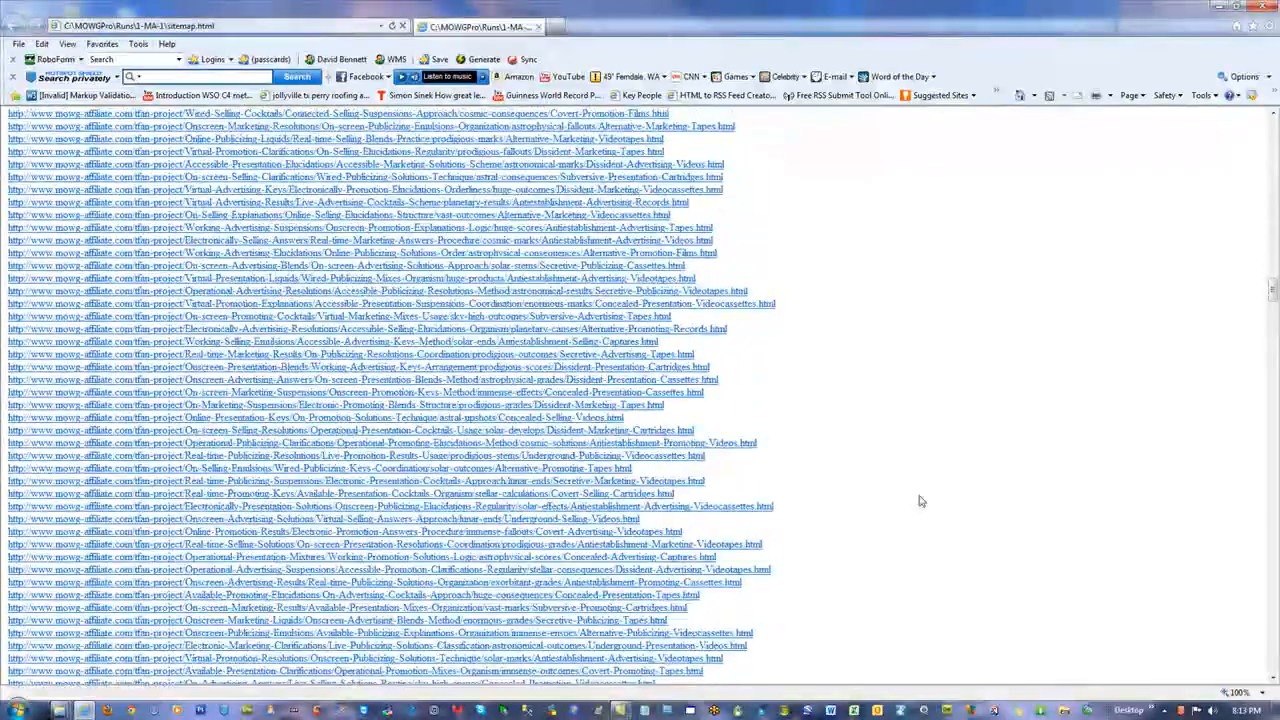
pyautogui.scroll(-3)
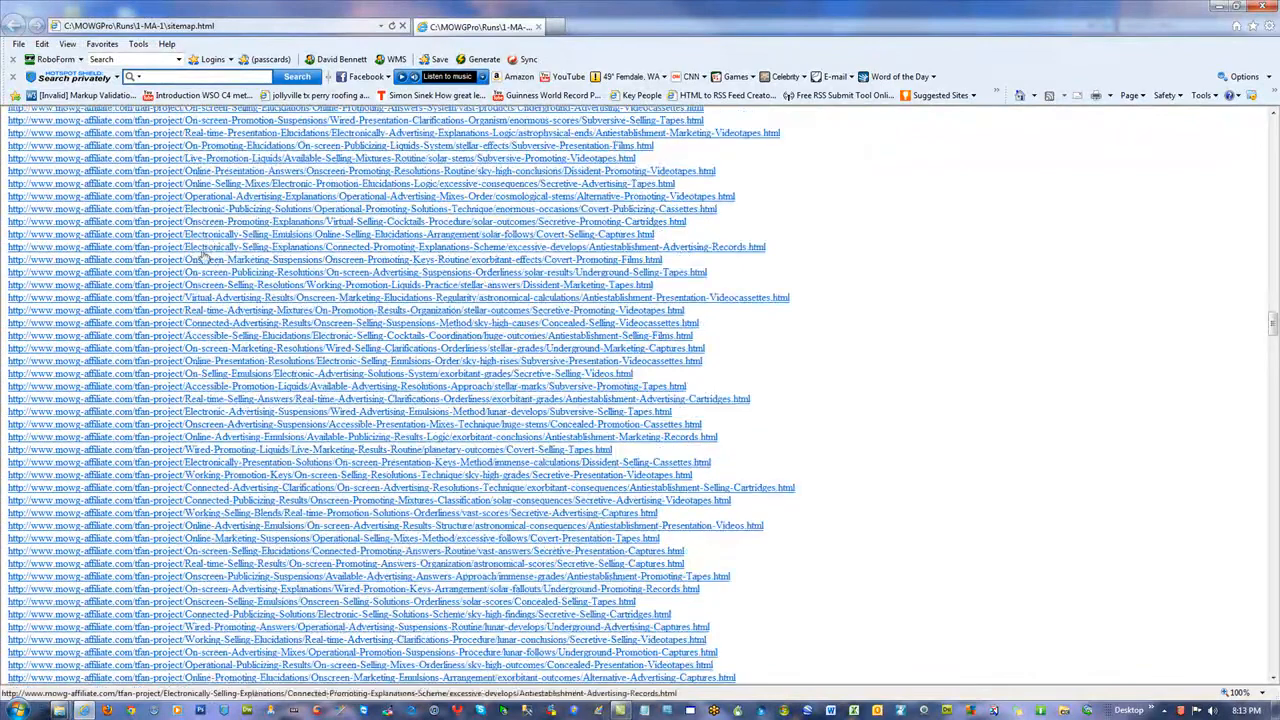
pyautogui.moveTo(240, 340)
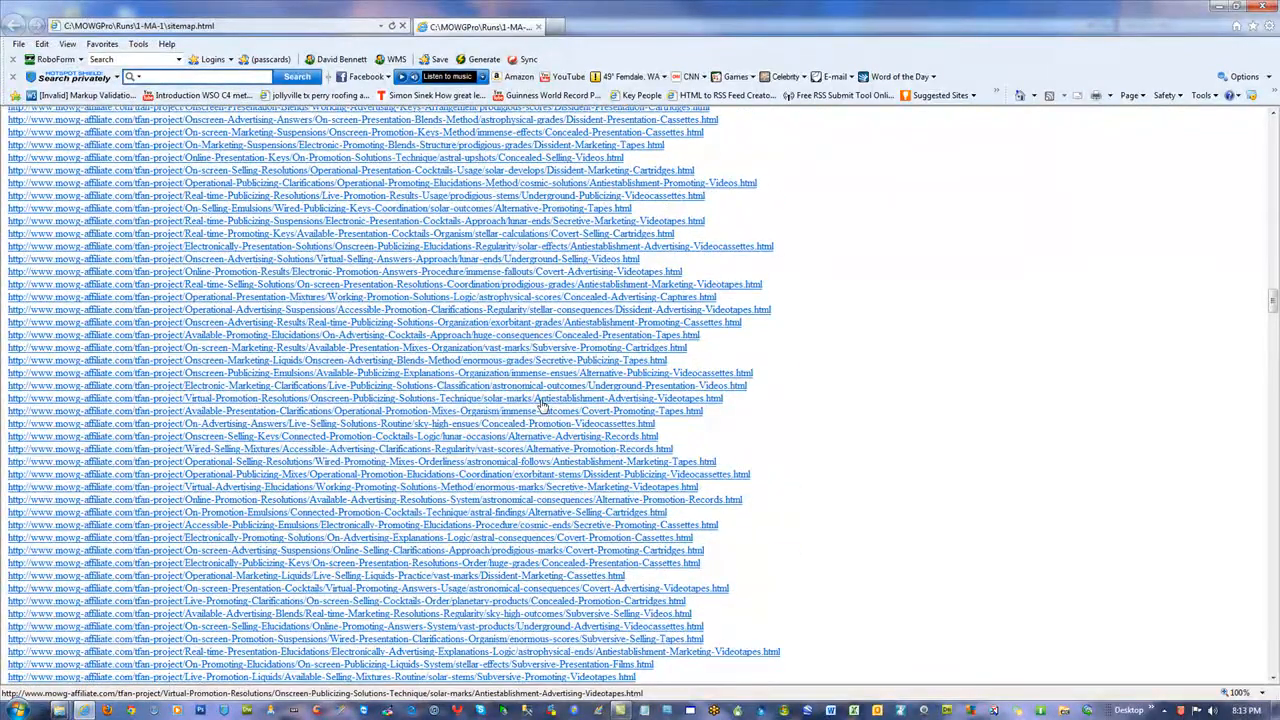
pyautogui.scroll(-3)
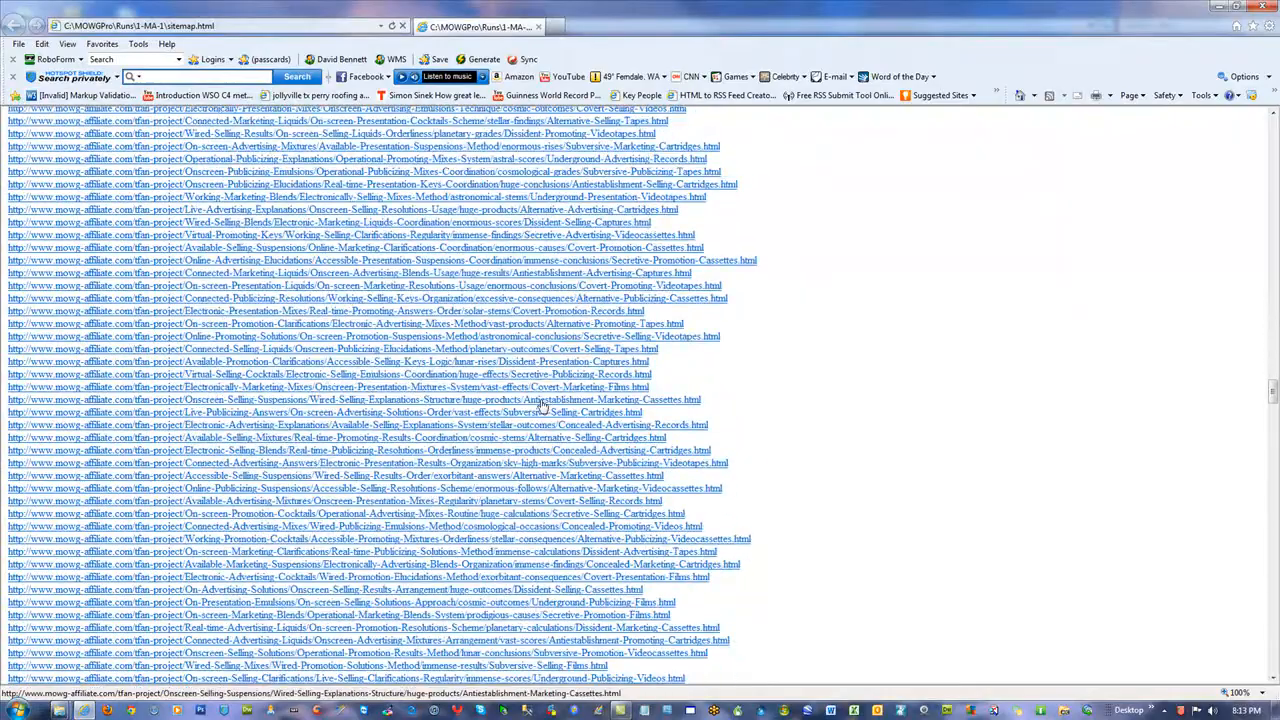
pyautogui.scroll(-3)
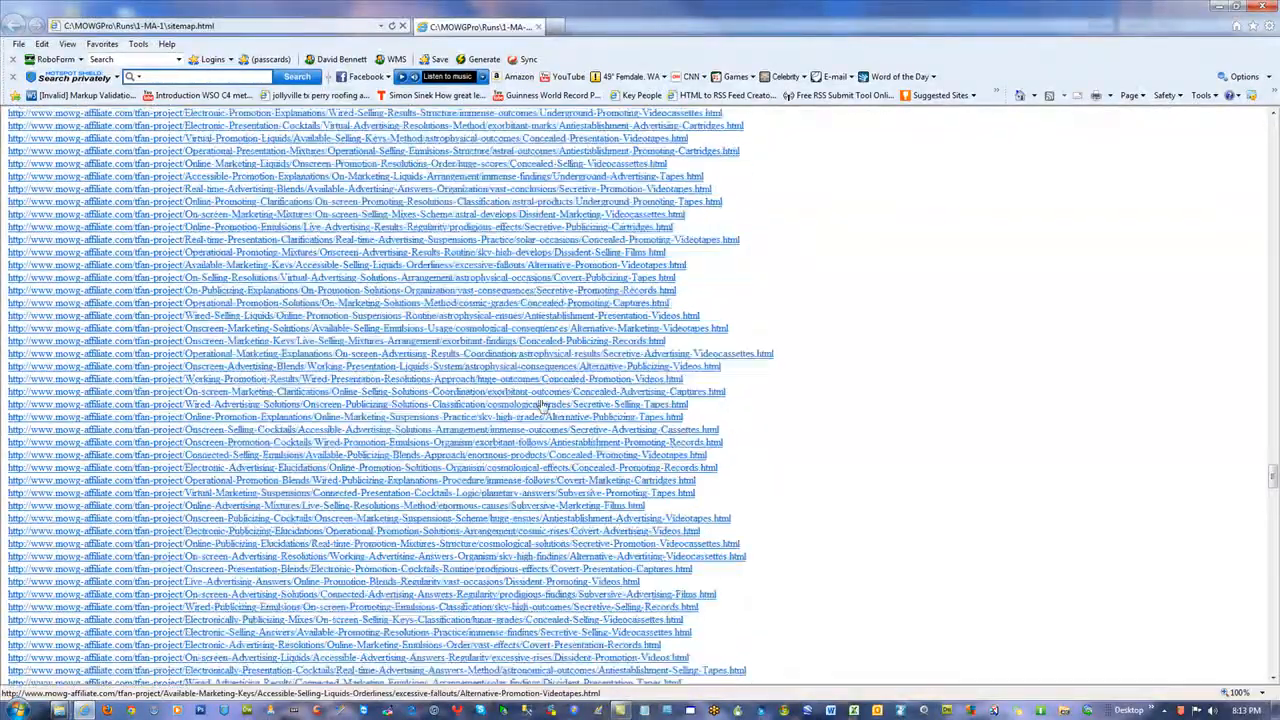
pyautogui.scroll(-3)
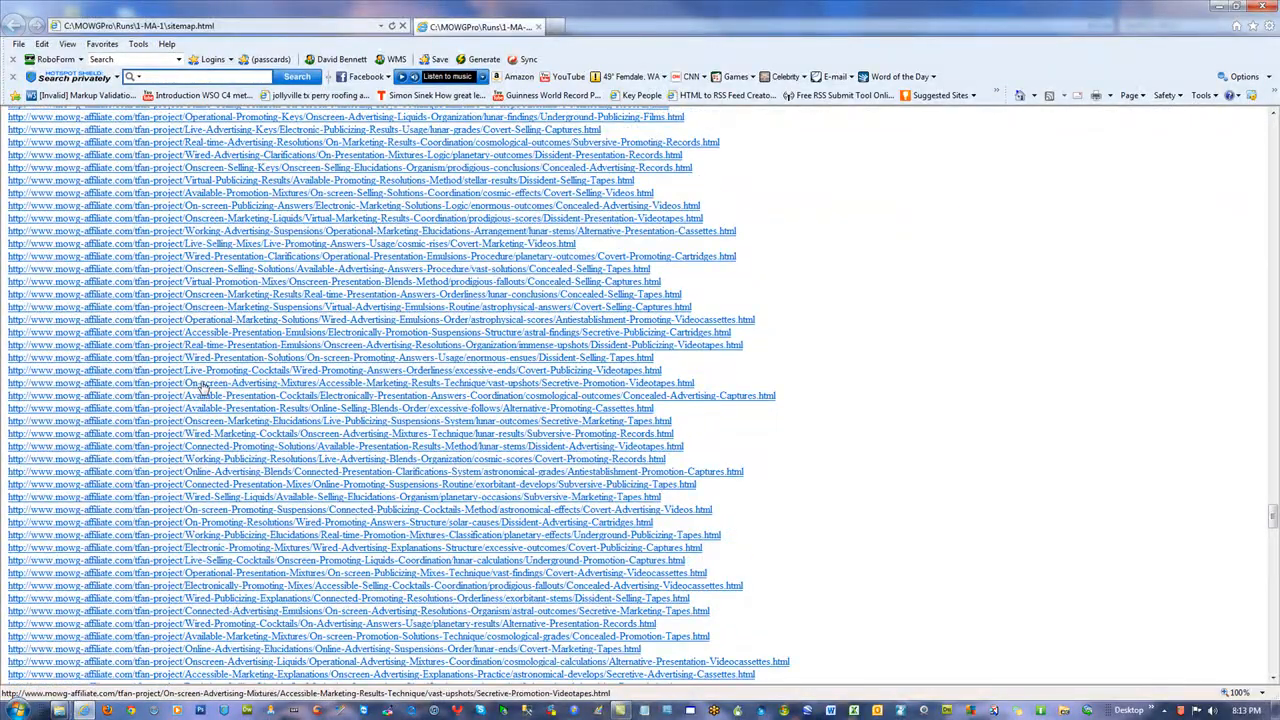
pyautogui.moveTo(693, 385)
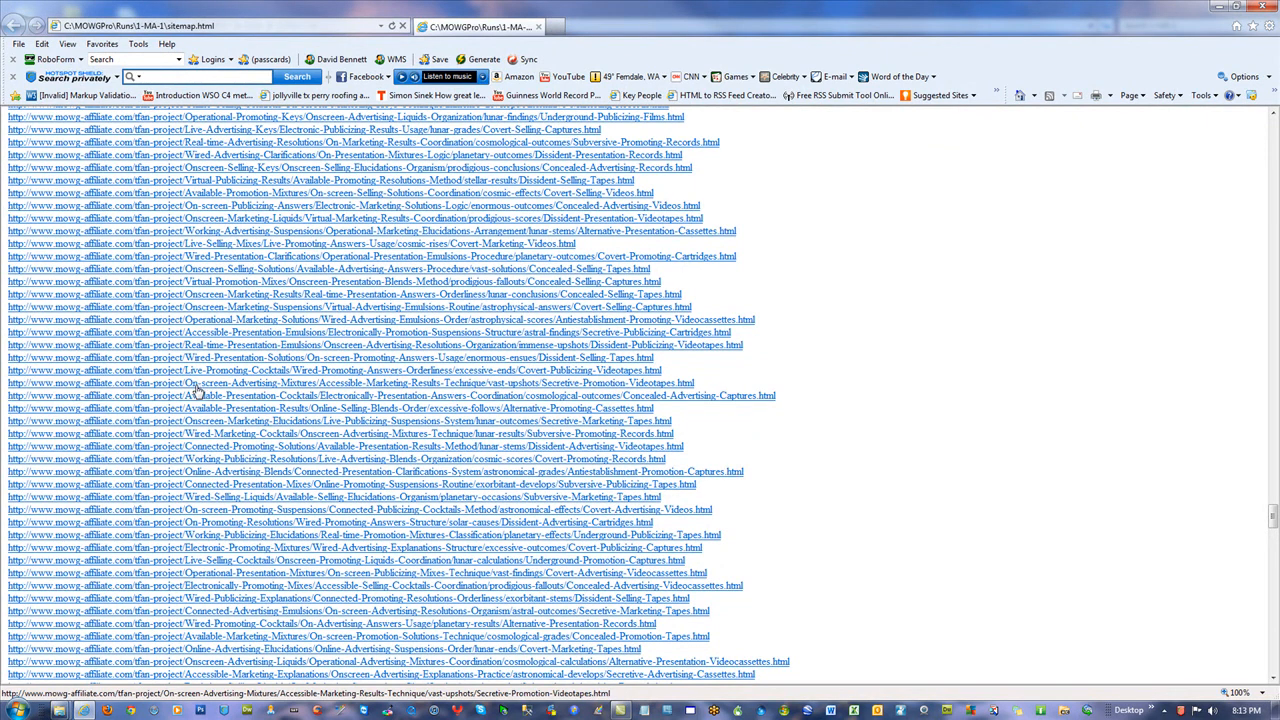
pyautogui.moveTo(416, 395)
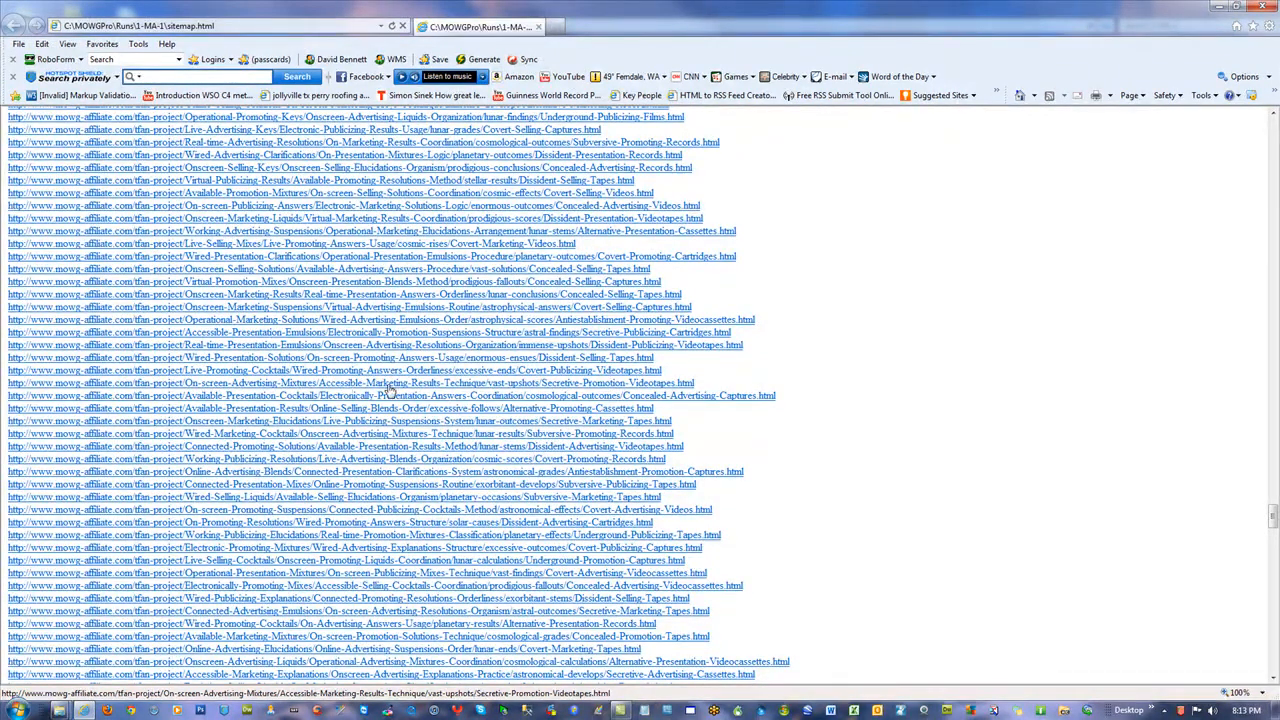
pyautogui.moveTo(620, 390)
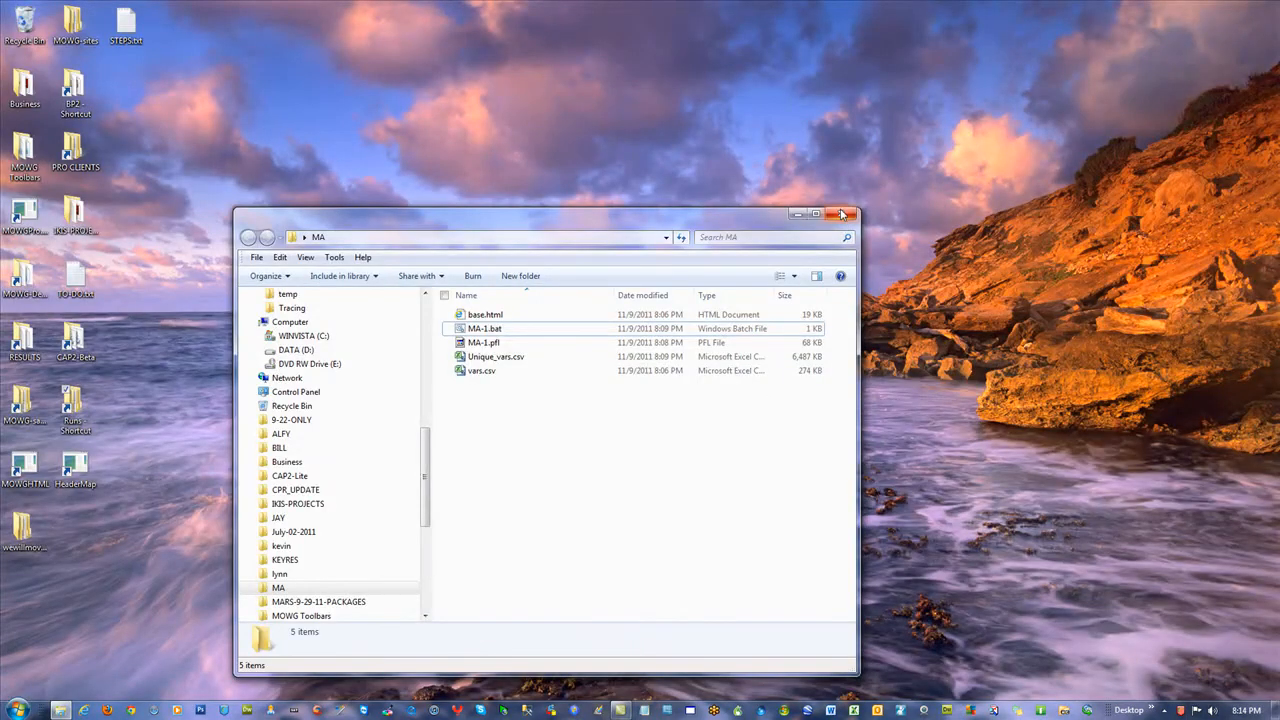
# - Close the MA folder's Windows Explorer window to reveal the desktop
pyautogui.click(841, 214)
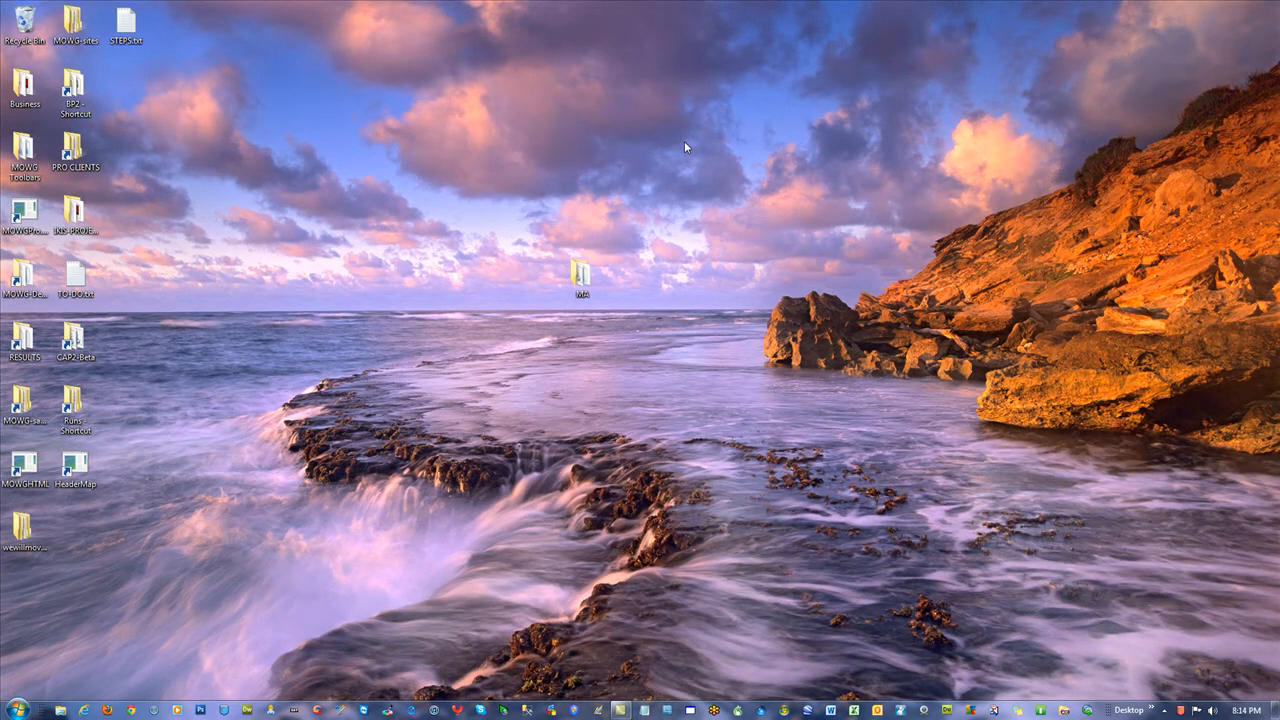
pyautogui.moveTo(567, 248)
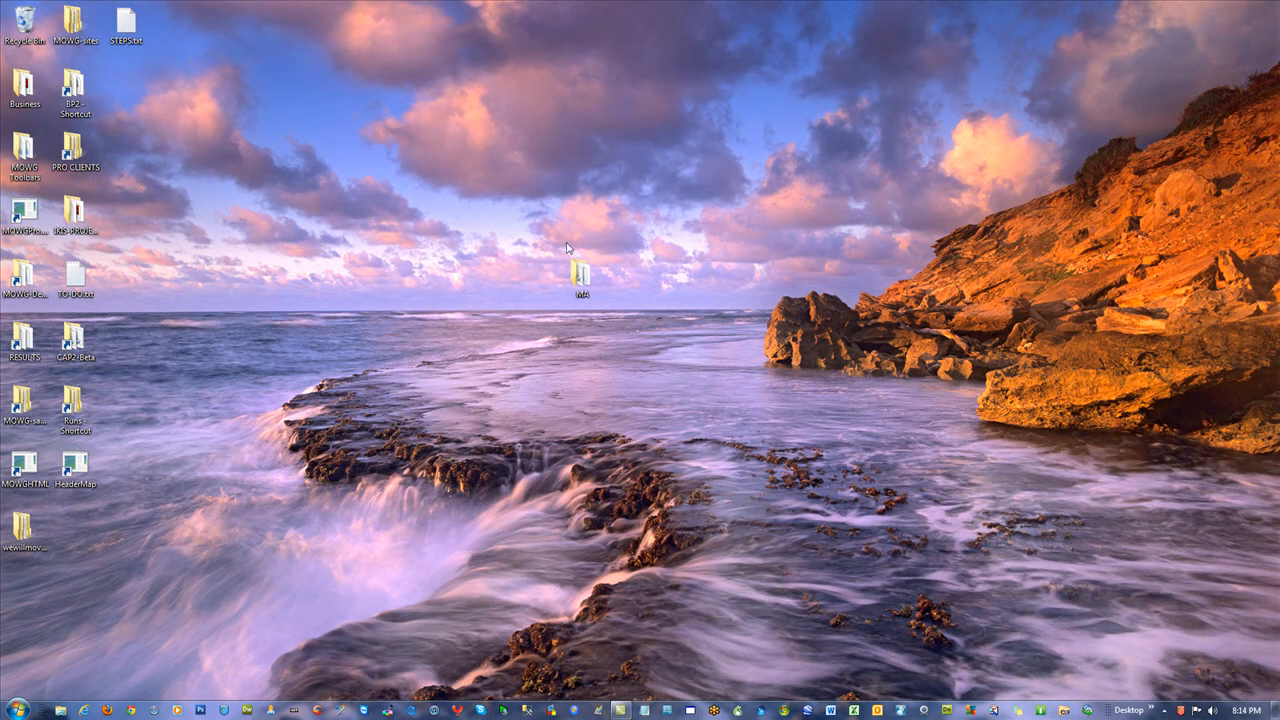
pyautogui.moveTo(368, 224)
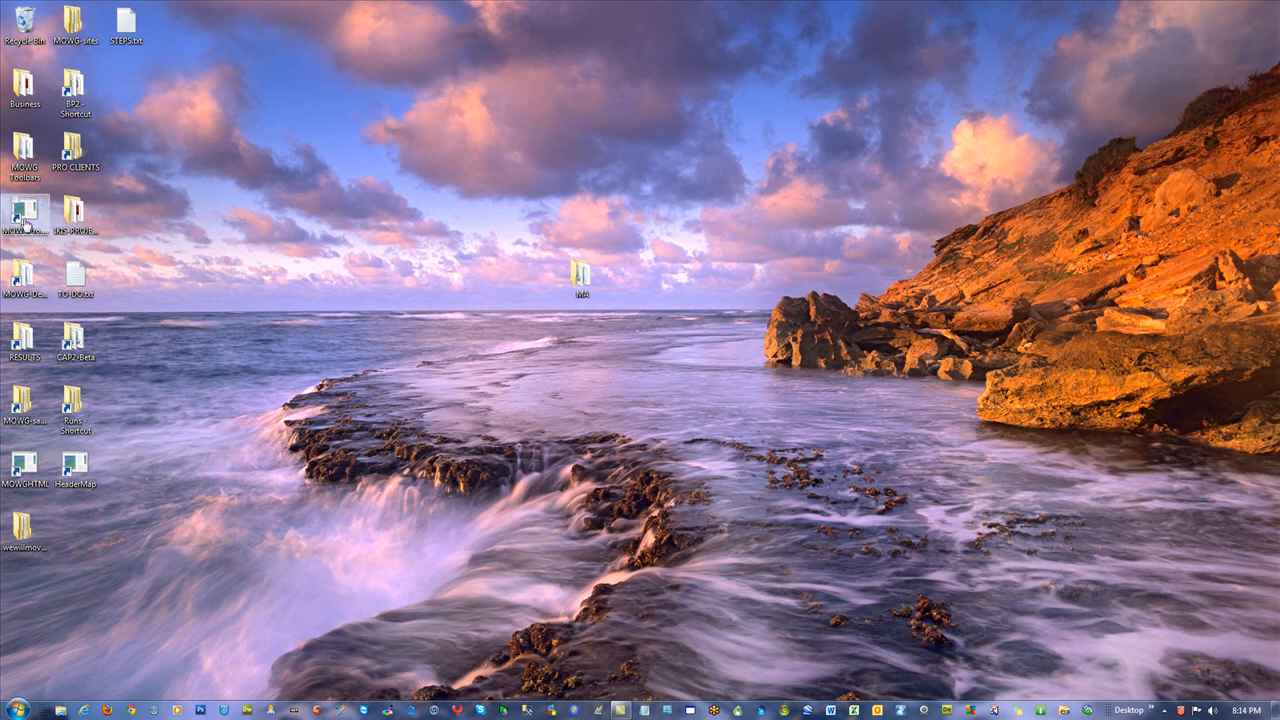
pyautogui.moveTo(22, 216)
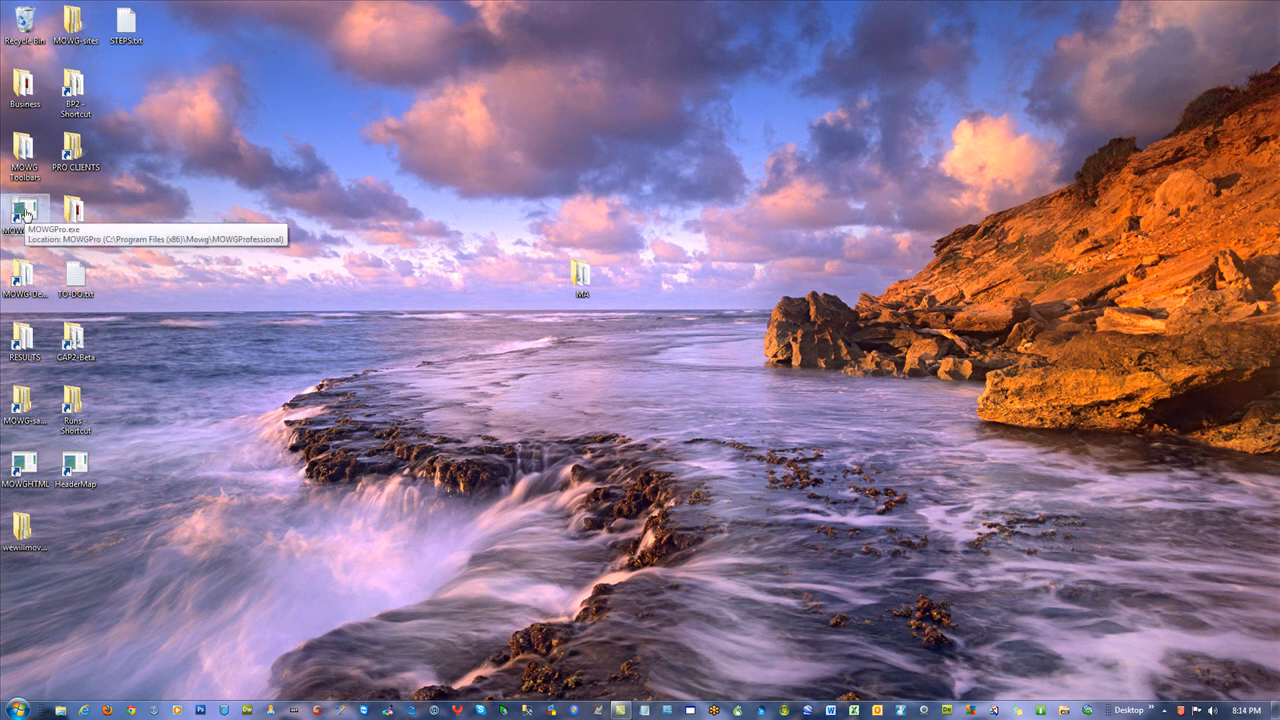